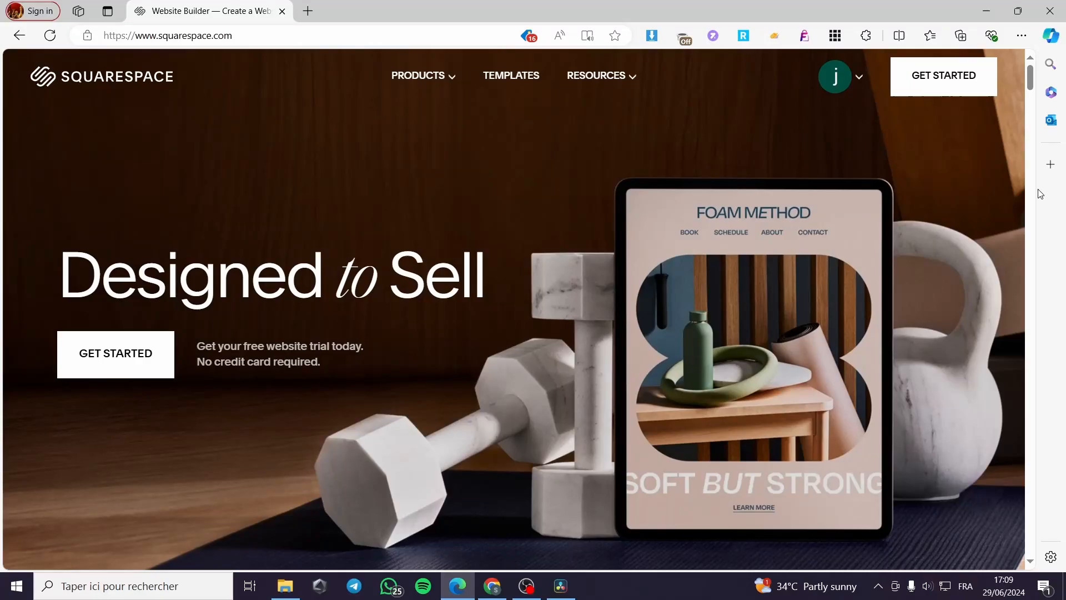
{"action": "mouse_move", "coordinate": [1039, 193]}
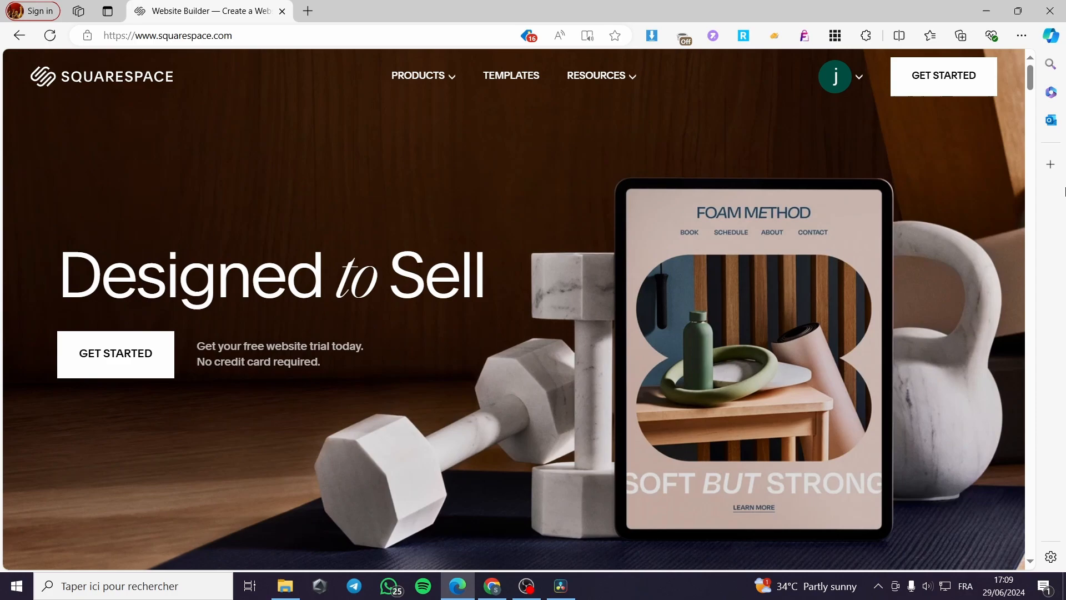
{"action": "mouse_move", "coordinate": [1046, 194]}
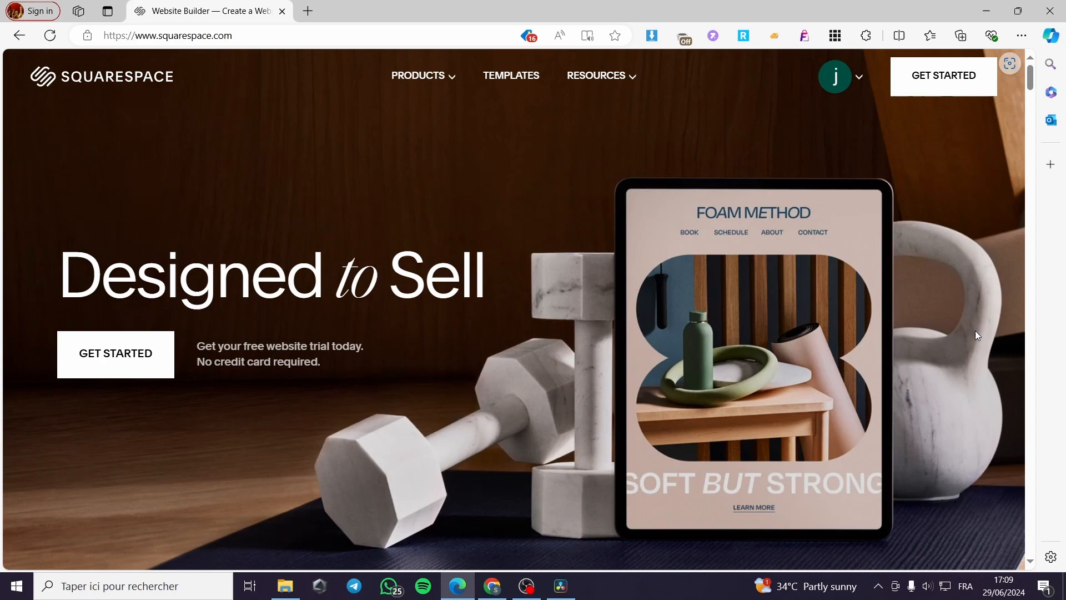
{"action": "mouse_move", "coordinate": [304, 151]}
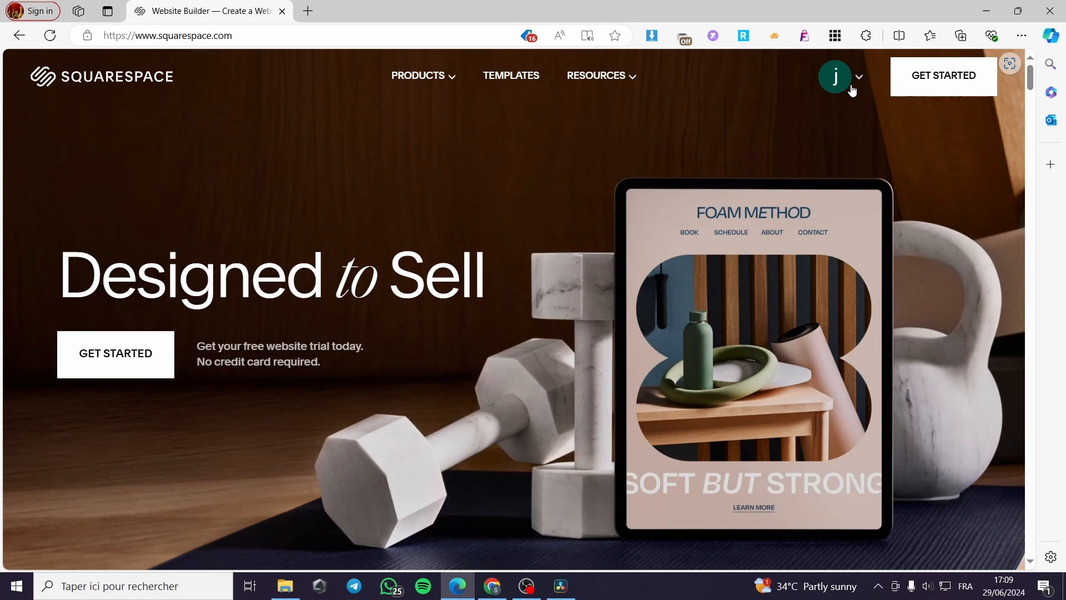
{"action": "mouse_move", "coordinate": [858, 83]}
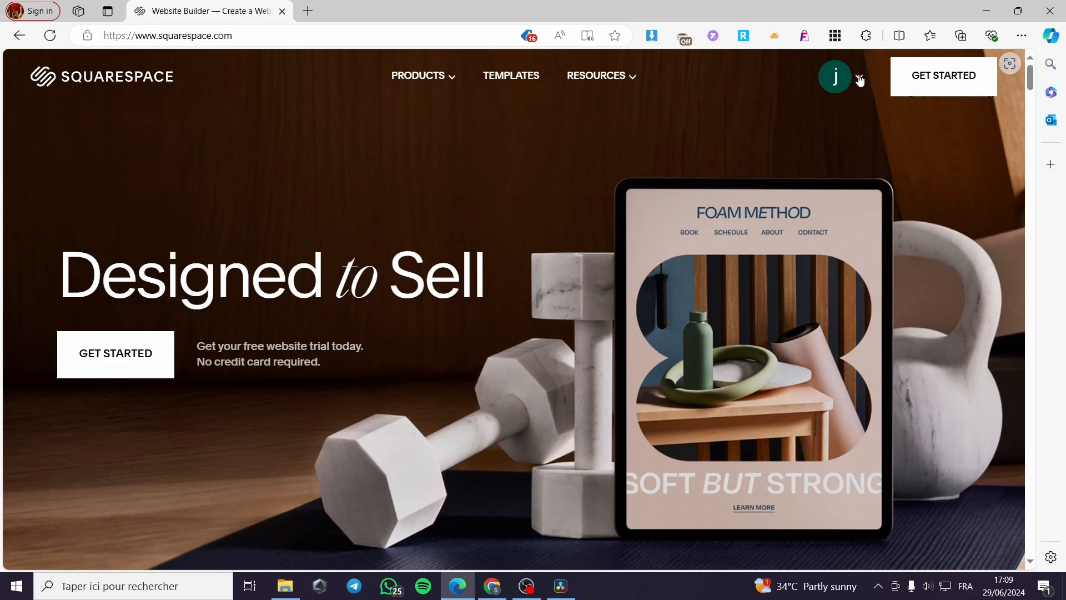
Go from the account avatar menu to the Account Dashboard listing the two existing websites
{"action": "left_click", "coordinate": [834, 76]}
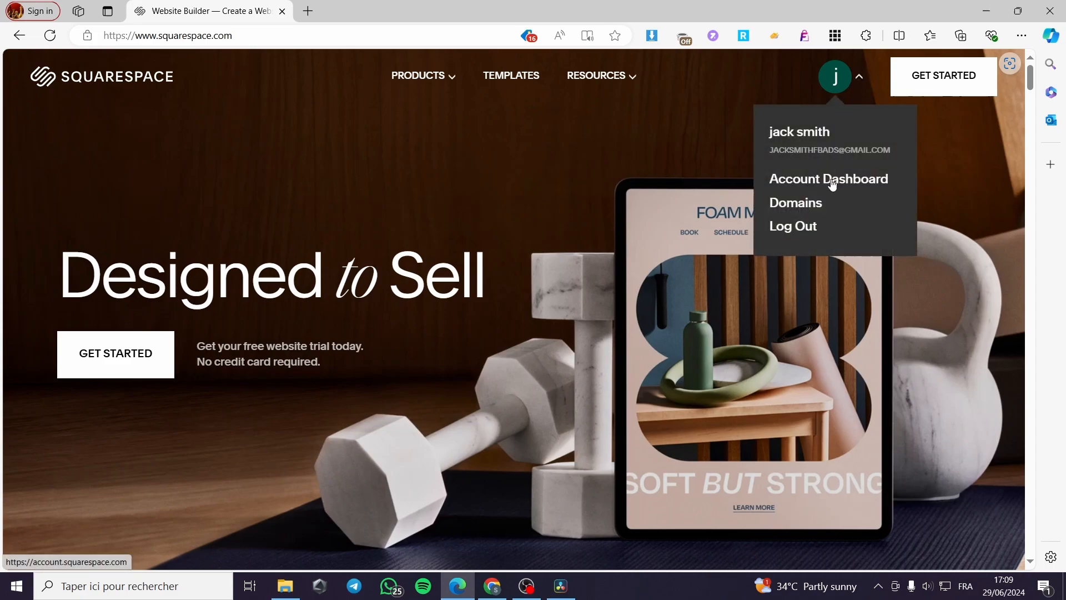
{"action": "left_click", "coordinate": [828, 177]}
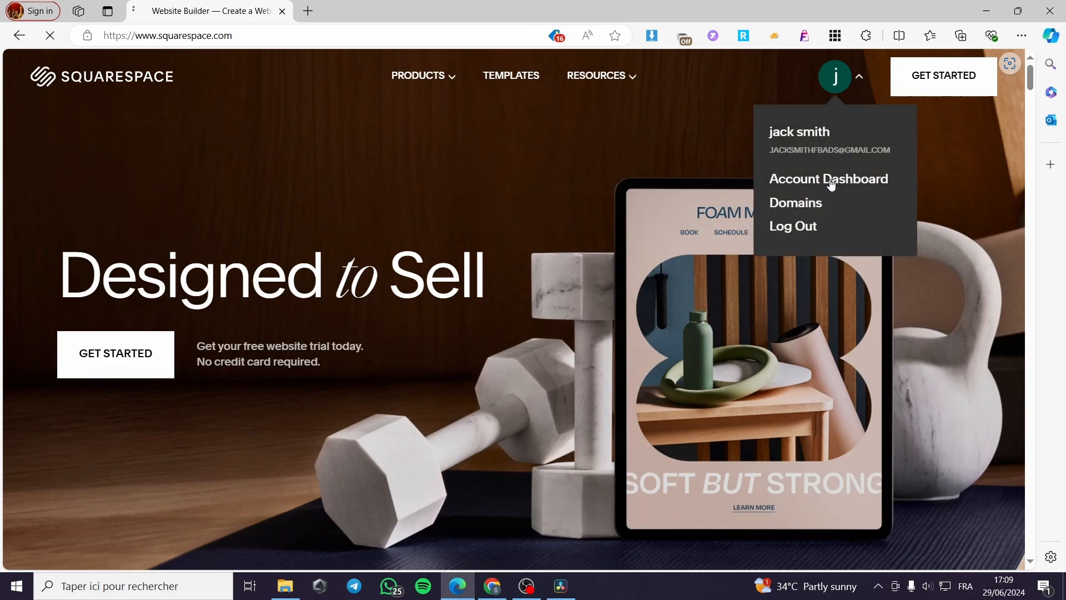
{"action": "left_click", "coordinate": [828, 179]}
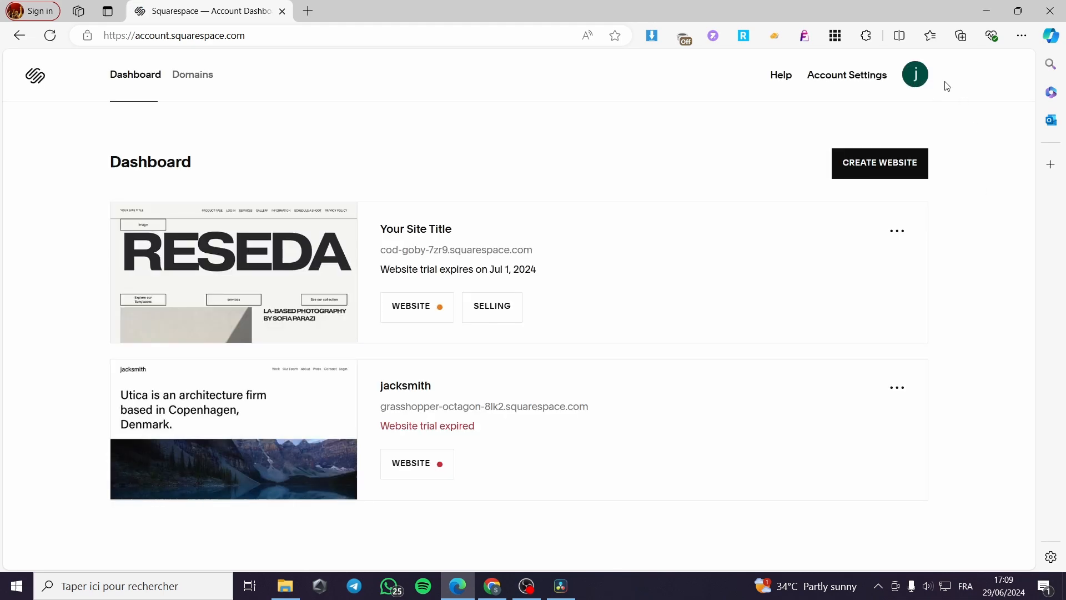
{"action": "mouse_move", "coordinate": [506, 197]}
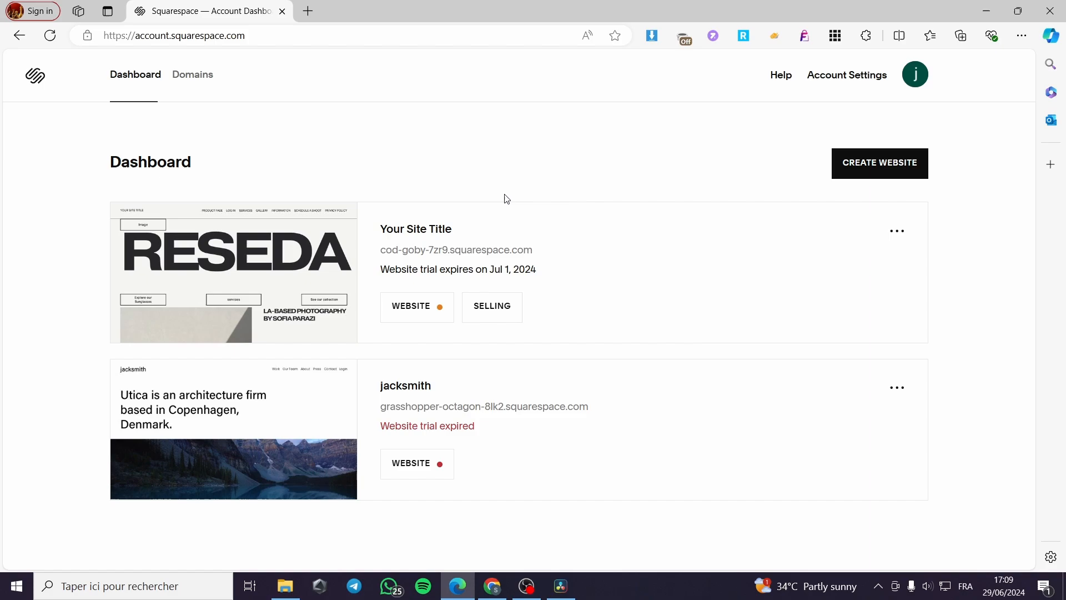
{"action": "mouse_move", "coordinate": [847, 273]}
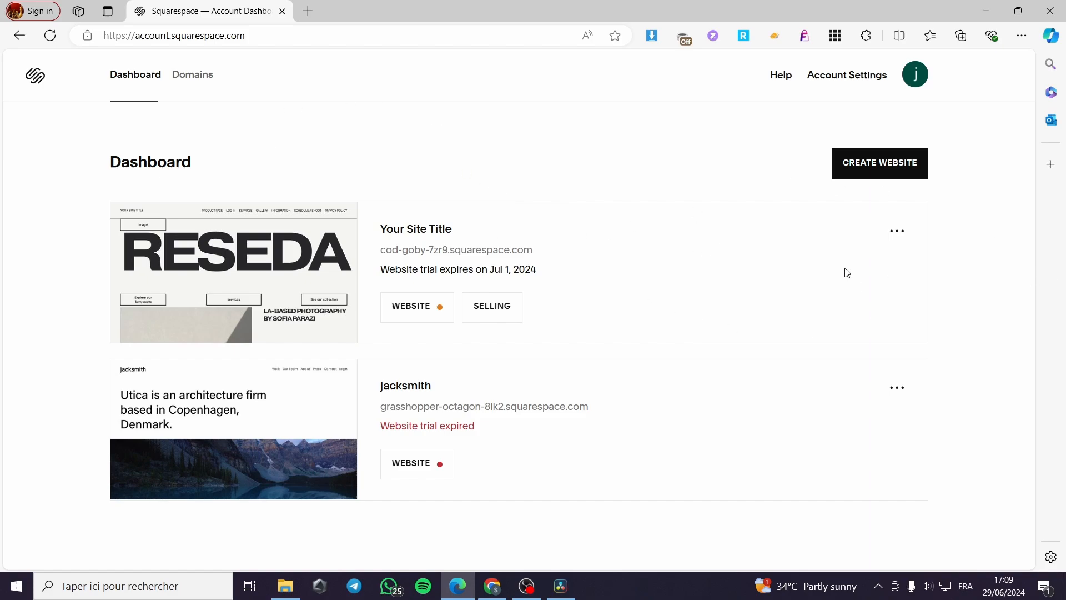
{"action": "mouse_move", "coordinate": [879, 164]}
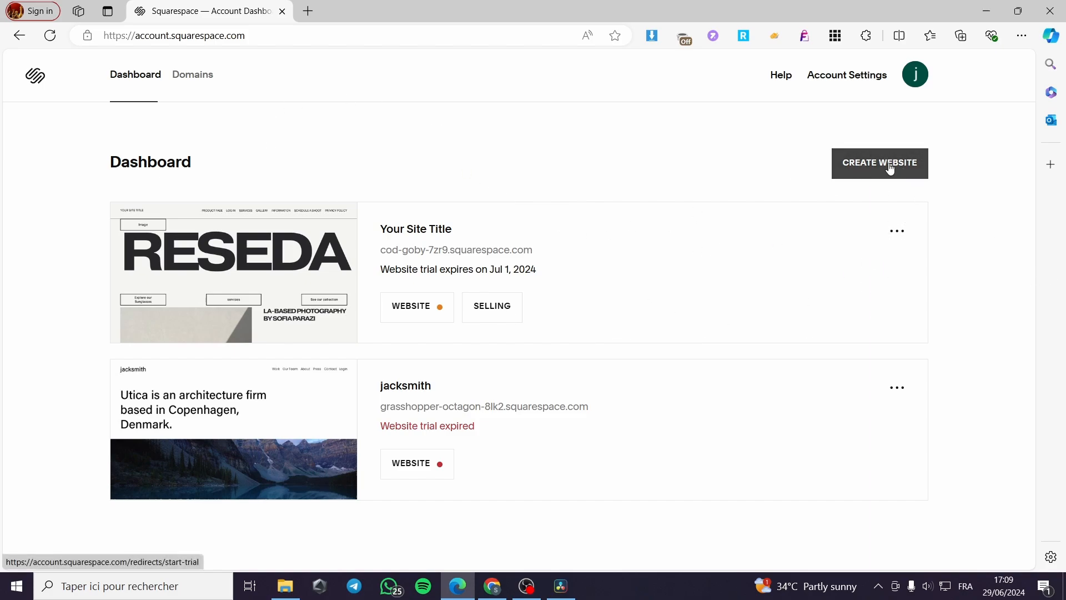
{"action": "mouse_move", "coordinate": [329, 330]}
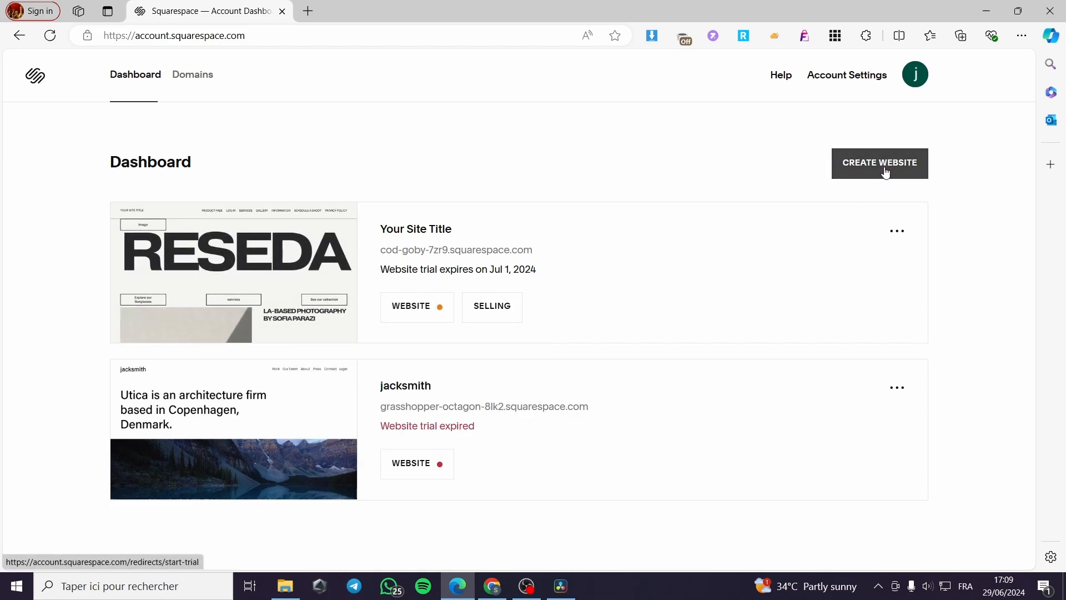
Create a new website and choose Marketing from the Popular Topics list as its topic
{"action": "left_click", "coordinate": [880, 162]}
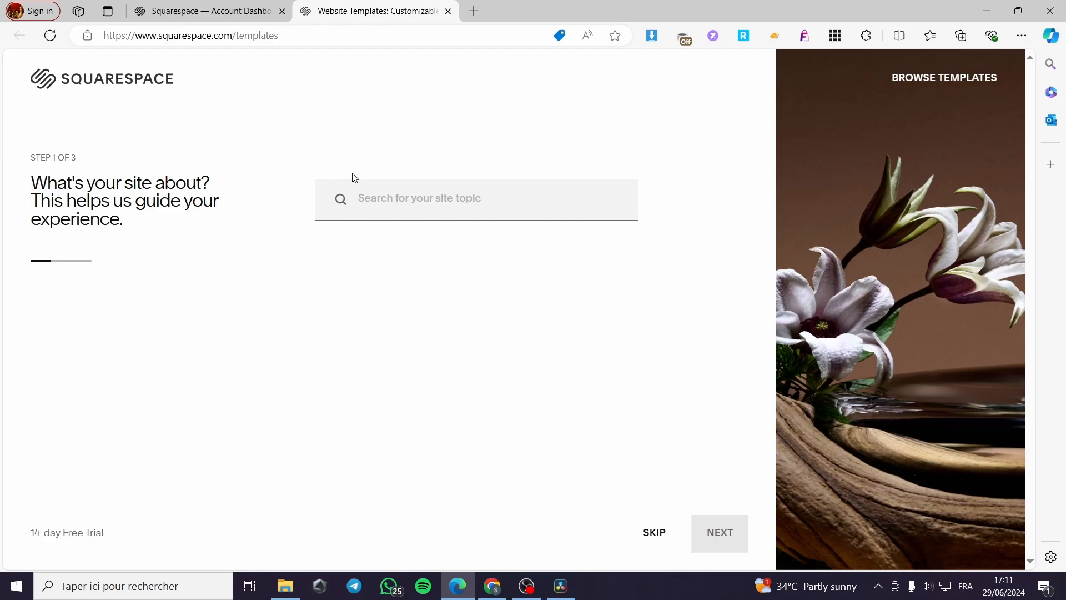
{"action": "mouse_move", "coordinate": [162, 207]}
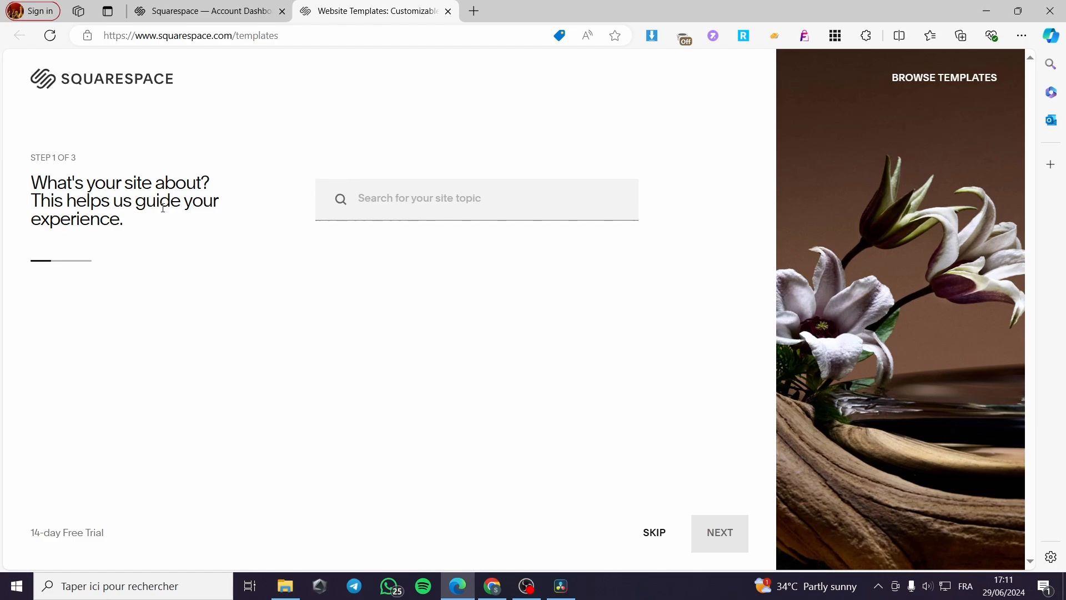
{"action": "mouse_move", "coordinate": [372, 286]}
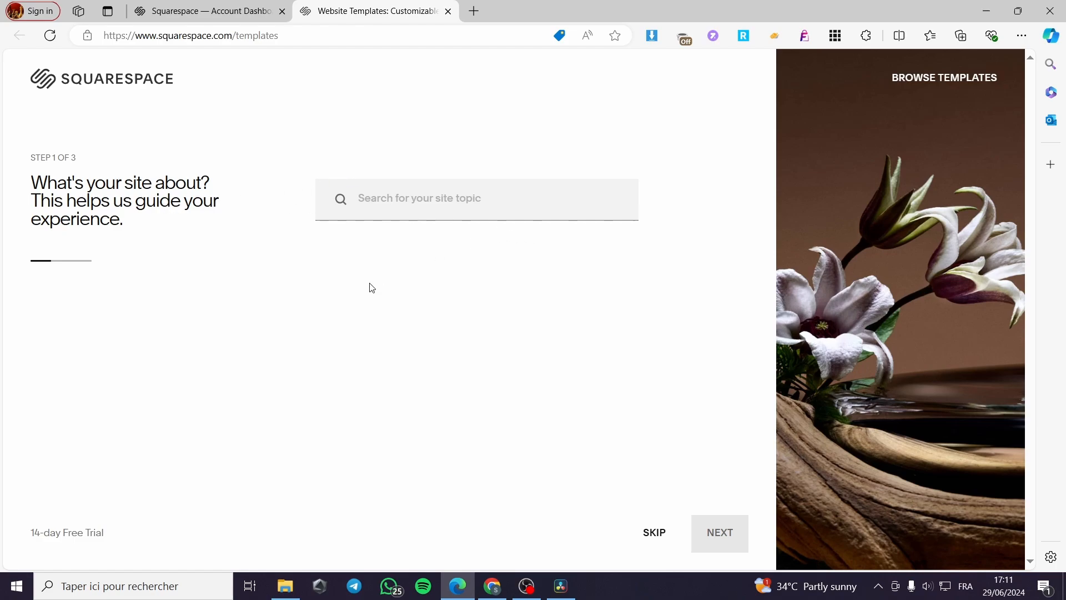
{"action": "mouse_move", "coordinate": [218, 193]}
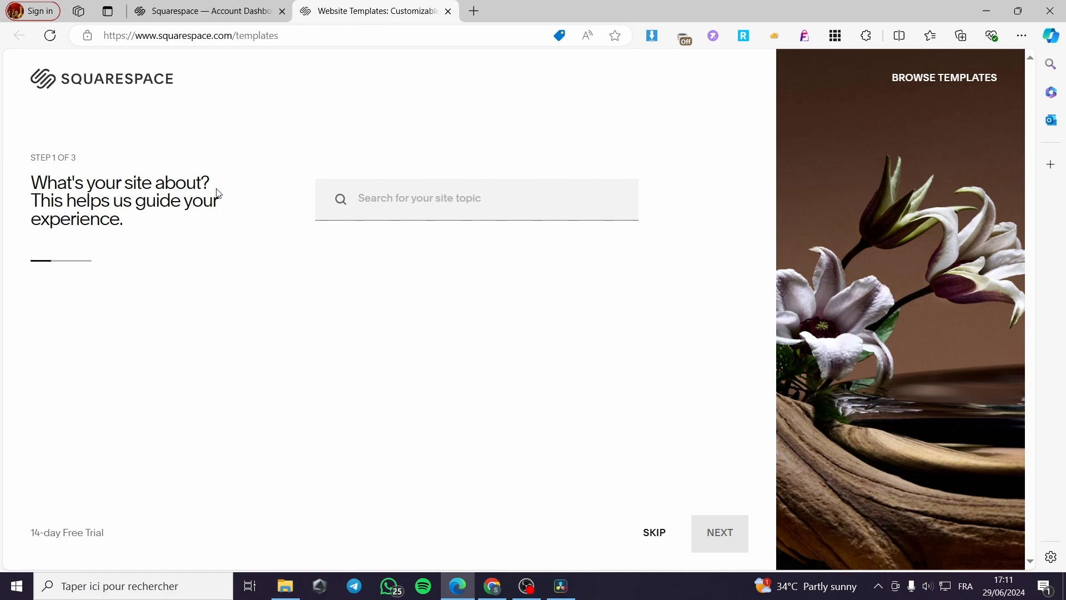
{"action": "mouse_move", "coordinate": [238, 216]}
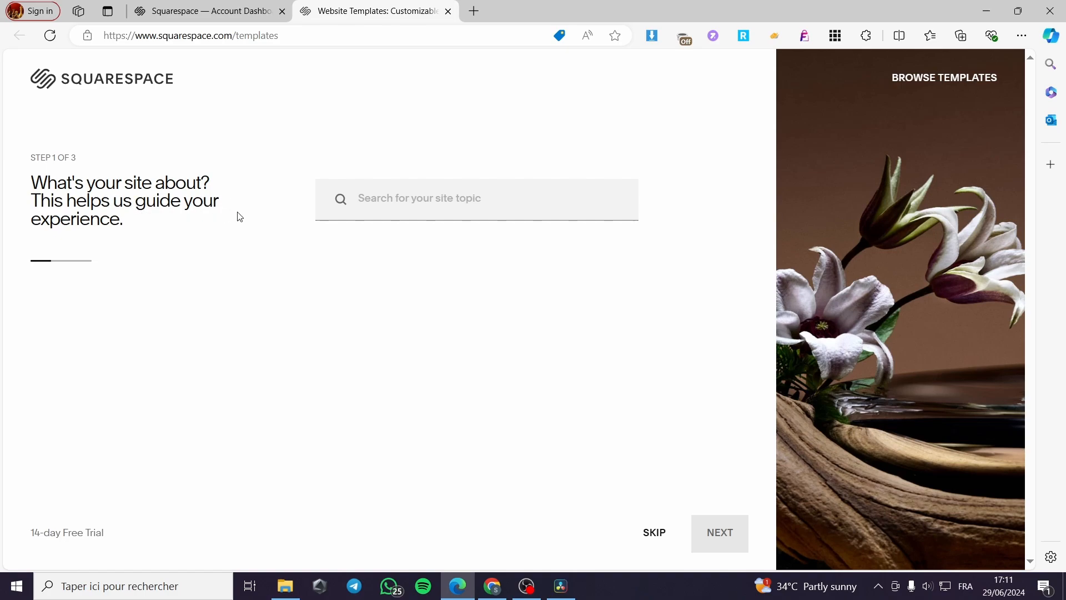
{"action": "left_click", "coordinate": [476, 198]}
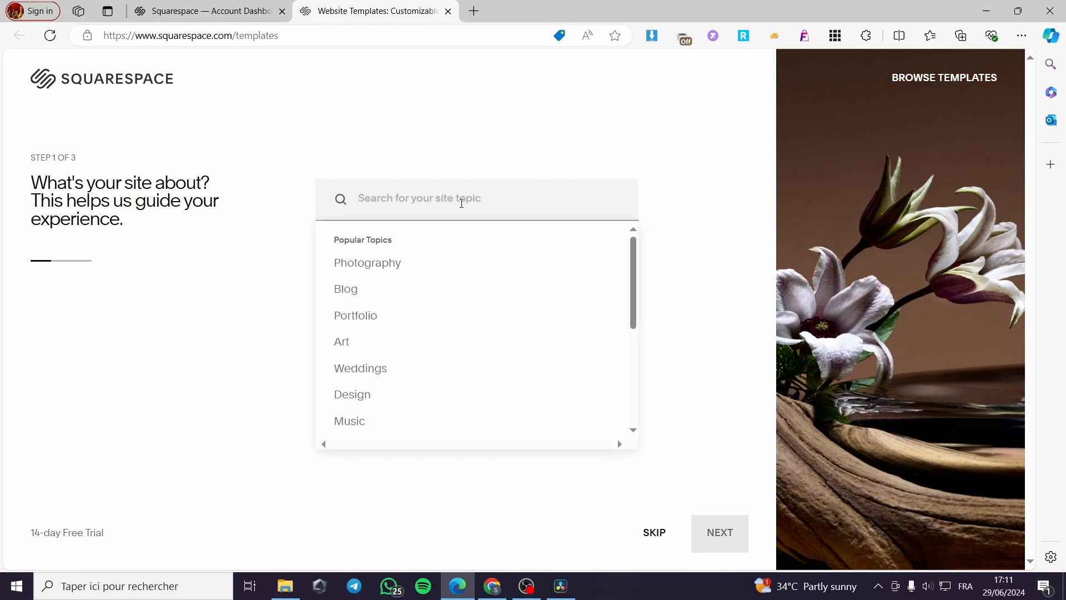
{"action": "mouse_move", "coordinate": [430, 289]}
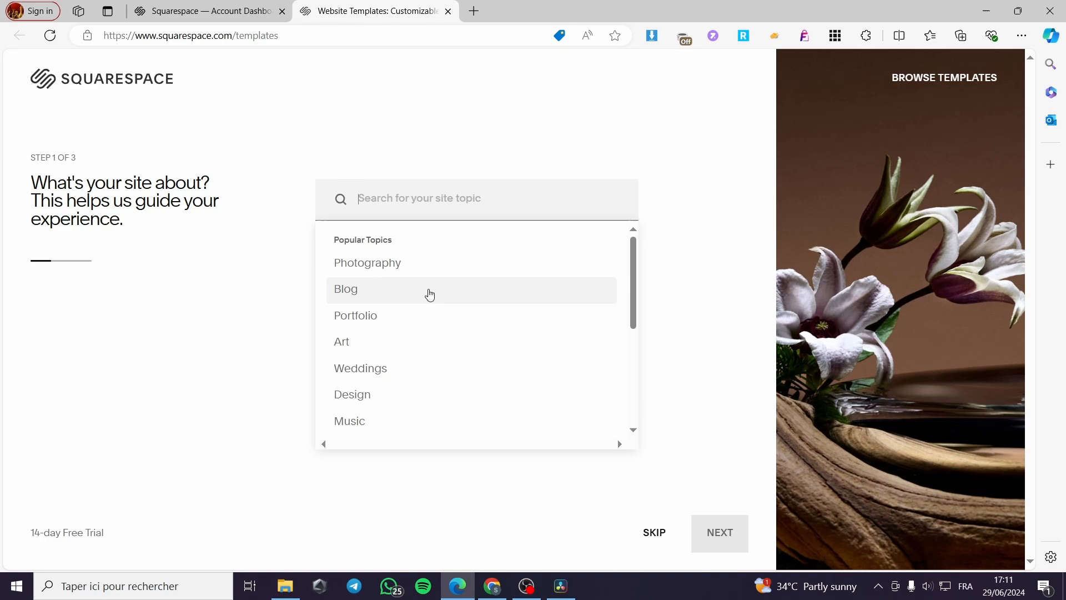
{"action": "scroll", "scroll_direction": "down", "scroll_amount": 3}
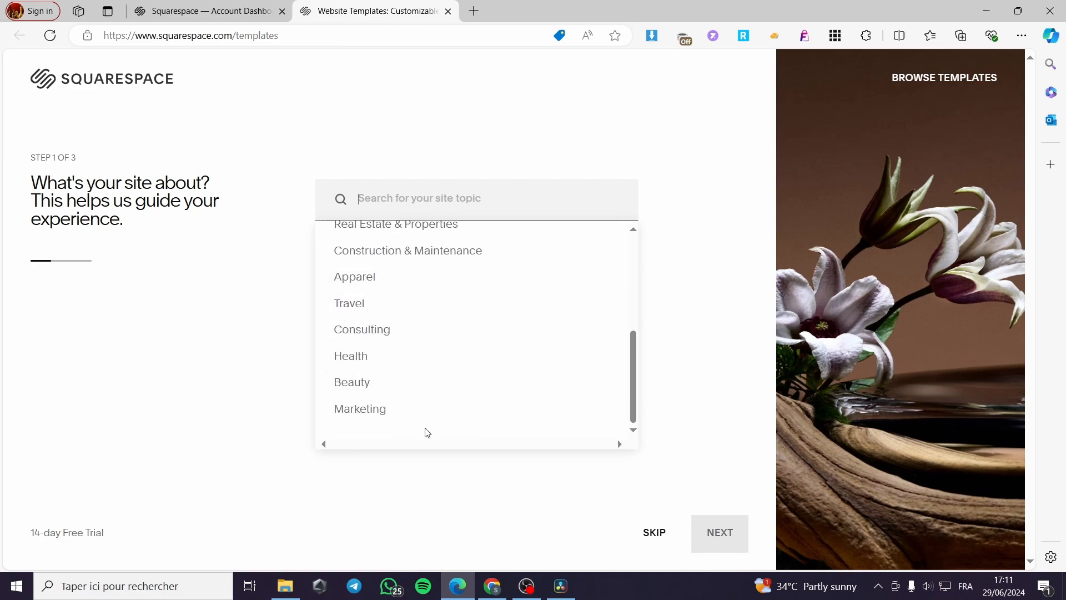
{"action": "mouse_move", "coordinate": [487, 280]}
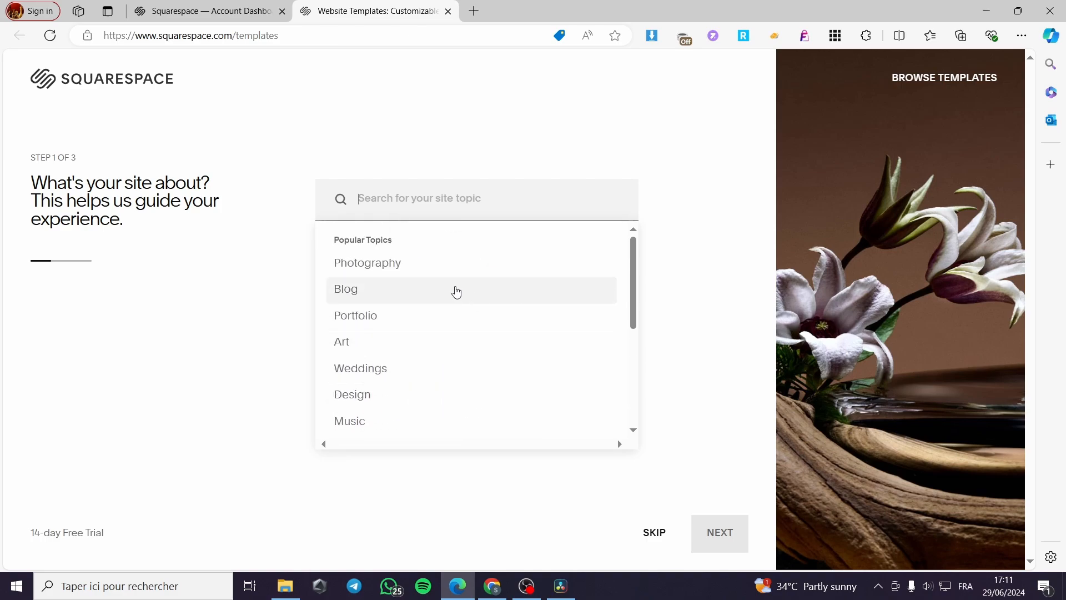
{"action": "mouse_move", "coordinate": [441, 320]}
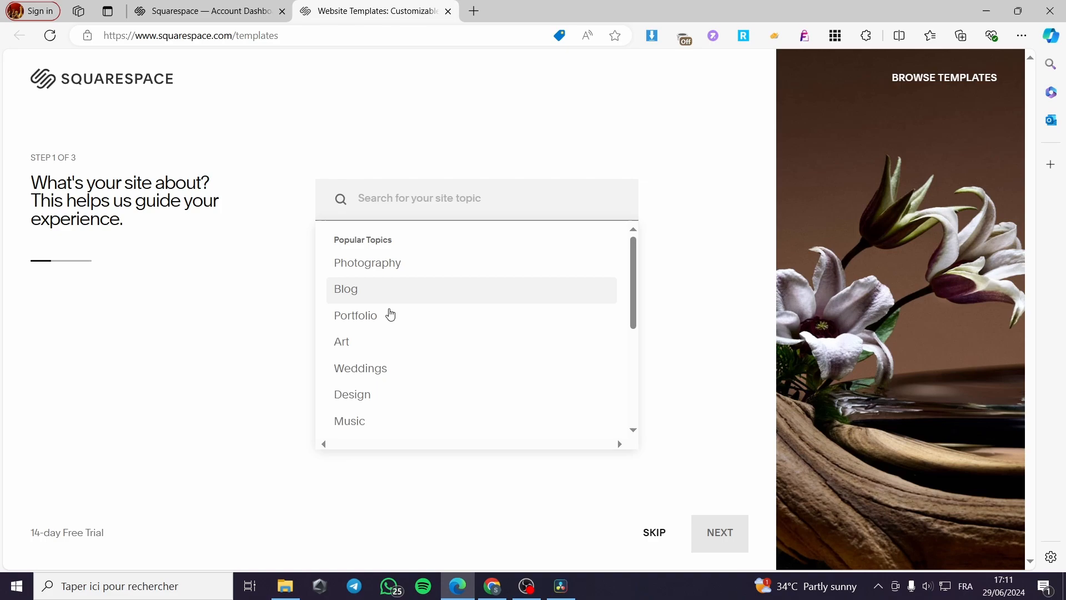
{"action": "scroll", "scroll_direction": "down", "scroll_amount": 3}
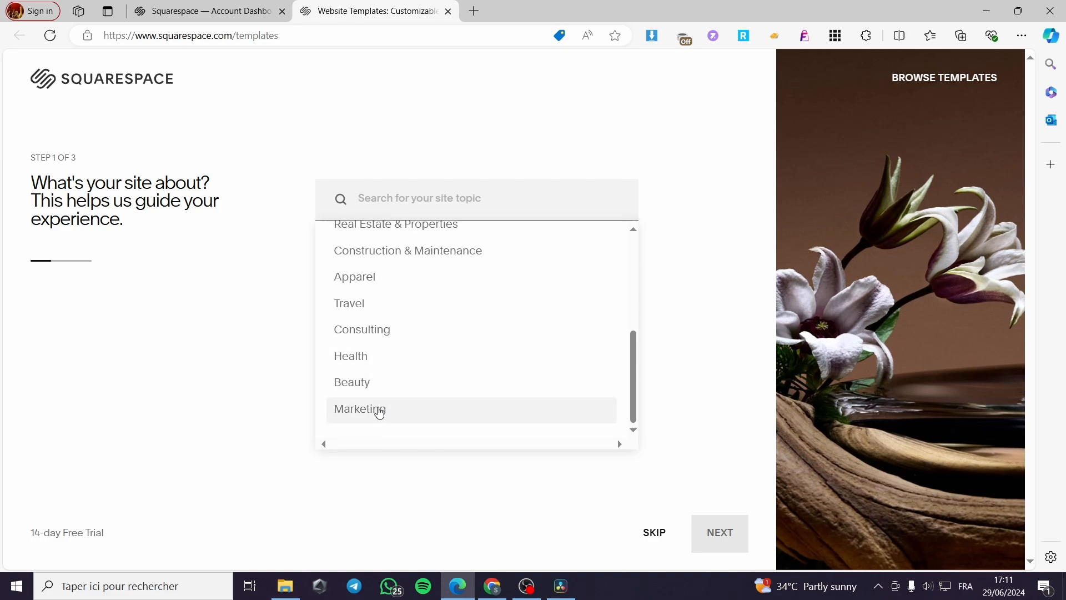
{"action": "left_click", "coordinate": [352, 381]}
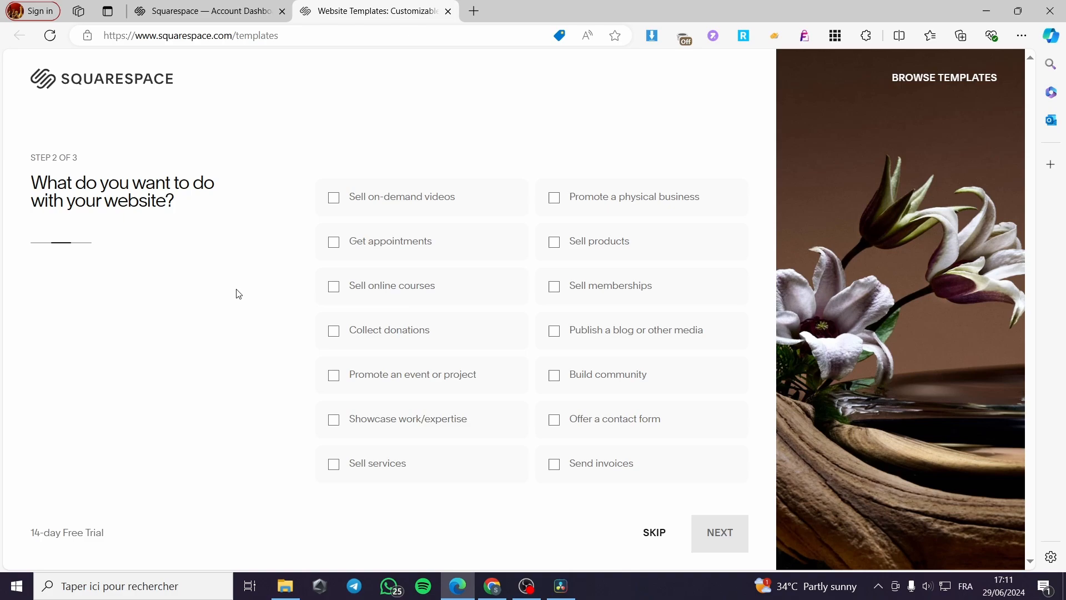
{"action": "mouse_move", "coordinate": [398, 250]}
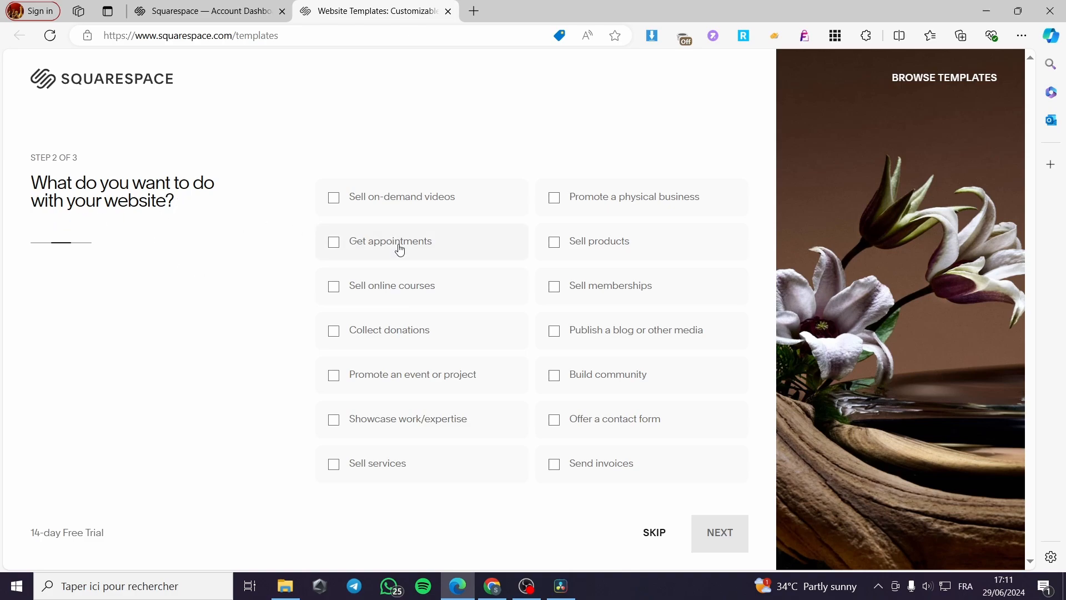
{"action": "mouse_move", "coordinate": [342, 209]}
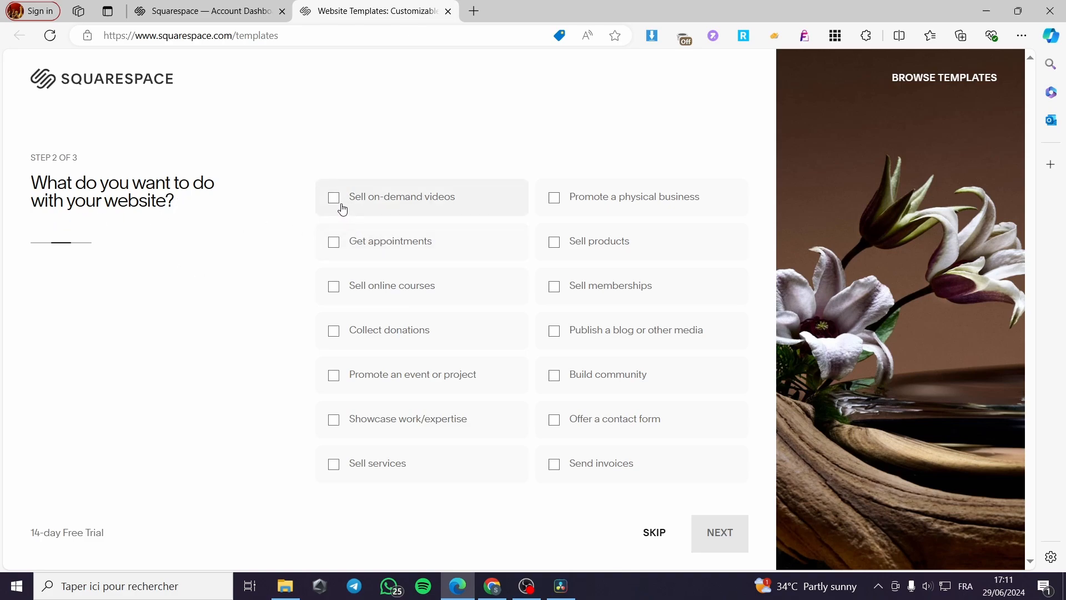
{"action": "mouse_move", "coordinate": [453, 204]}
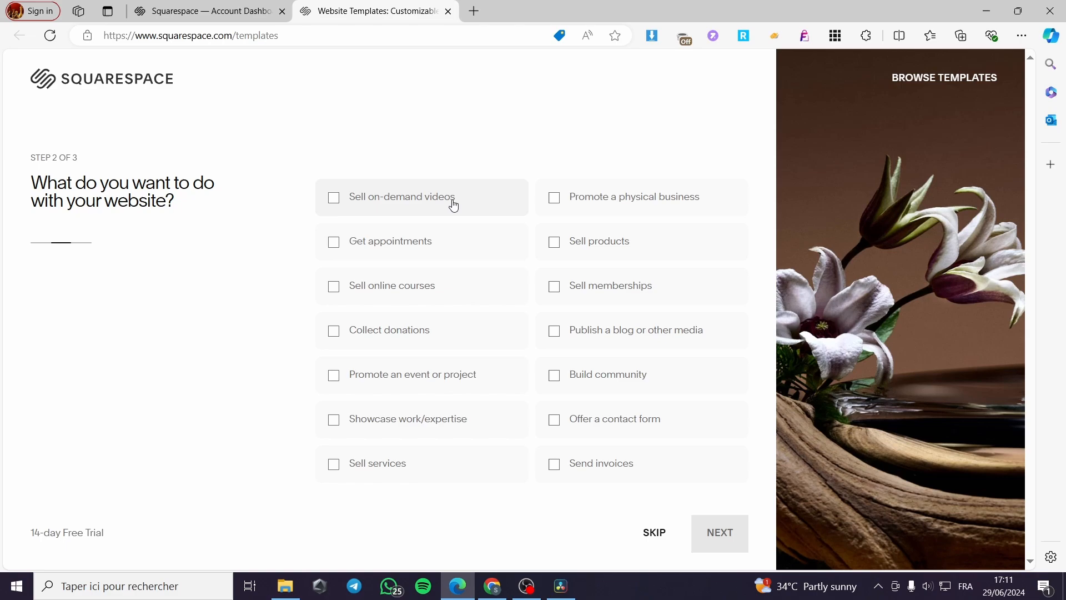
{"action": "mouse_move", "coordinate": [551, 201]}
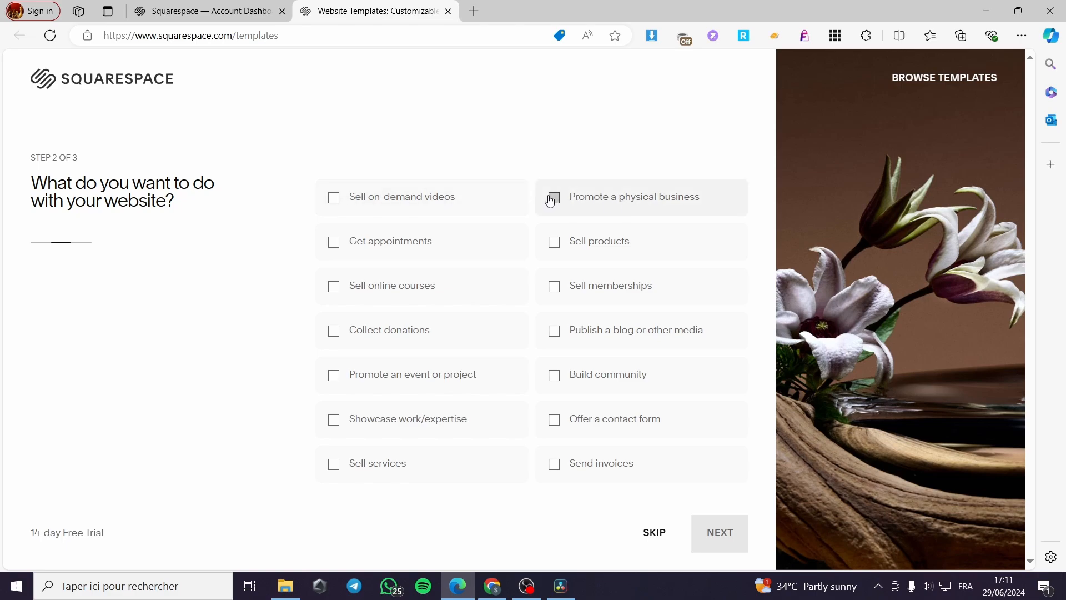
{"action": "mouse_move", "coordinate": [556, 246]}
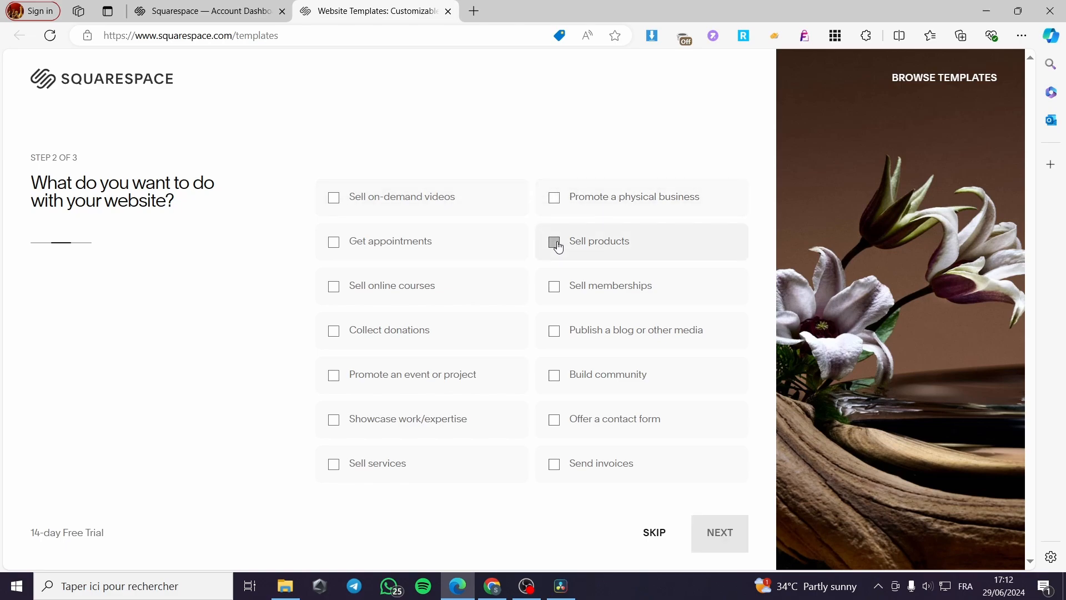
Tick Sell products, Sell memberships and Sell services as website goals on step 2
{"action": "left_click", "coordinate": [552, 241]}
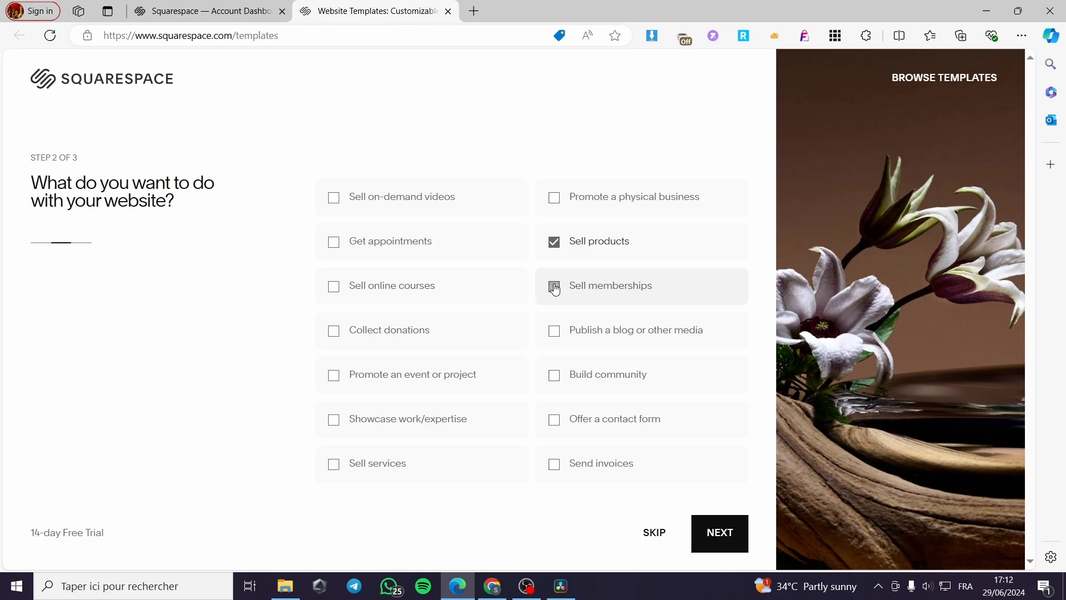
{"action": "left_click", "coordinate": [552, 285]}
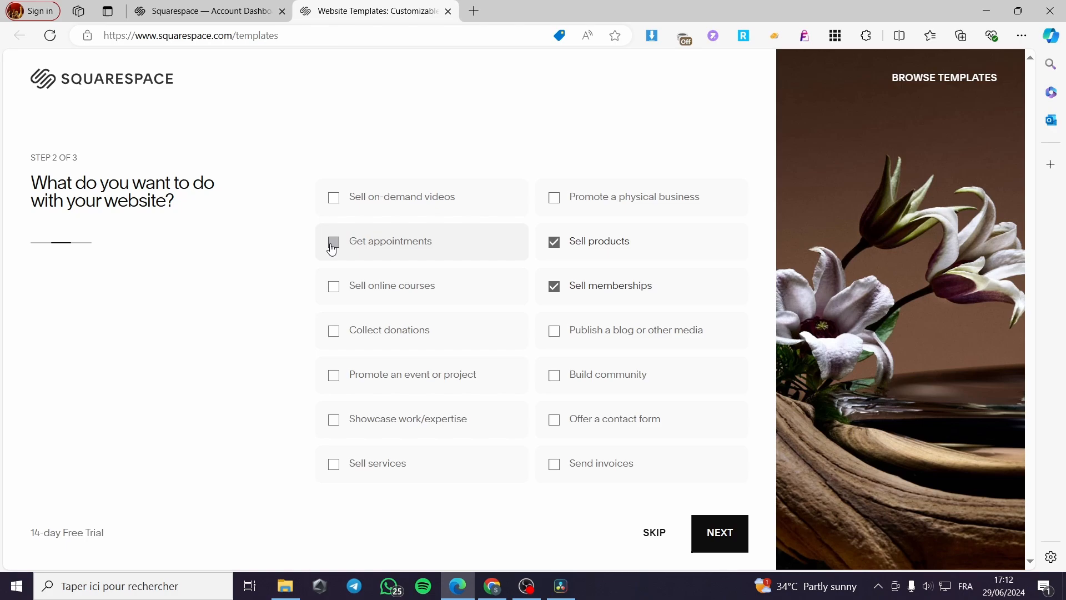
{"action": "mouse_move", "coordinate": [333, 289]}
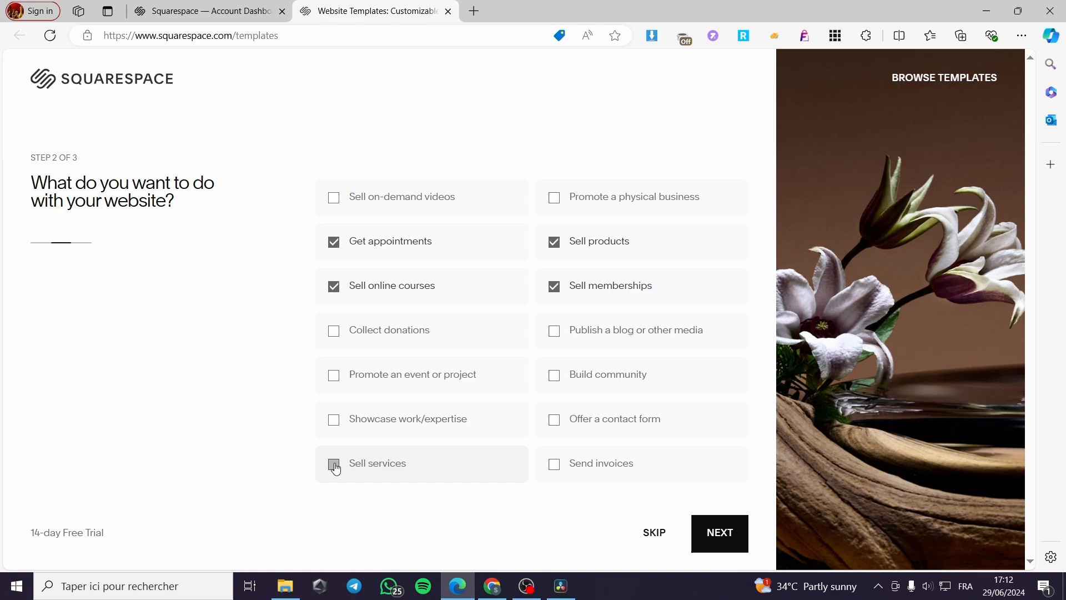
{"action": "left_click", "coordinate": [333, 463]}
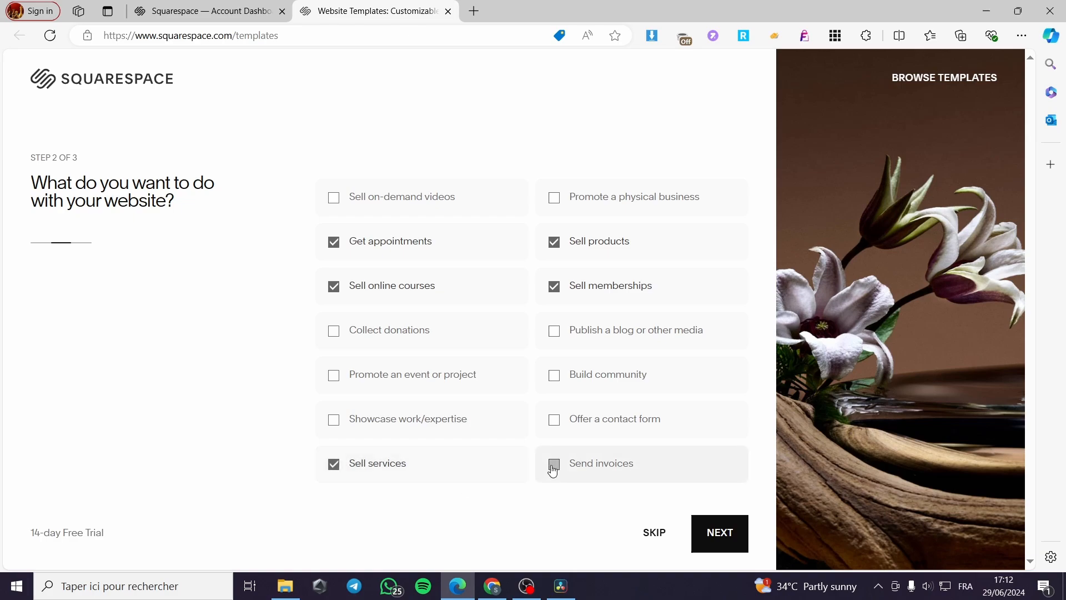
Continue to step 3 and choose Browse templates under Designer Templates
{"action": "left_click", "coordinate": [719, 532]}
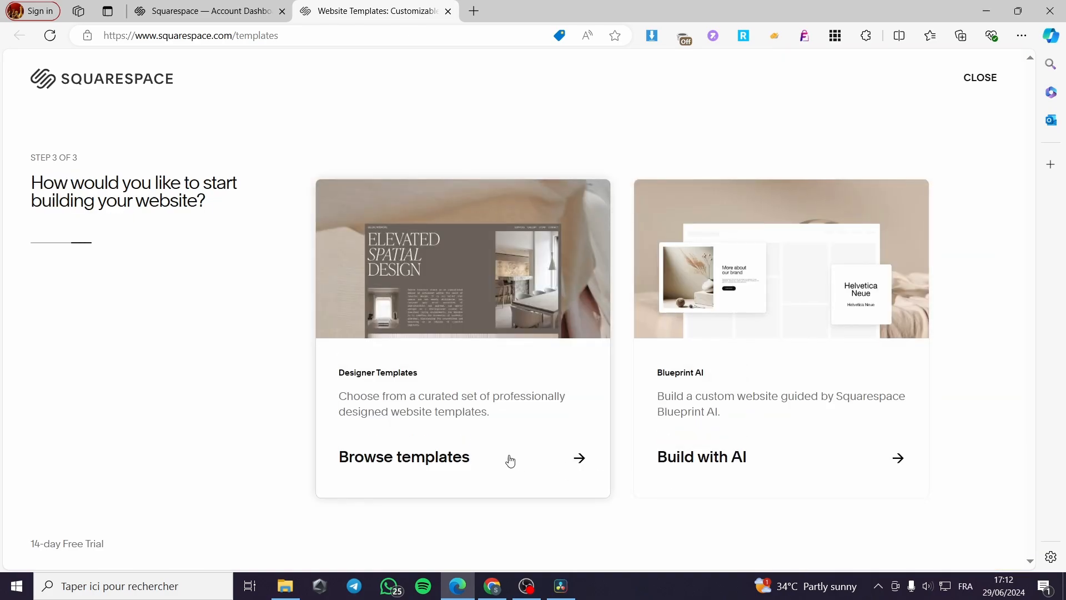
{"action": "mouse_move", "coordinate": [737, 478]}
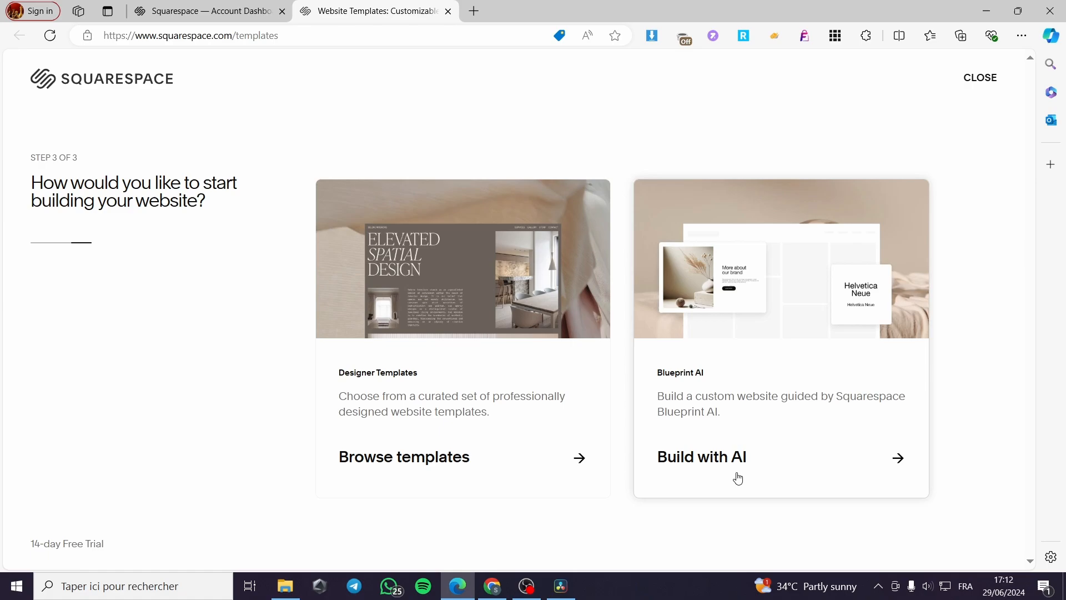
{"action": "mouse_move", "coordinate": [652, 491]}
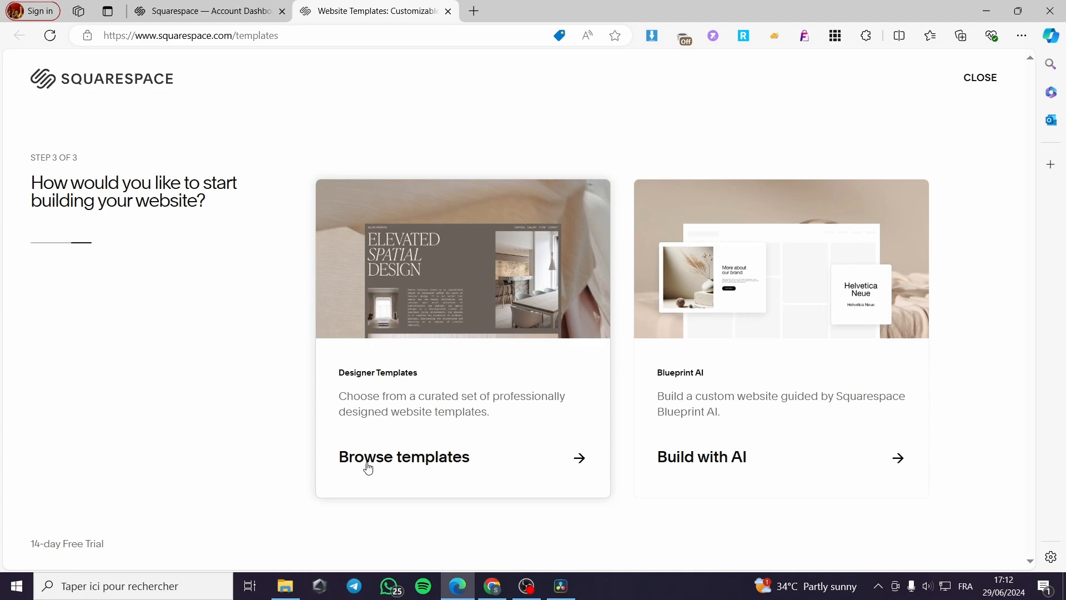
{"action": "mouse_move", "coordinate": [330, 461]}
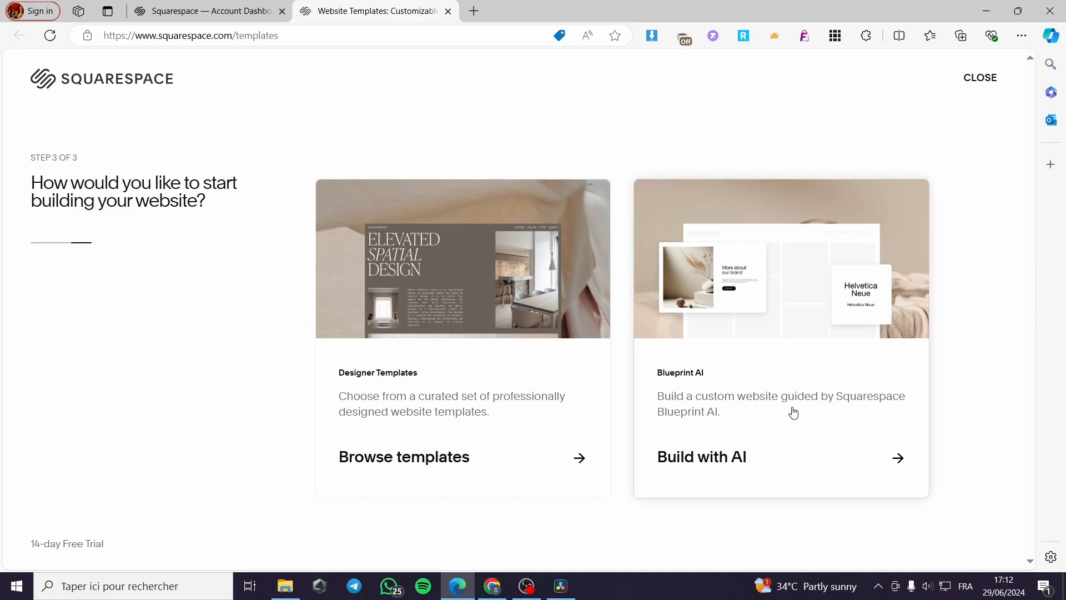
{"action": "left_click", "coordinate": [404, 456]}
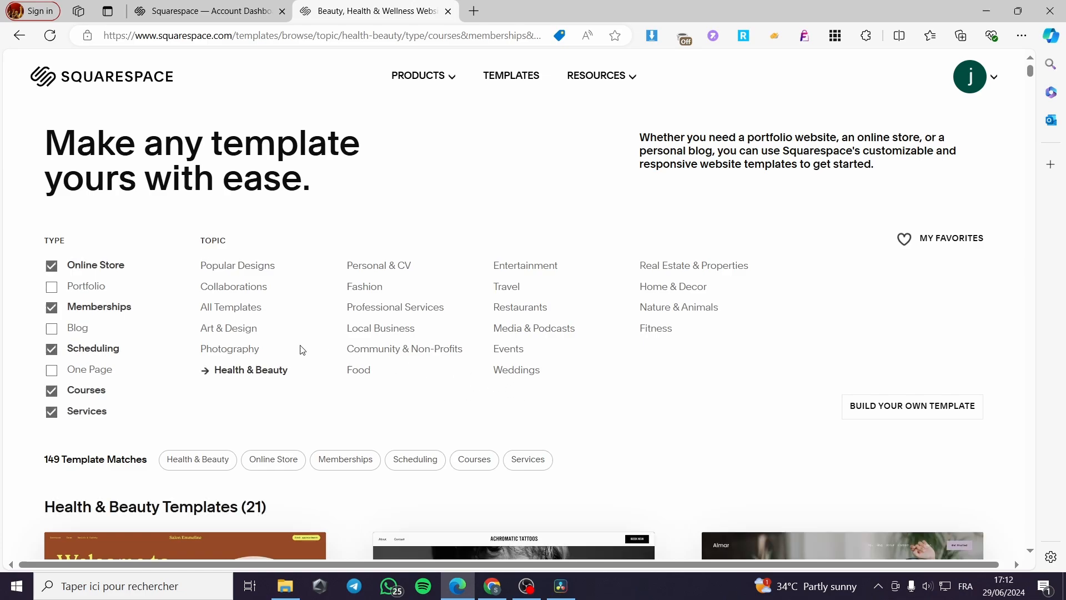
{"action": "scroll", "scroll_direction": "down", "scroll_amount": 3}
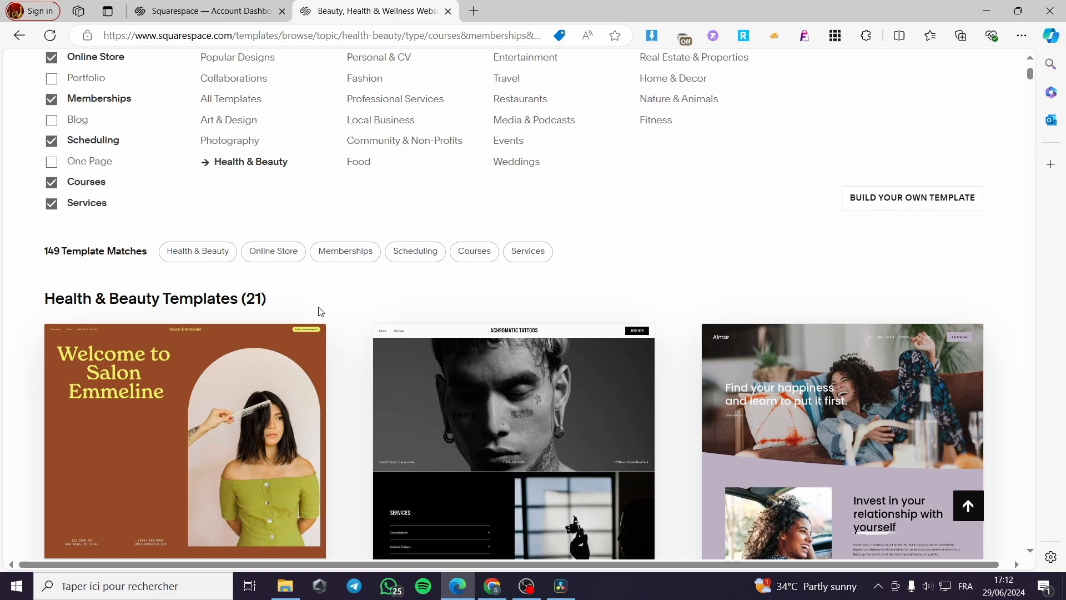
{"action": "double_click", "coordinate": [254, 299]}
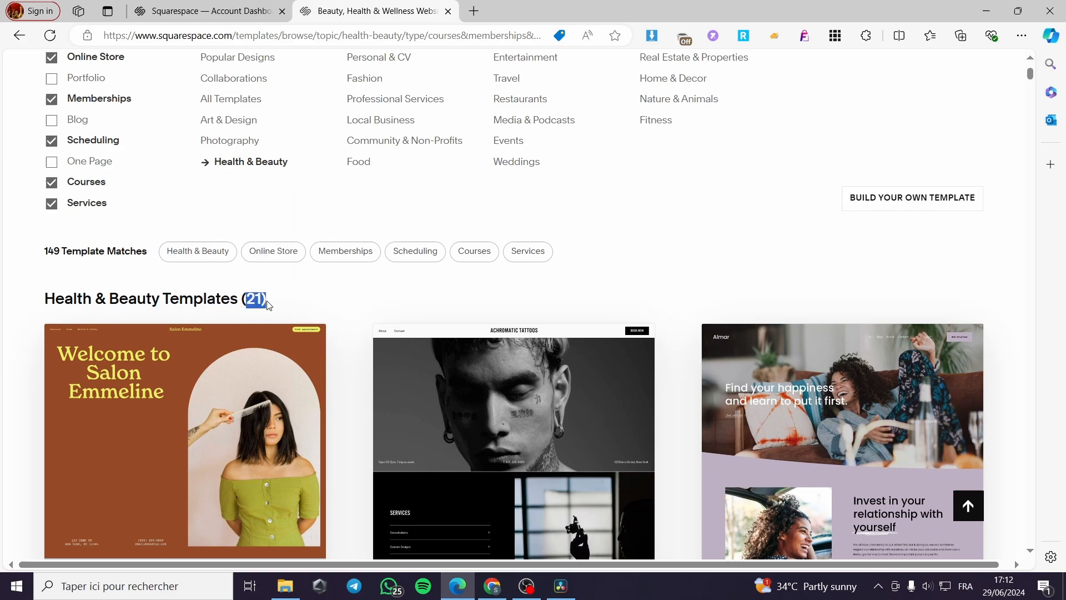
{"action": "left_click", "coordinate": [256, 300]}
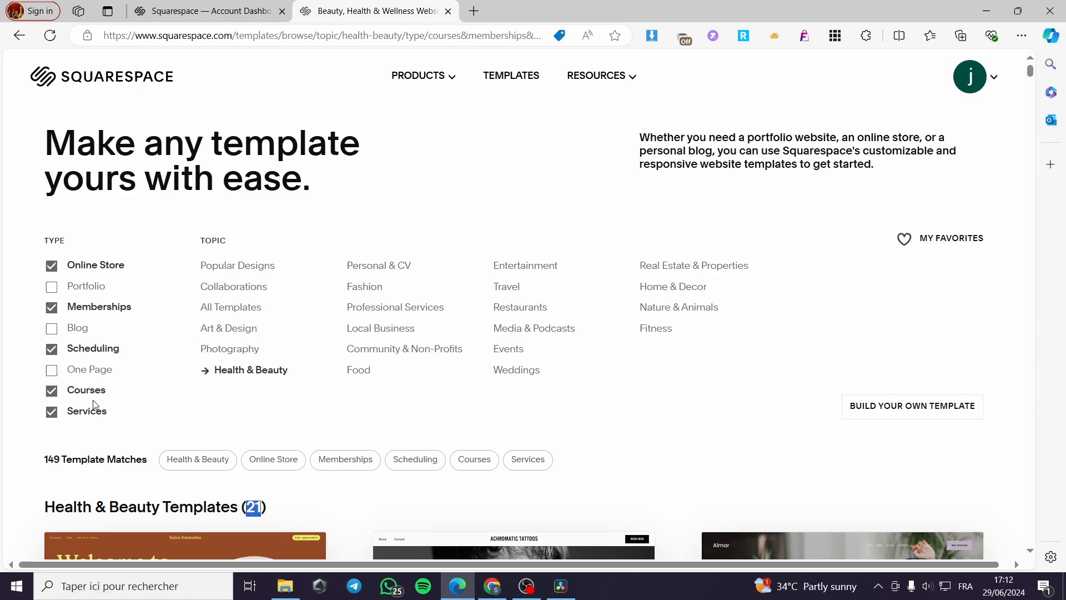
{"action": "scroll", "scroll_direction": "down", "scroll_amount": 3}
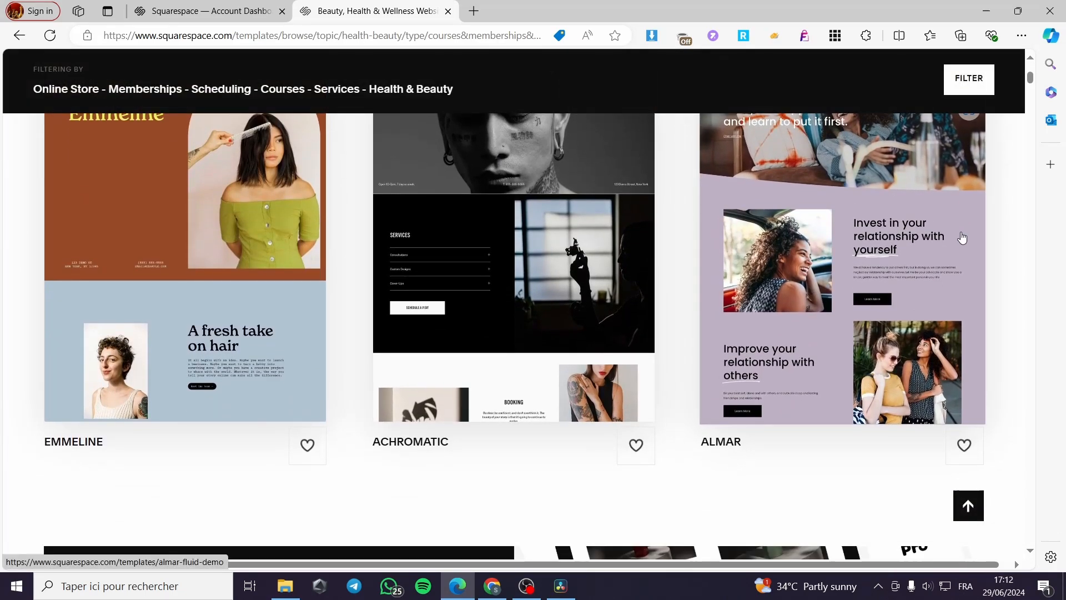
{"action": "scroll", "scroll_direction": "down", "scroll_amount": 3}
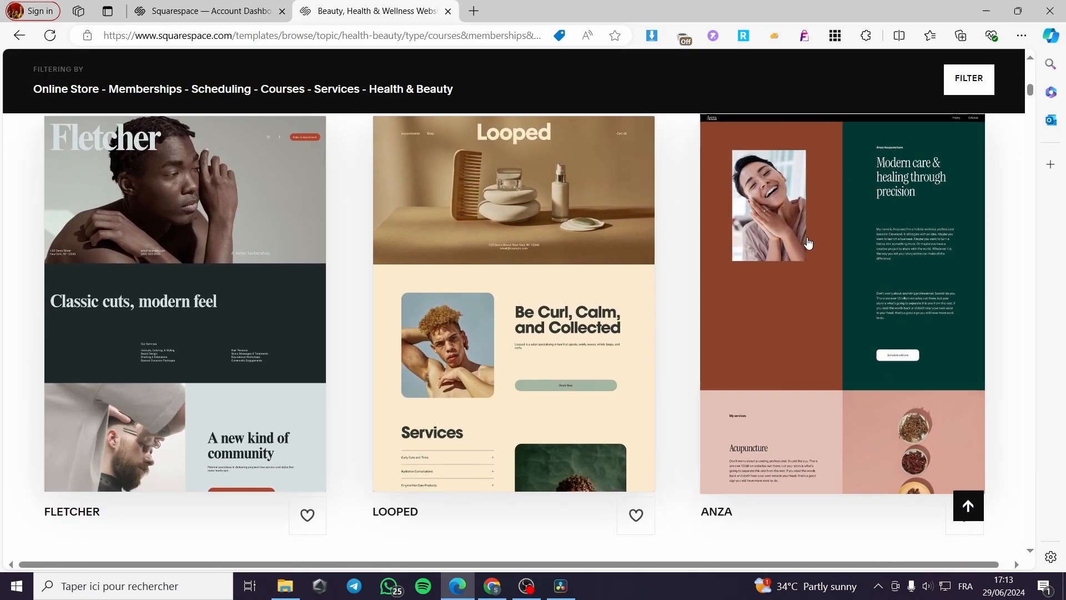
{"action": "scroll", "scroll_direction": "down", "scroll_amount": 3}
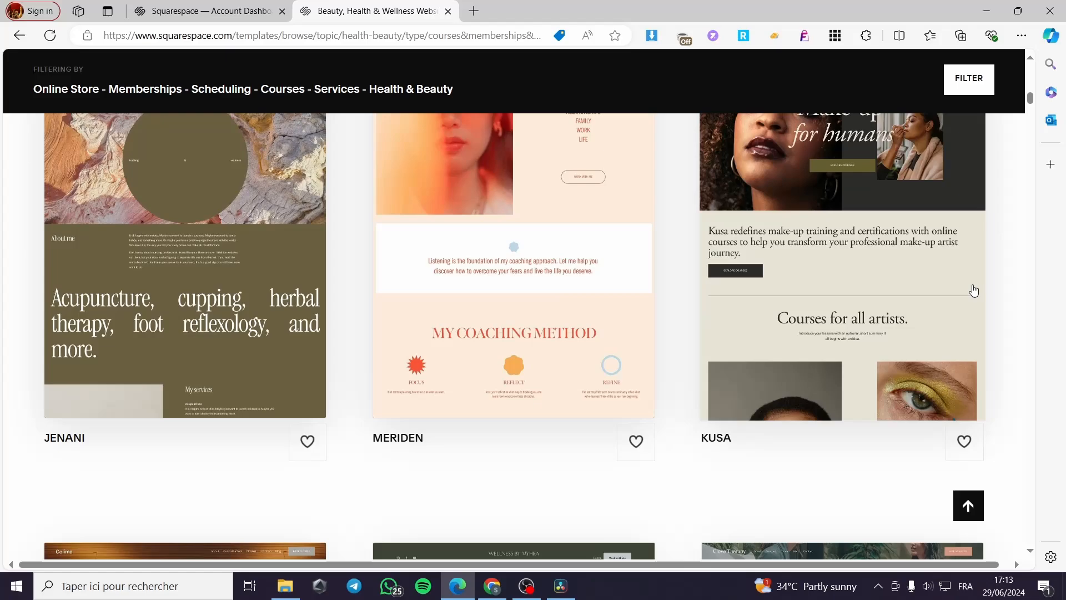
{"action": "scroll", "scroll_direction": "down", "scroll_amount": 3}
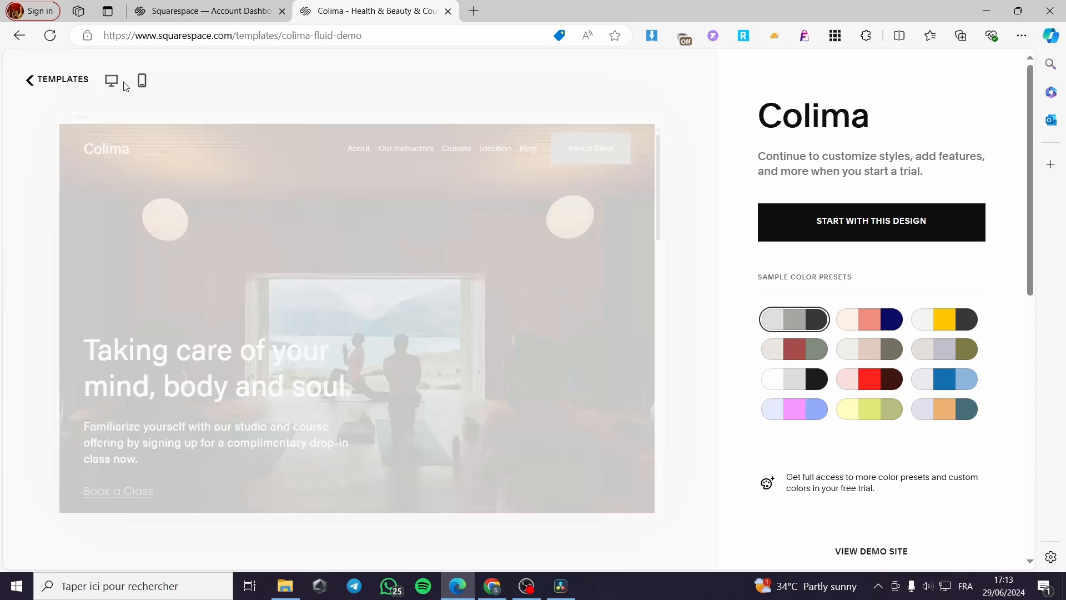
Preview the Colima template on mobile, then return to the desktop view
{"action": "left_click", "coordinate": [141, 80]}
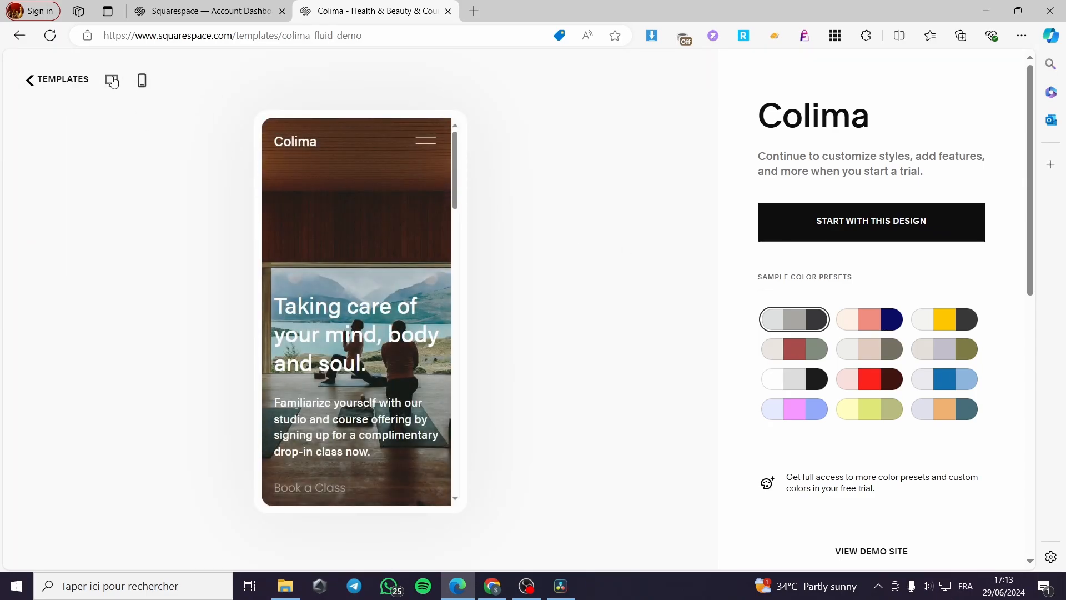
{"action": "left_click", "coordinate": [111, 80]}
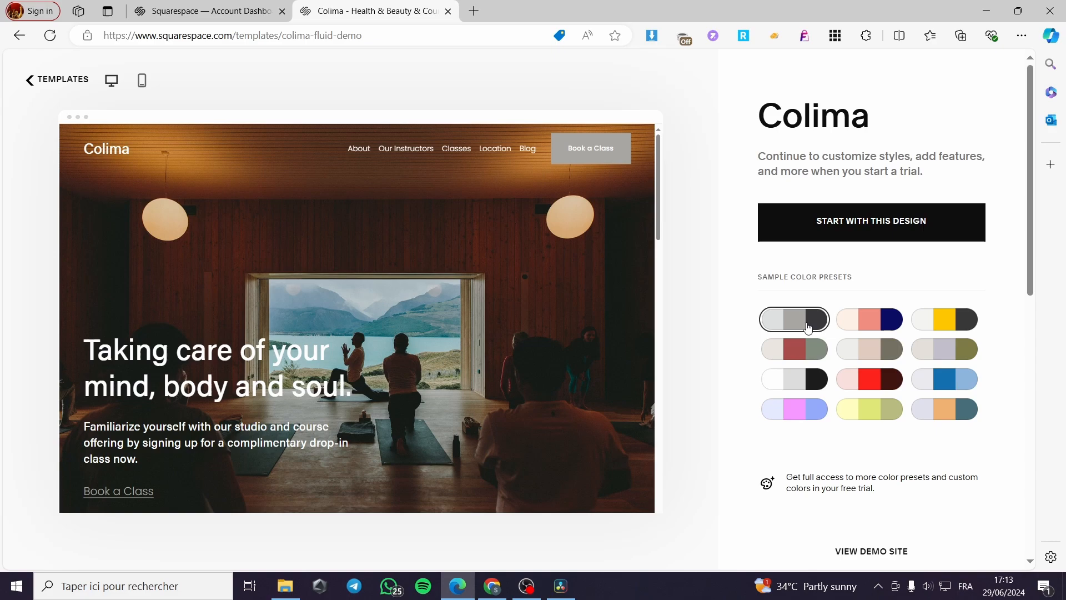
Try the sample colour presets, ending on the pink and lavender one
{"action": "left_click", "coordinate": [868, 318]}
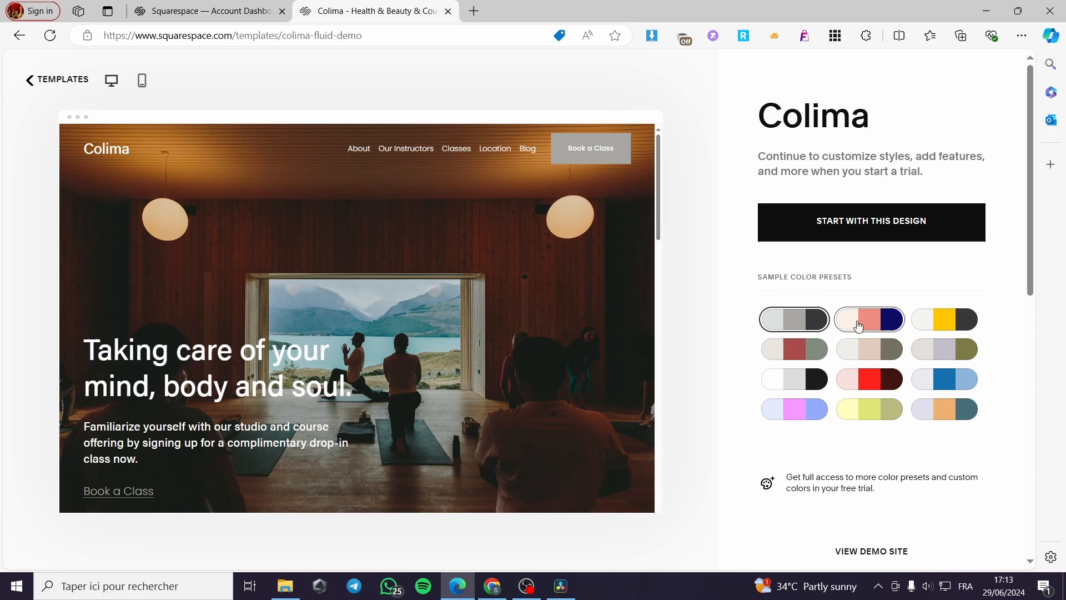
{"action": "left_click", "coordinate": [793, 319]}
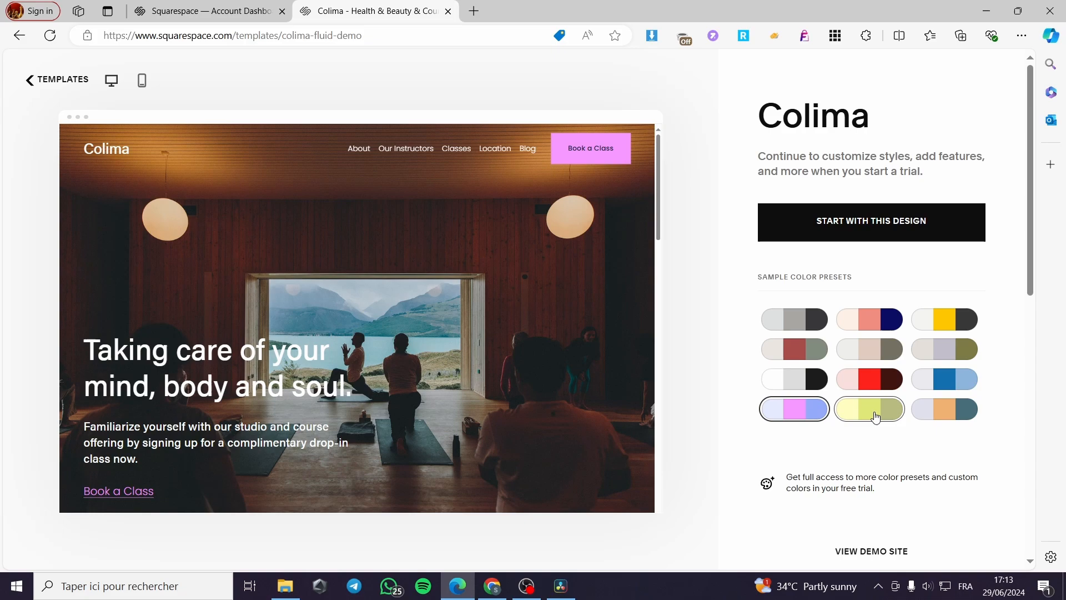
{"action": "left_click", "coordinate": [868, 409]}
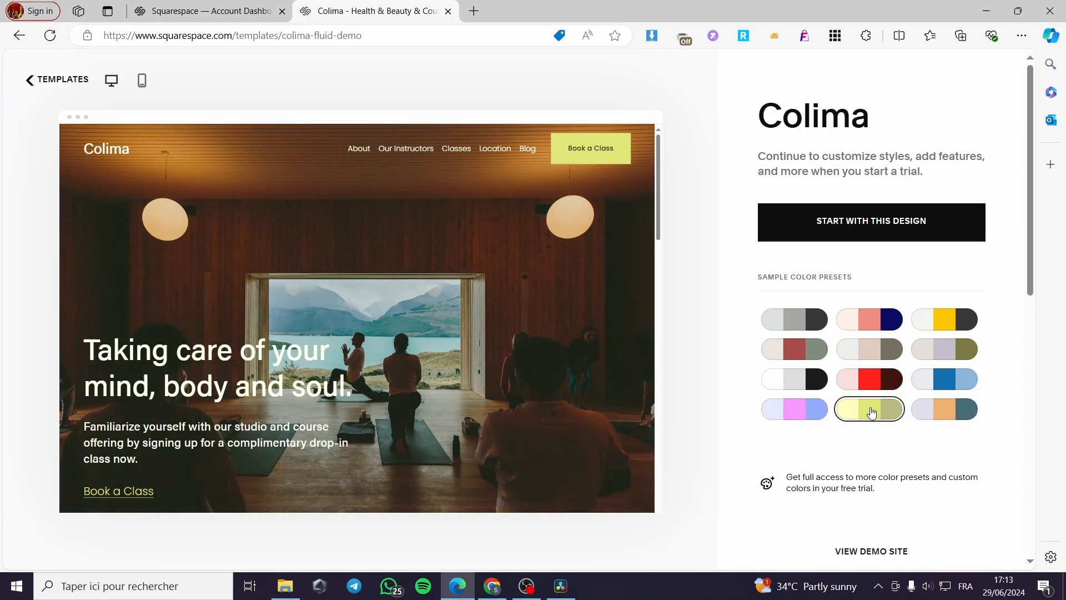
{"action": "left_click", "coordinate": [793, 409]}
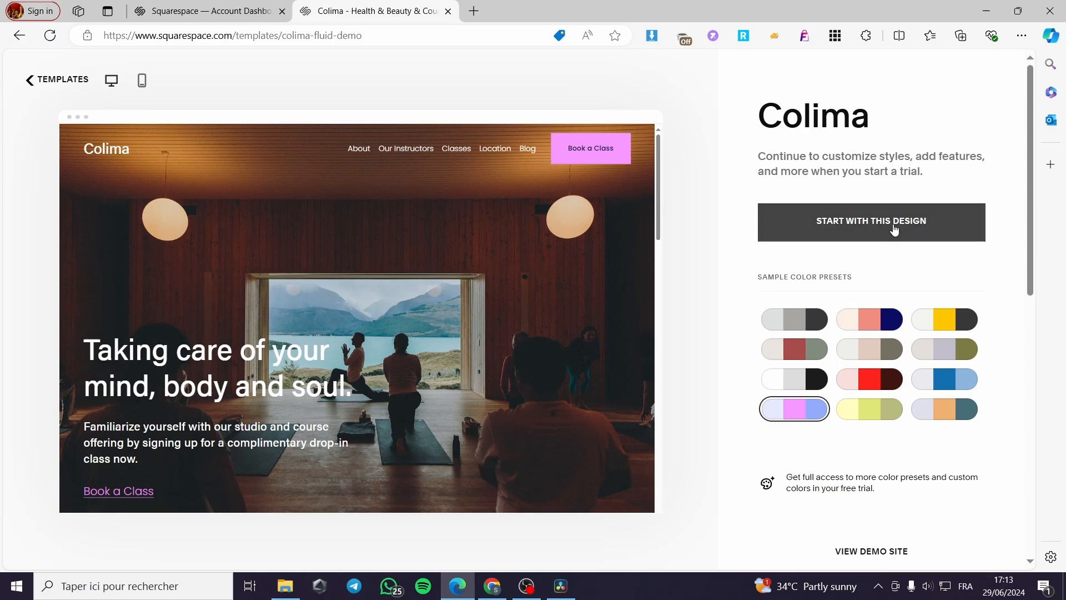
Start a site from the Colima design, dismissing the creation error and retrying
{"action": "left_click", "coordinate": [870, 220]}
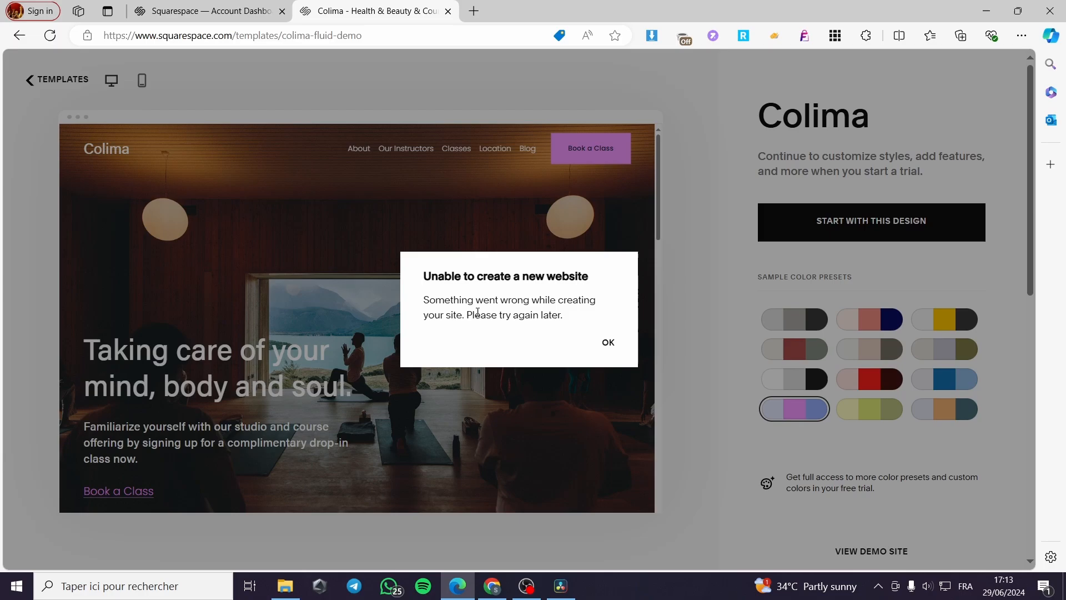
{"action": "left_click", "coordinate": [607, 342]}
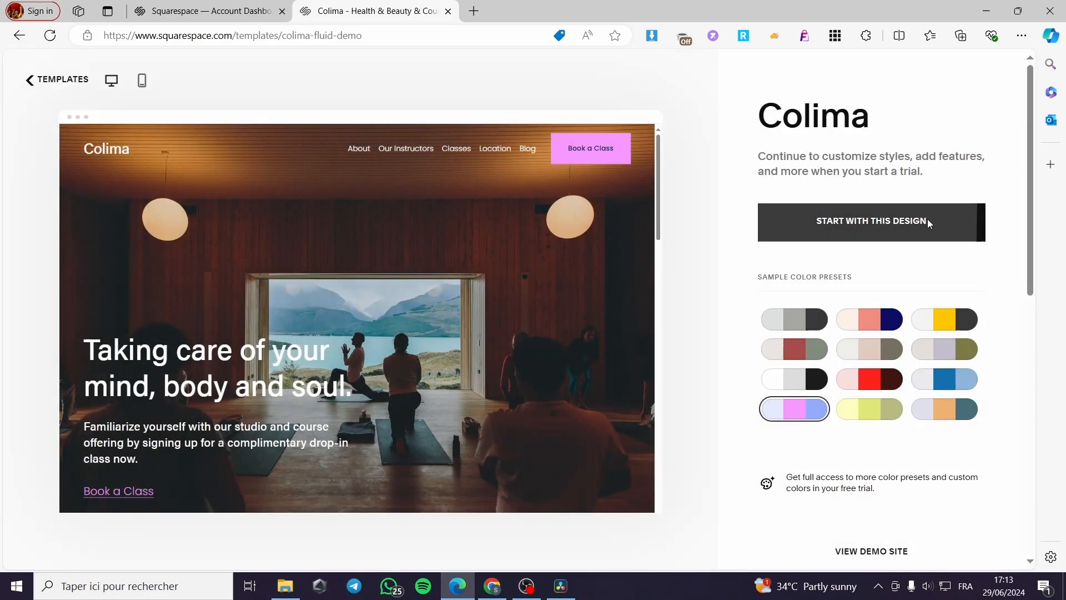
{"action": "left_click", "coordinate": [870, 220]}
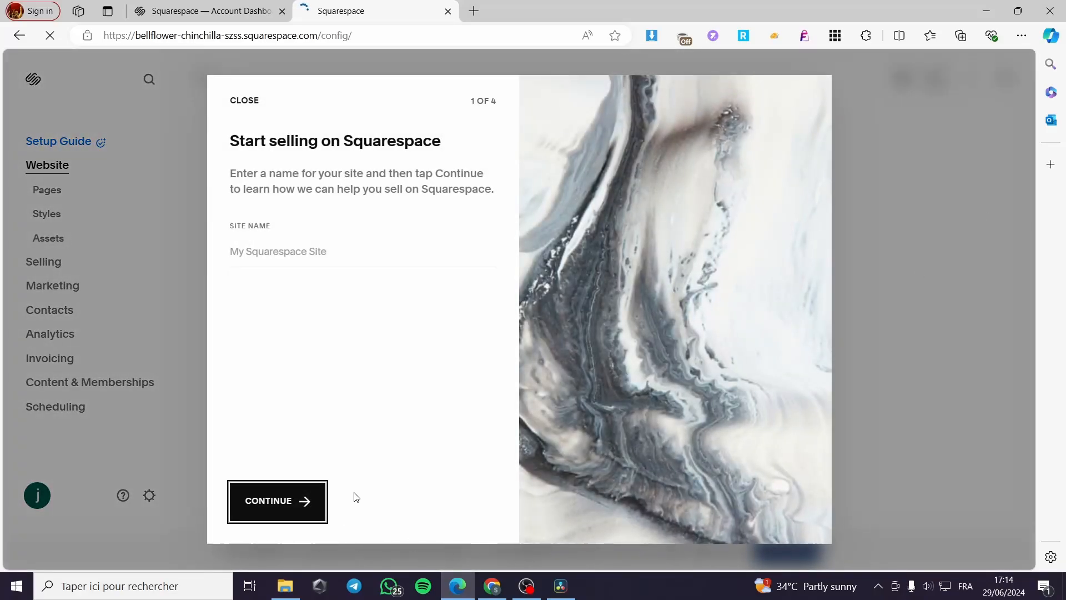
Close the start-selling prompt so the dashboard shows Pages, Styles and Assets
{"action": "left_click", "coordinate": [244, 100]}
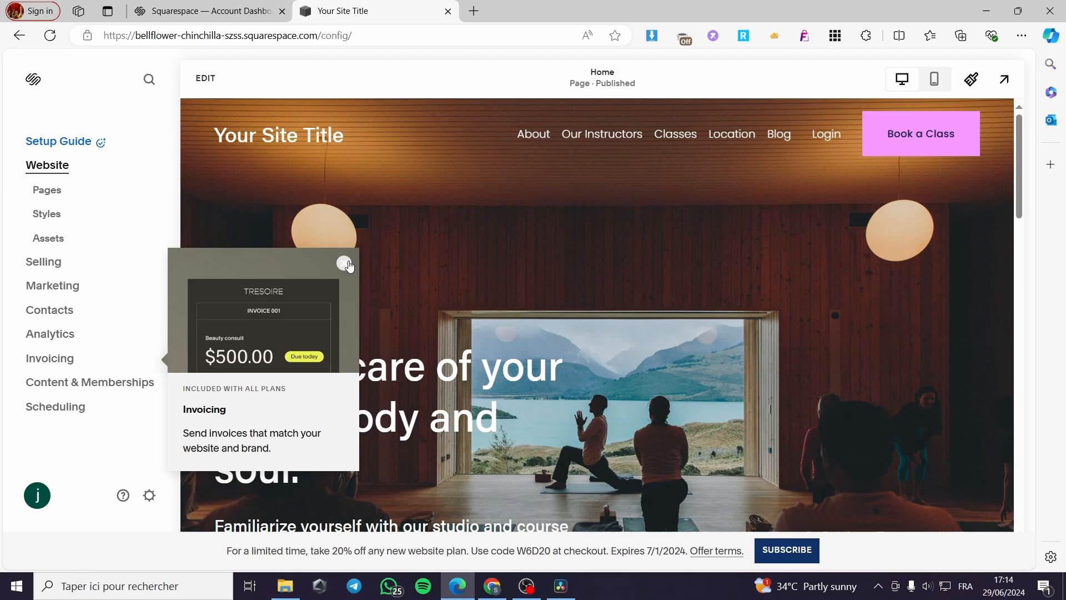
{"action": "scroll", "scroll_direction": "down", "scroll_amount": 3}
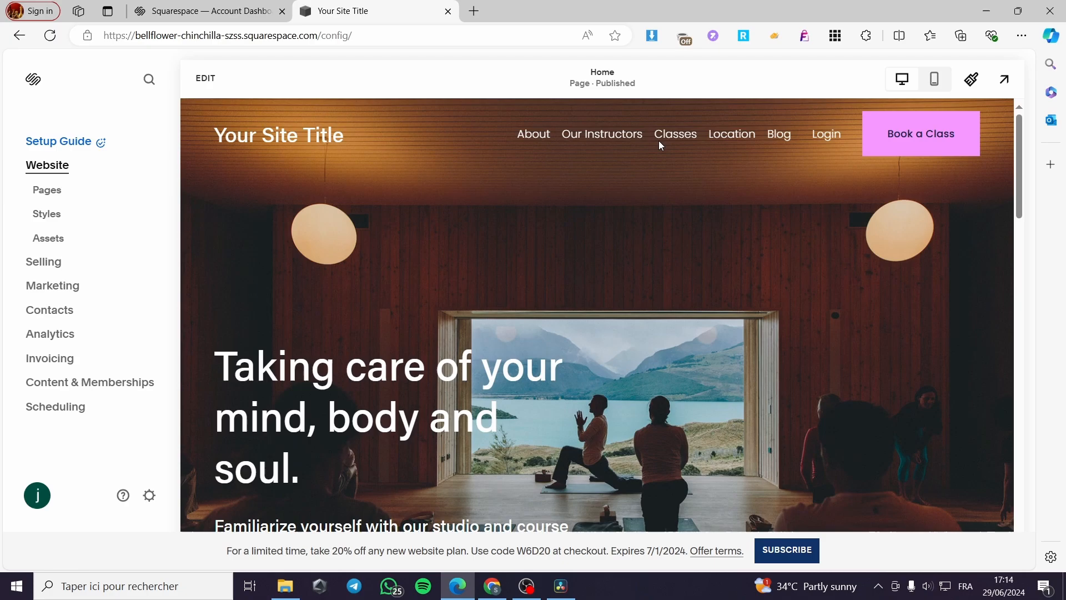
{"action": "mouse_move", "coordinate": [46, 215]}
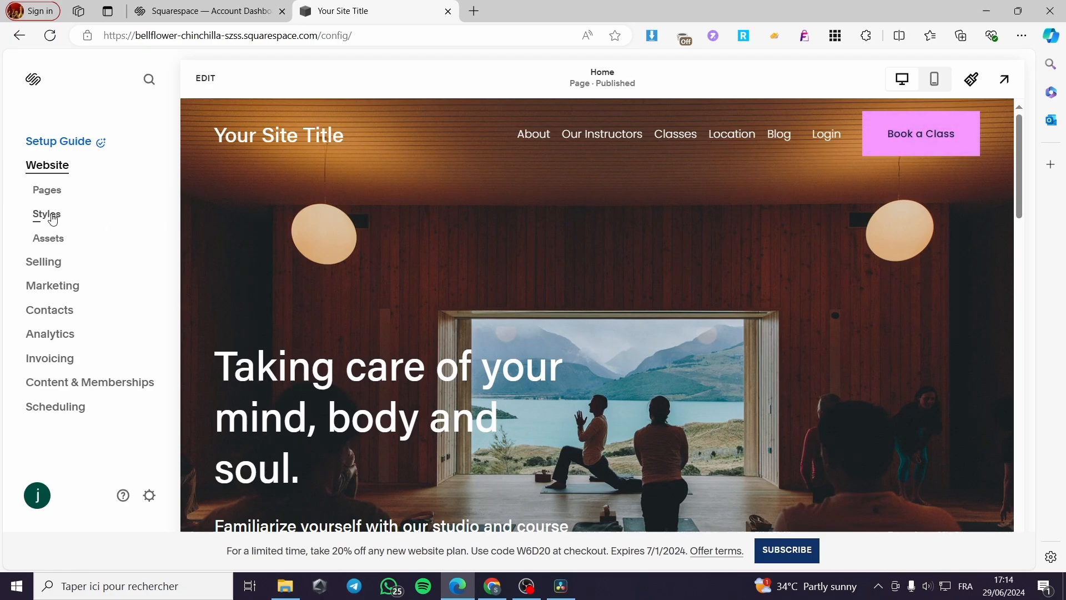
Show the Pages panel with the demo pages in main navigation and unlinked
{"action": "left_click", "coordinate": [47, 190]}
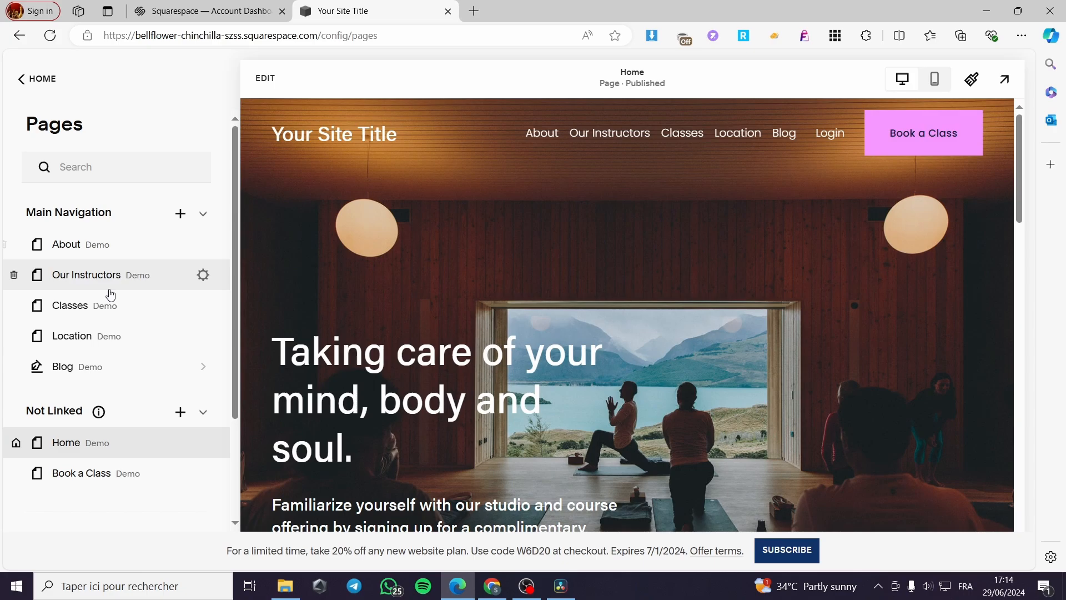
{"action": "mouse_move", "coordinate": [107, 277]}
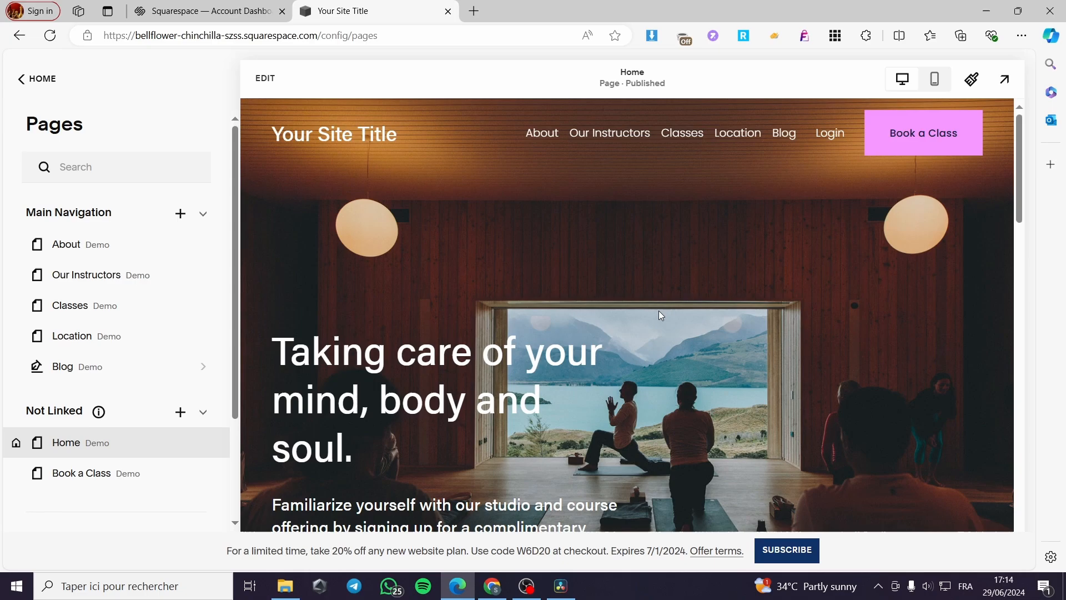
{"action": "scroll", "scroll_direction": "down", "scroll_amount": 3}
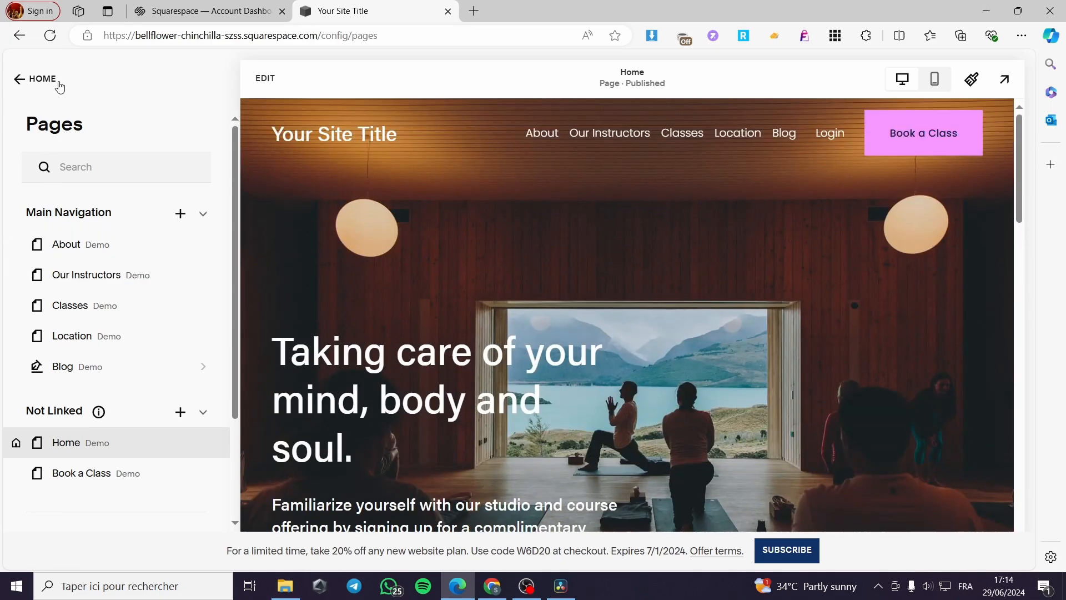
{"action": "mouse_move", "coordinate": [688, 256]}
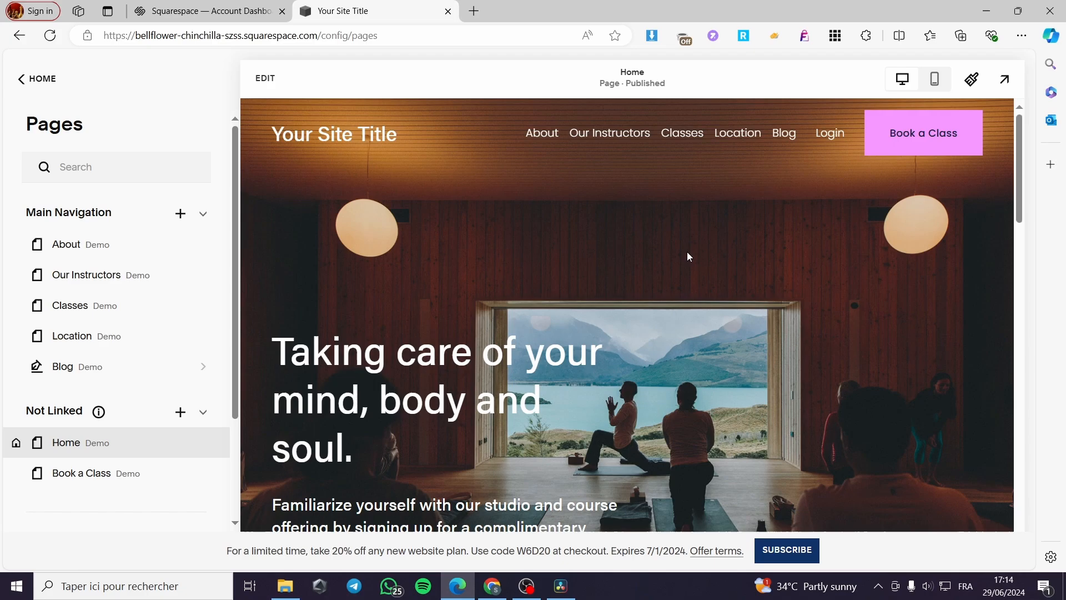
{"action": "mouse_move", "coordinate": [99, 275]}
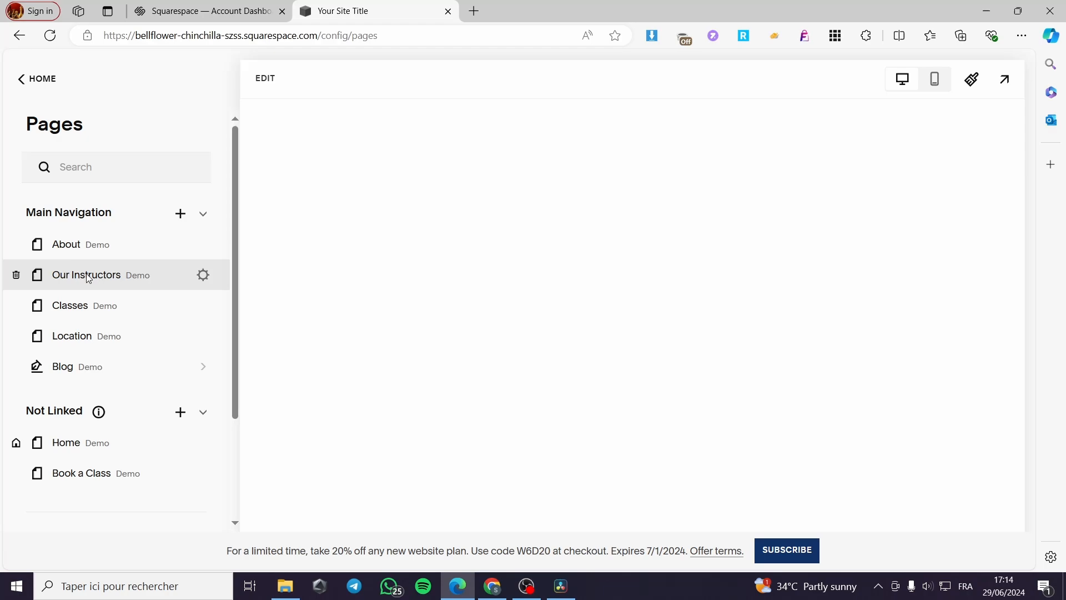
View the Our Instructors page and its profile section, then go back to the main dashboard menu
{"action": "left_click", "coordinate": [86, 274]}
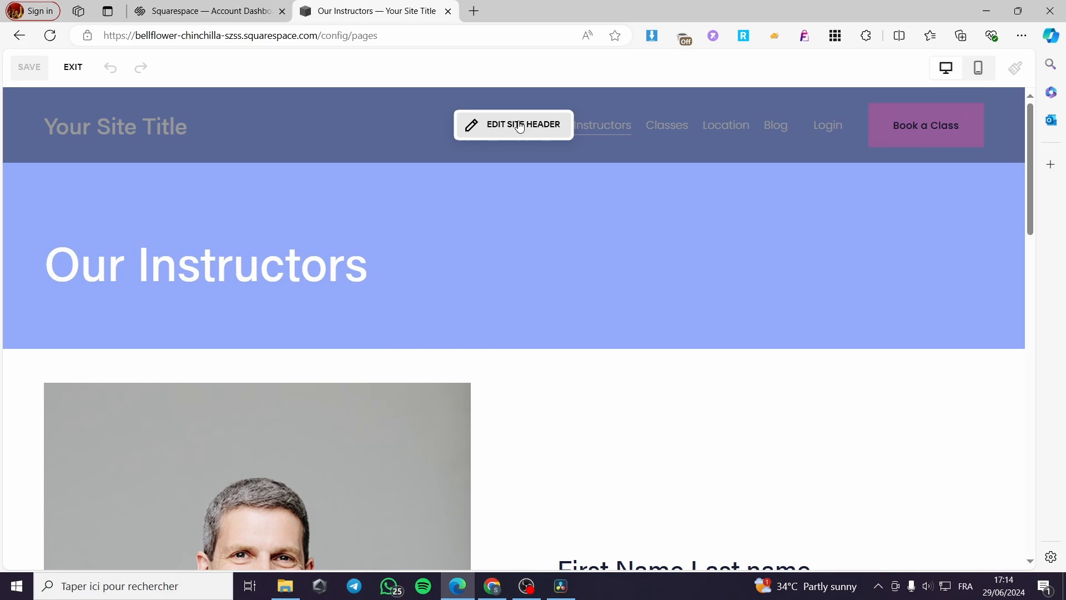
{"action": "left_click", "coordinate": [512, 125]}
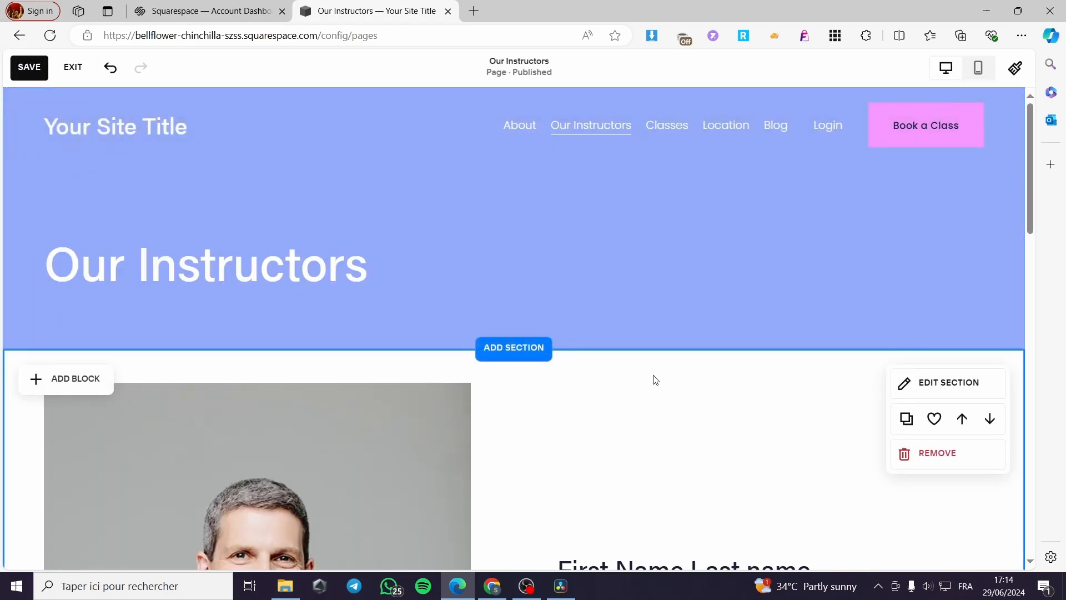
{"action": "left_click", "coordinate": [72, 67]}
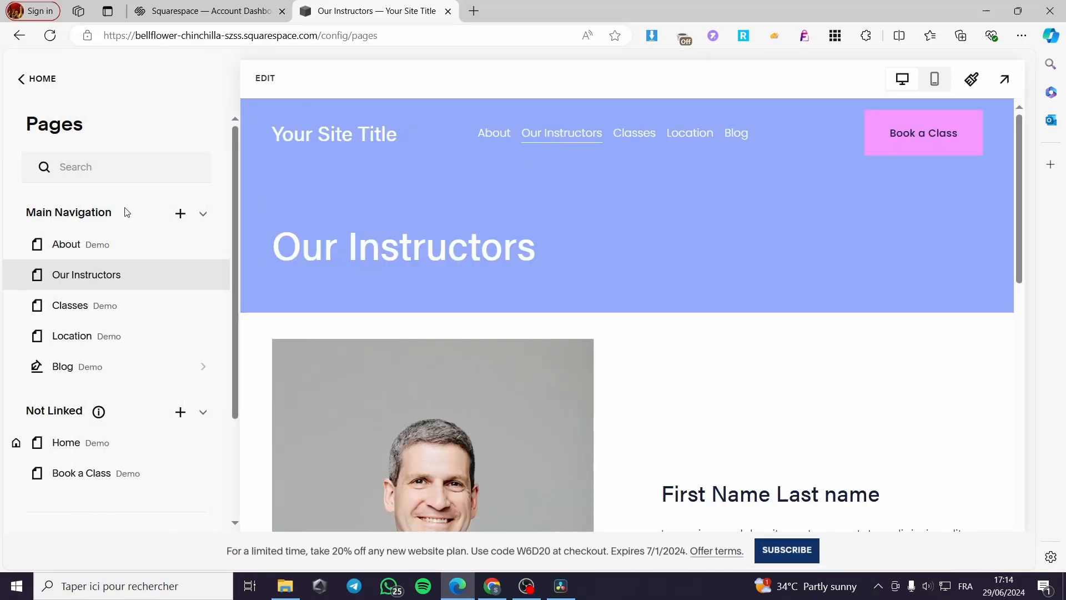
{"action": "left_click", "coordinate": [36, 78]}
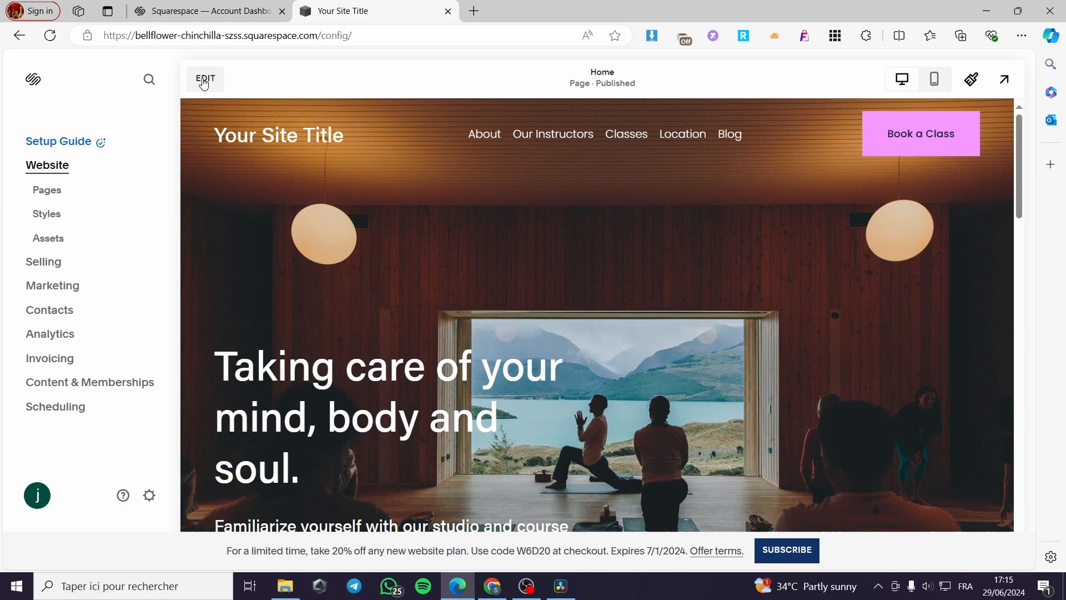
Edit the Home page and bring up the hero section's format settings
{"action": "left_click", "coordinate": [204, 79]}
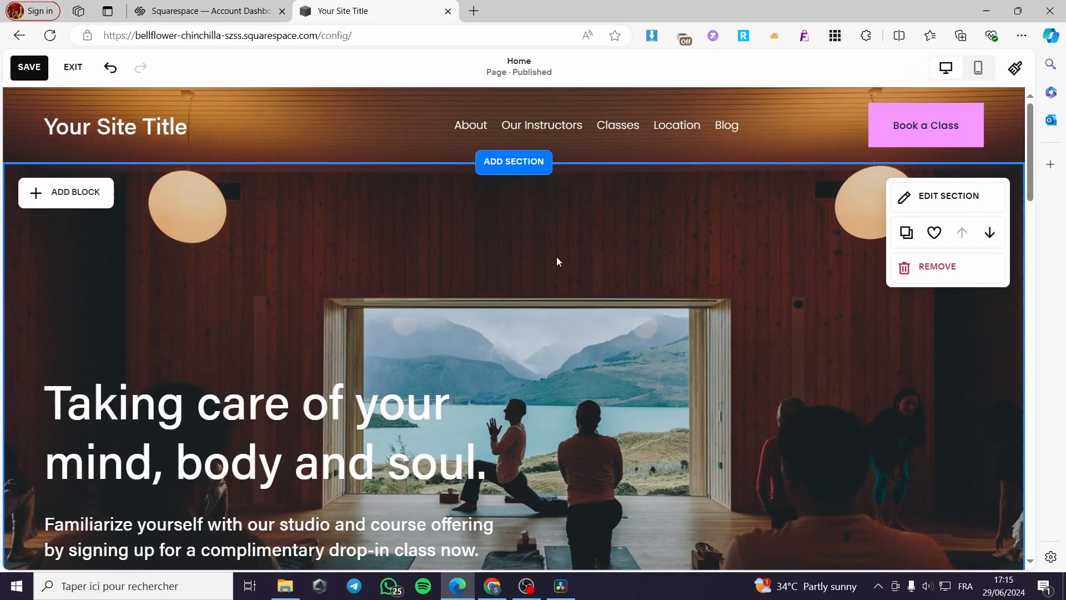
{"action": "scroll", "scroll_direction": "down", "scroll_amount": 3}
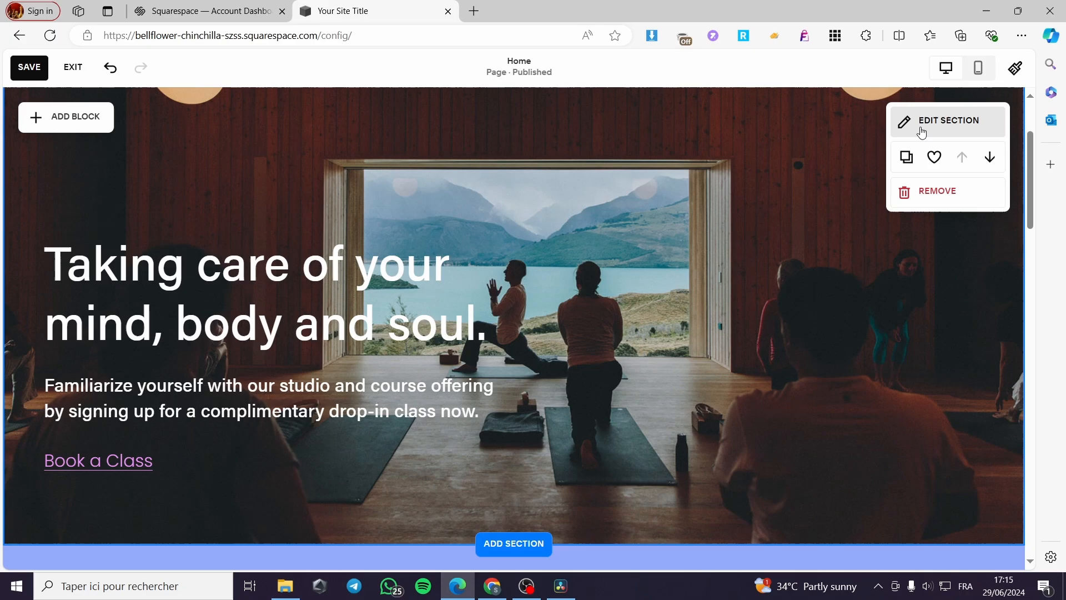
{"action": "left_click", "coordinate": [947, 120]}
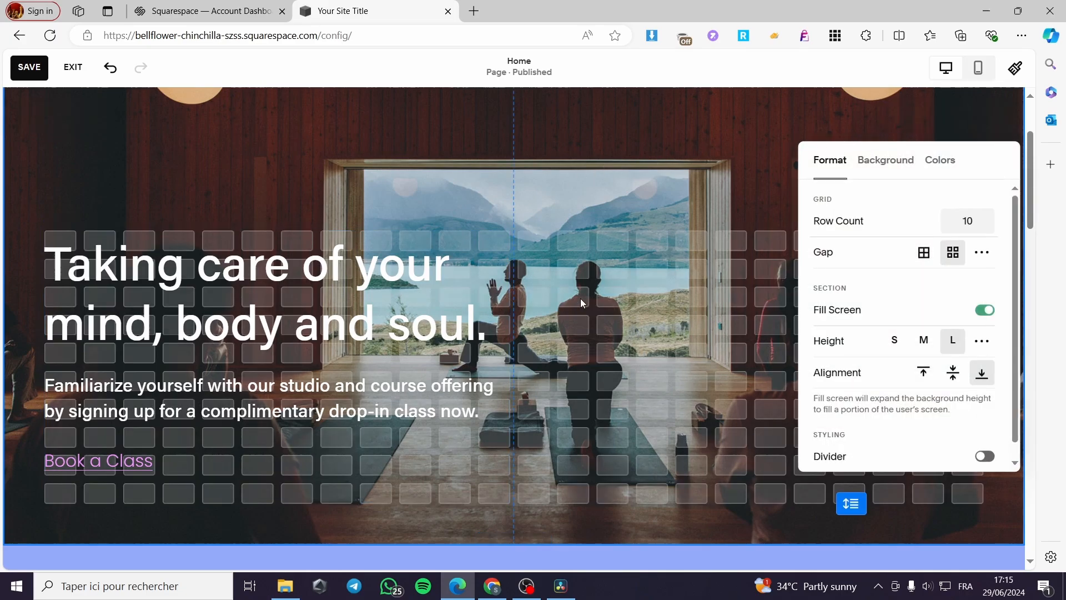
Show the hero section's background settings and its image replacement choices
{"action": "left_click", "coordinate": [885, 160]}
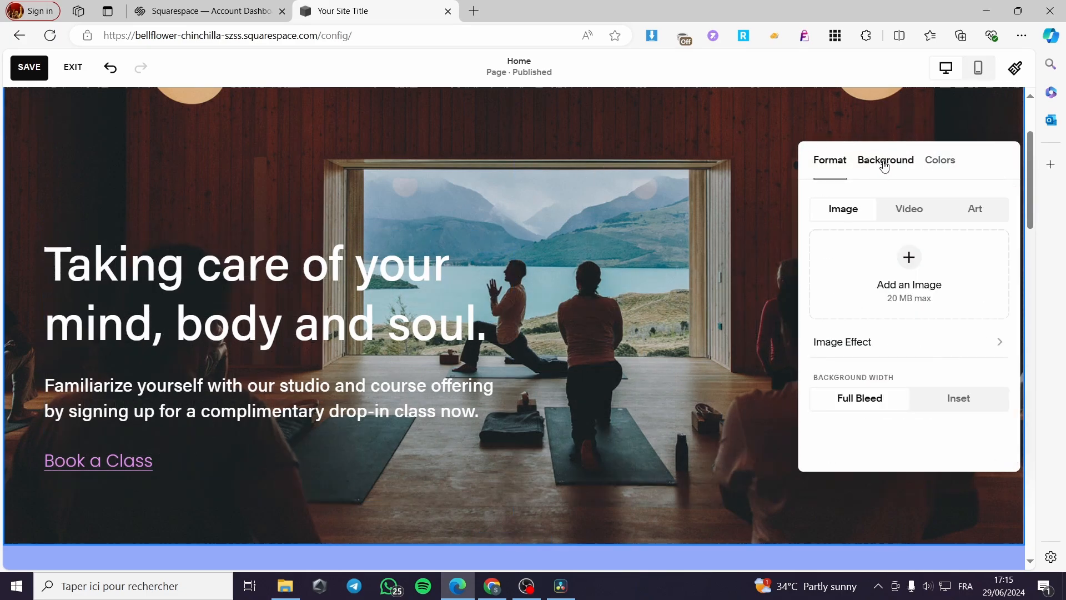
{"action": "left_click", "coordinate": [885, 160]}
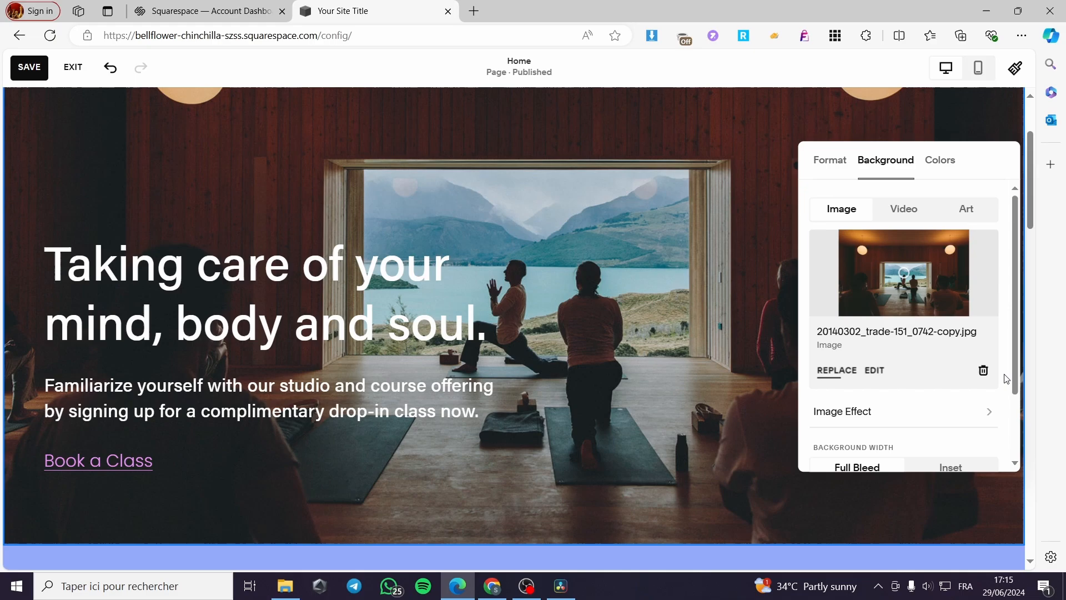
{"action": "left_click", "coordinate": [836, 370]}
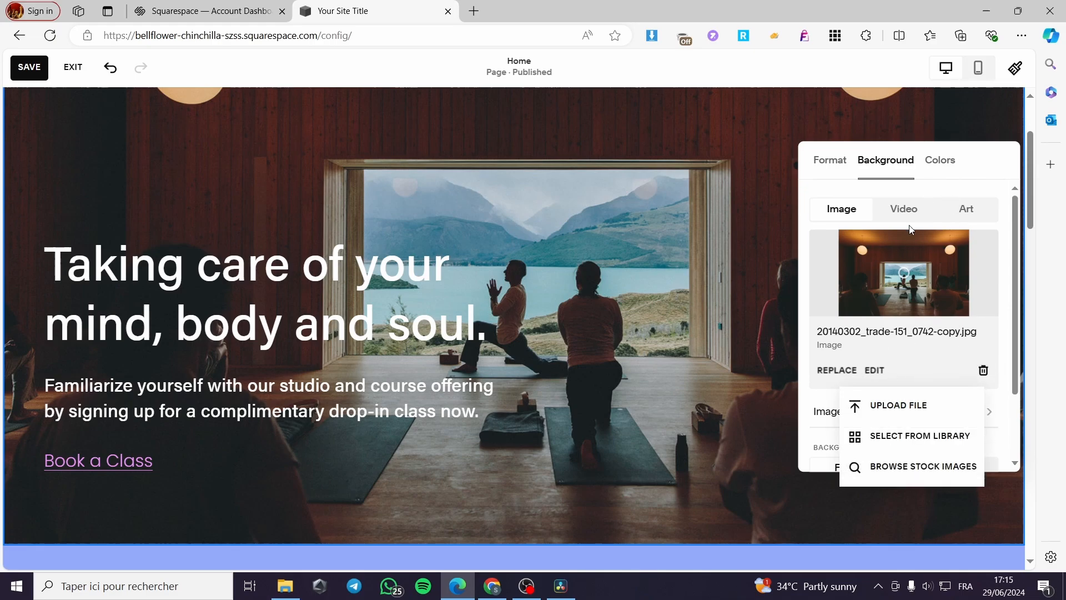
{"action": "mouse_move", "coordinate": [968, 208]}
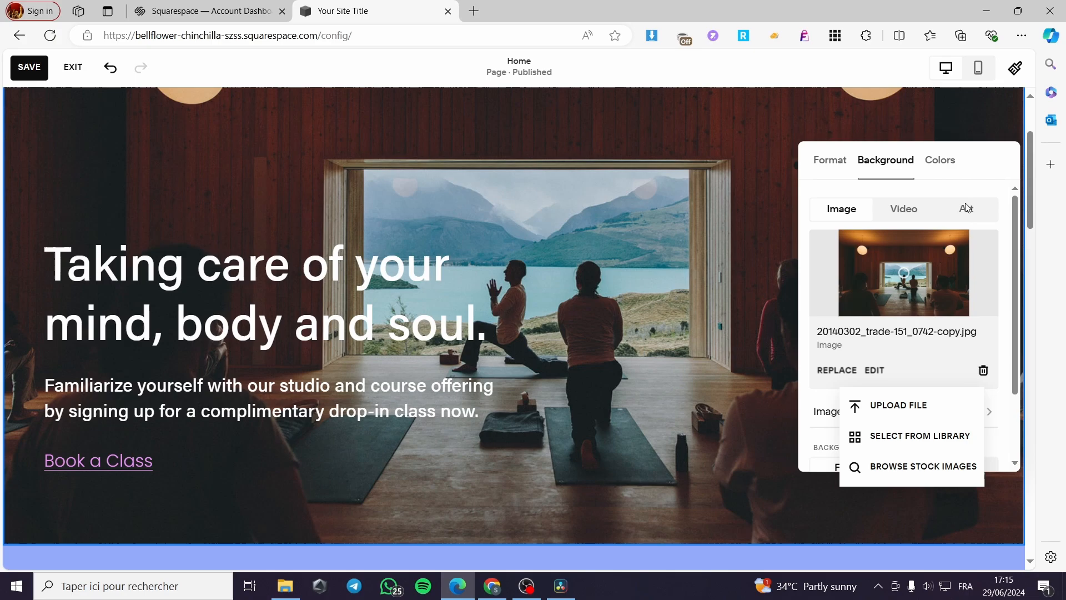
Preview the pink blob art background, then switch back to the yoga studio photo
{"action": "left_click", "coordinate": [964, 209]}
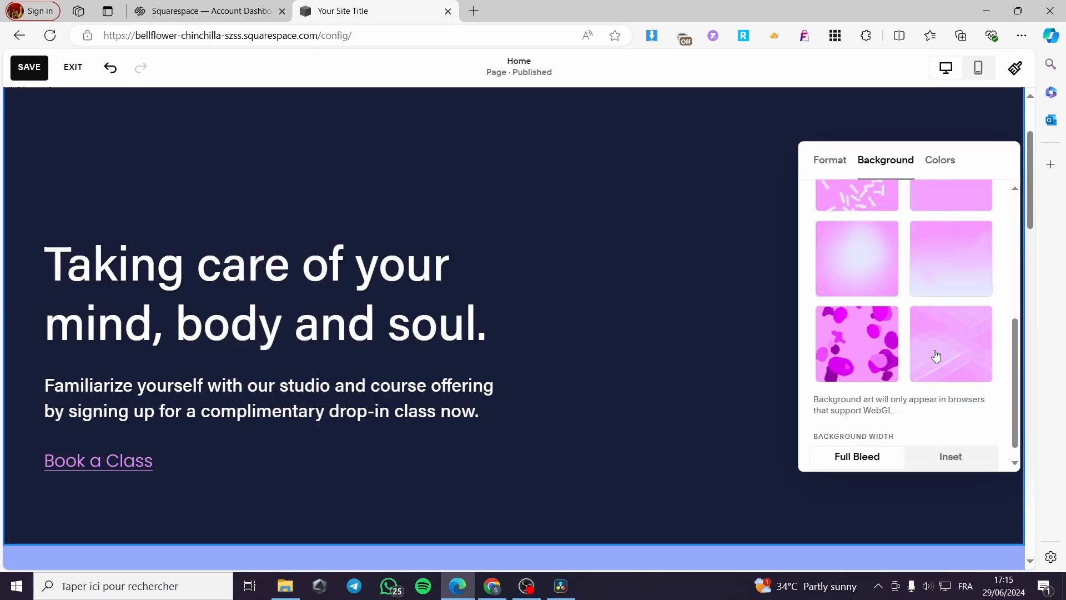
{"action": "left_click", "coordinate": [856, 343]}
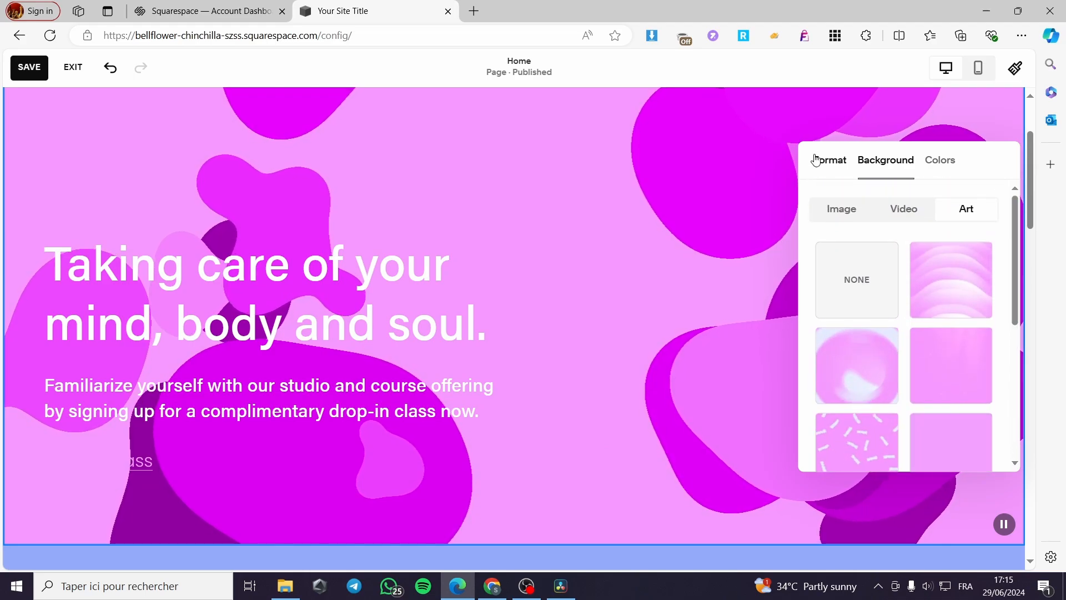
{"action": "left_click", "coordinate": [841, 209]}
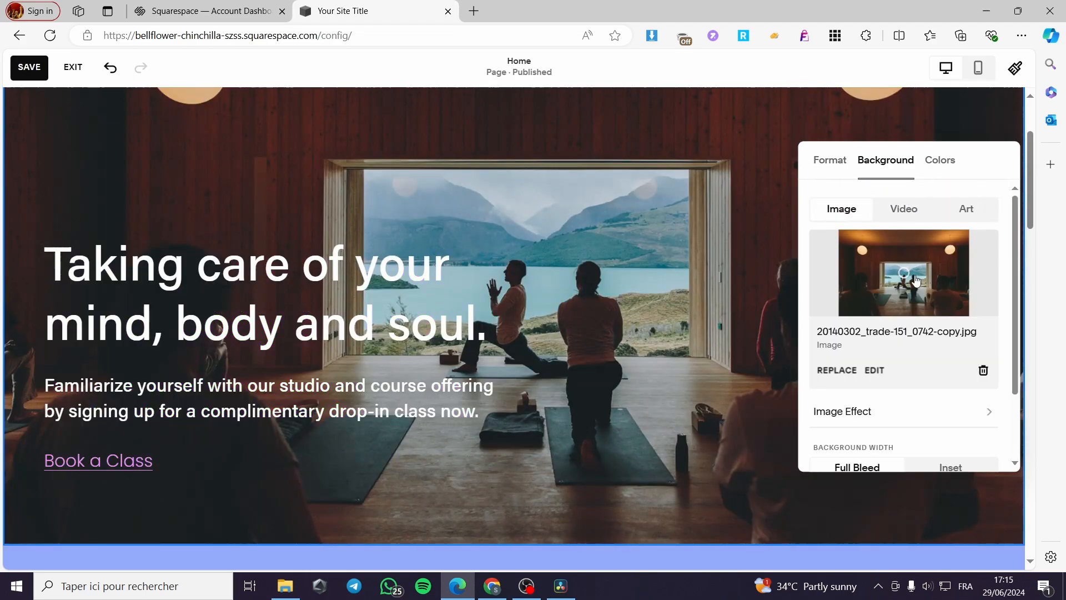
Replace the hero background with the free stock photo of a white room with palm plants
{"action": "left_click", "coordinate": [837, 369]}
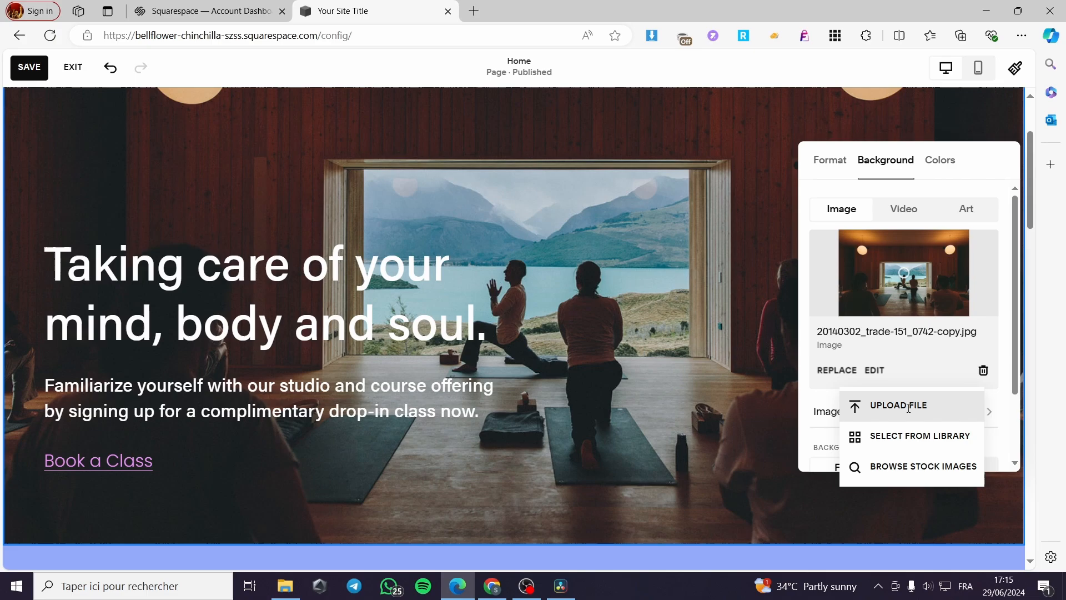
{"action": "mouse_move", "coordinate": [950, 415]}
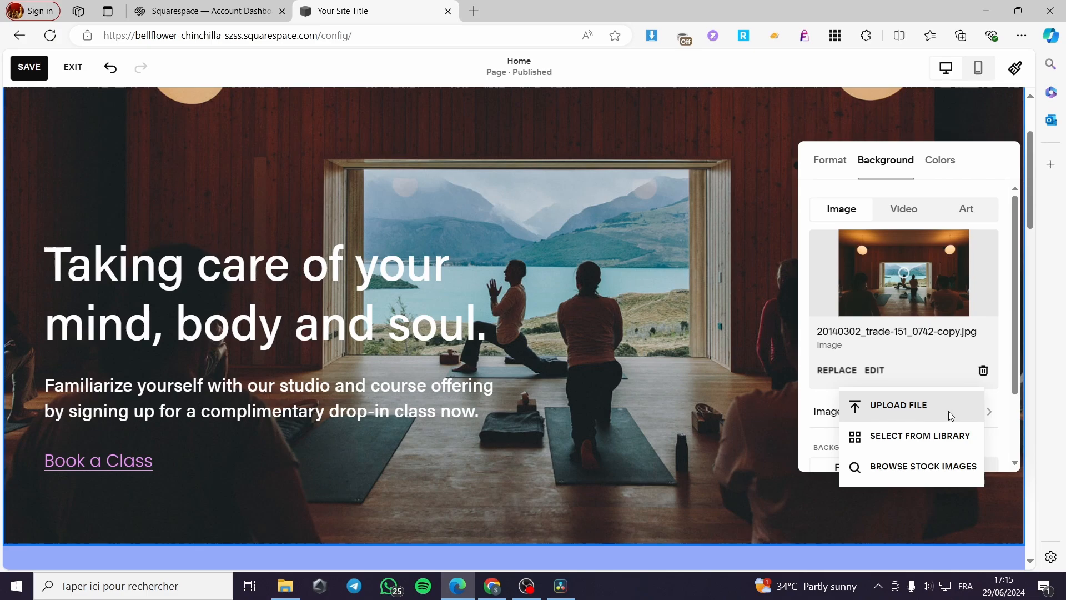
{"action": "mouse_move", "coordinate": [693, 449]}
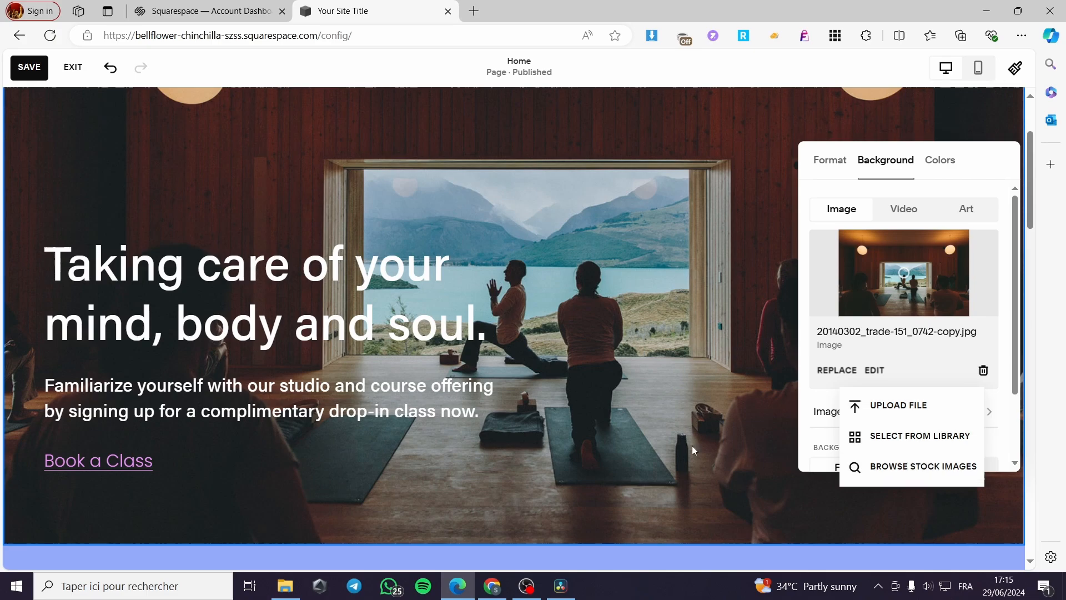
{"action": "left_click", "coordinate": [923, 466]}
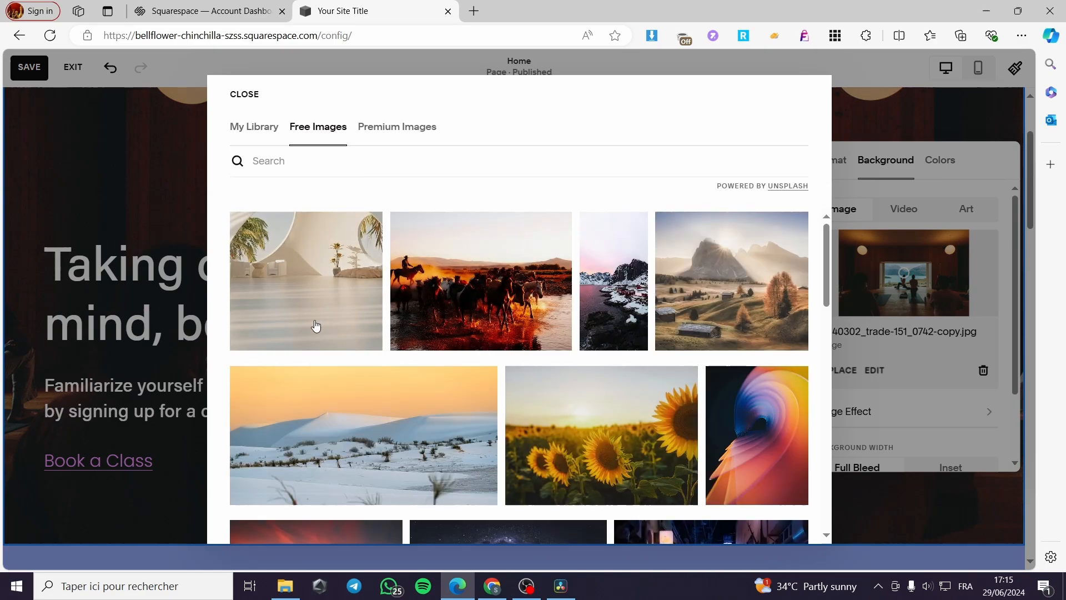
{"action": "left_click", "coordinate": [306, 281]}
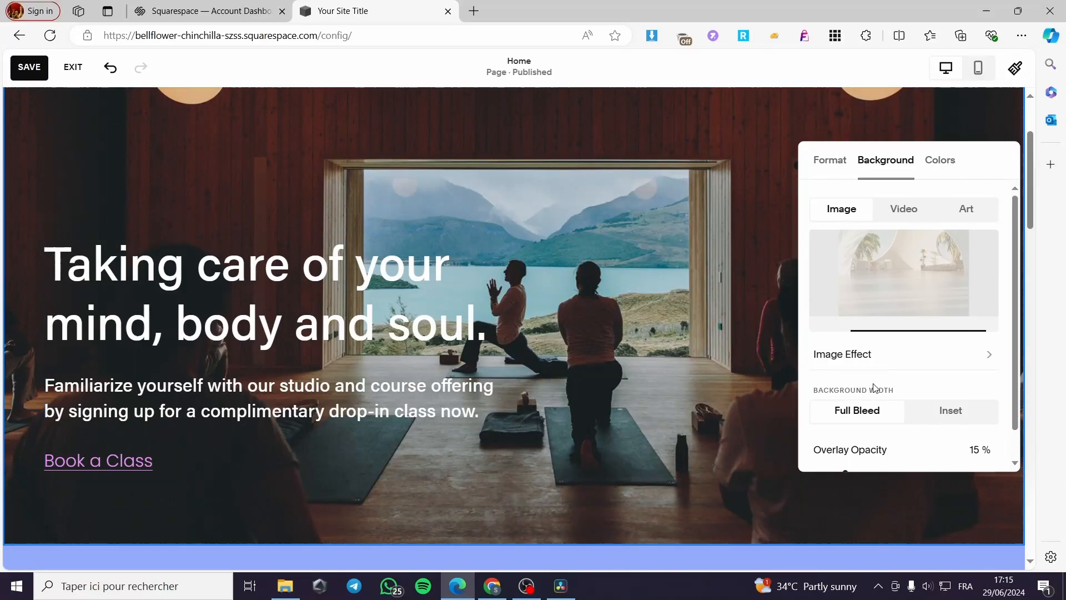
{"action": "left_click", "coordinate": [904, 272]}
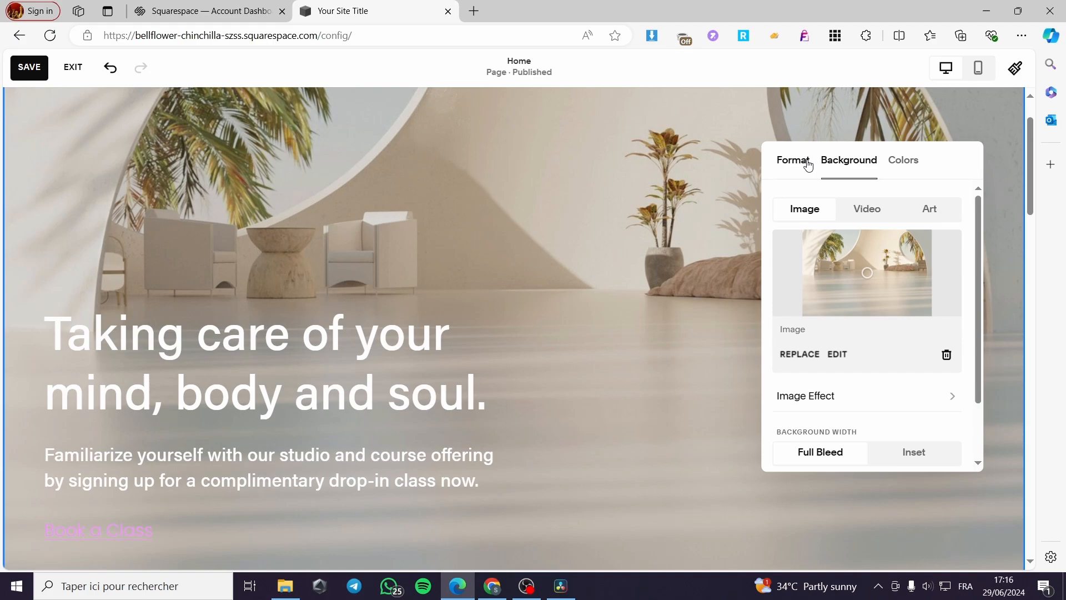
Start editing the hero text and select the whole placeholder heading
{"action": "left_click", "coordinate": [792, 160]}
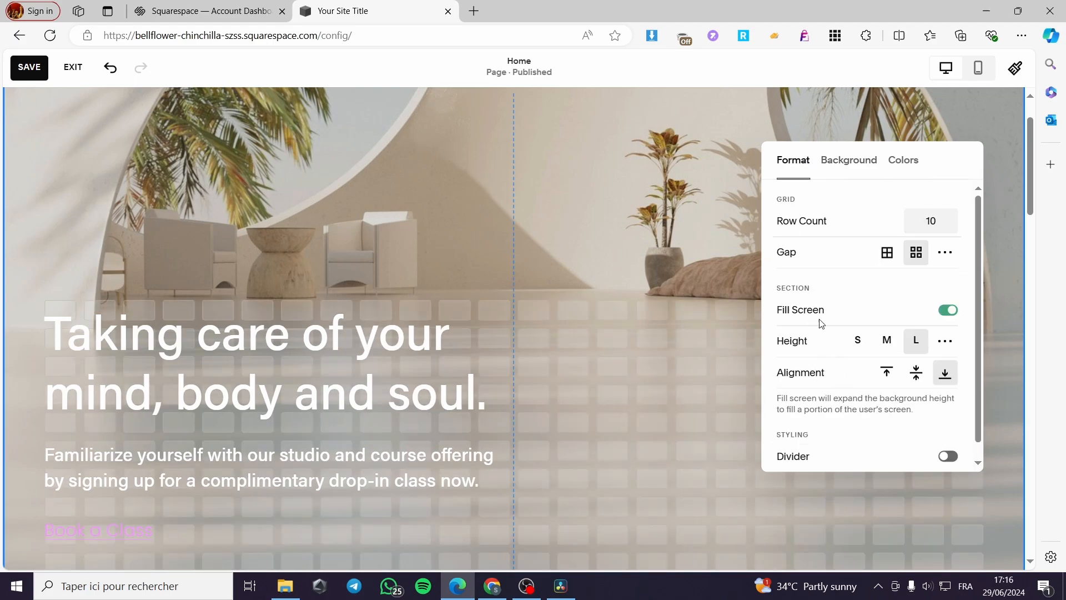
{"action": "mouse_move", "coordinate": [966, 316]}
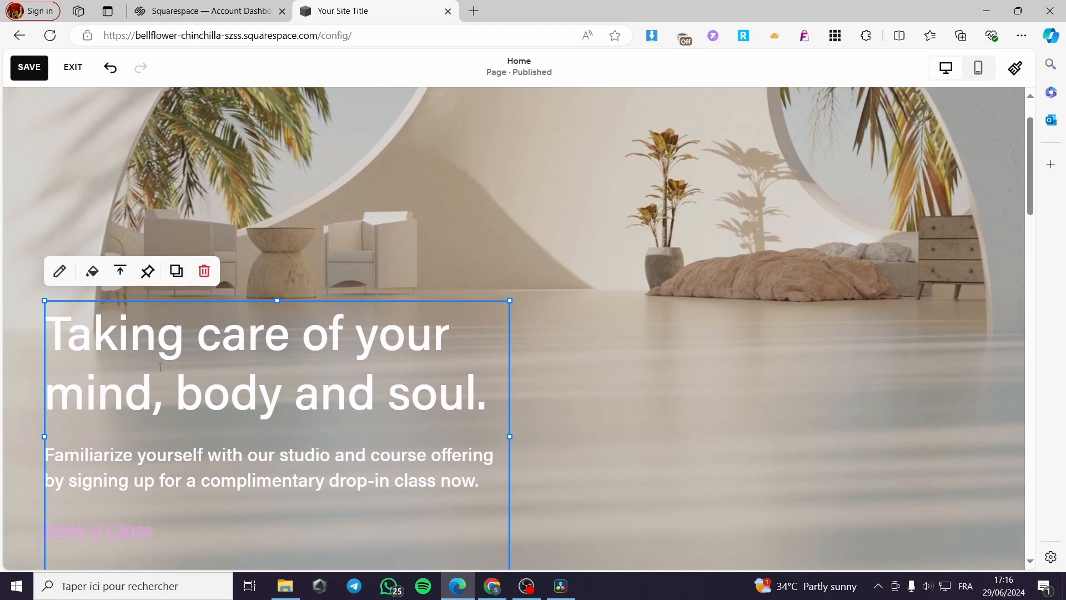
{"action": "scroll", "scroll_direction": "down", "scroll_amount": 3}
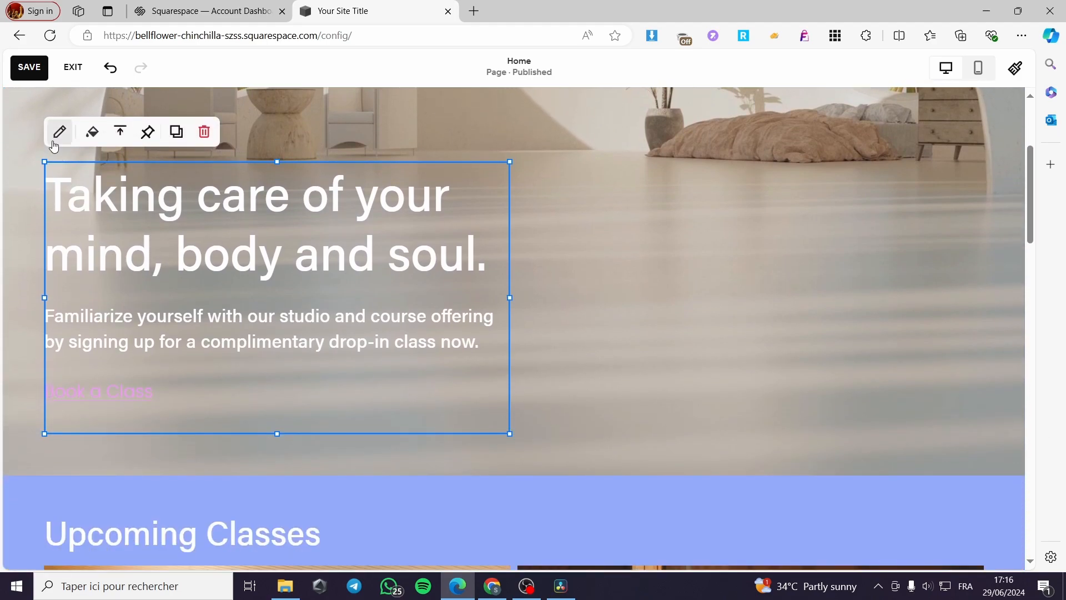
{"action": "left_click", "coordinate": [59, 131]}
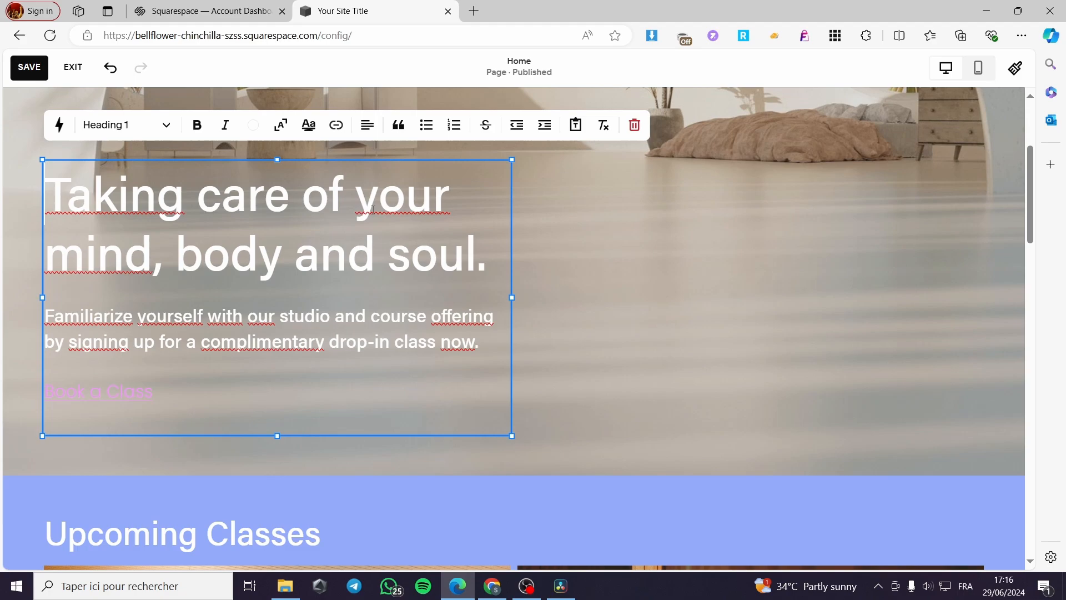
{"action": "left_click_drag", "start_coordinate": [61, 193], "coordinate": [486, 256]}
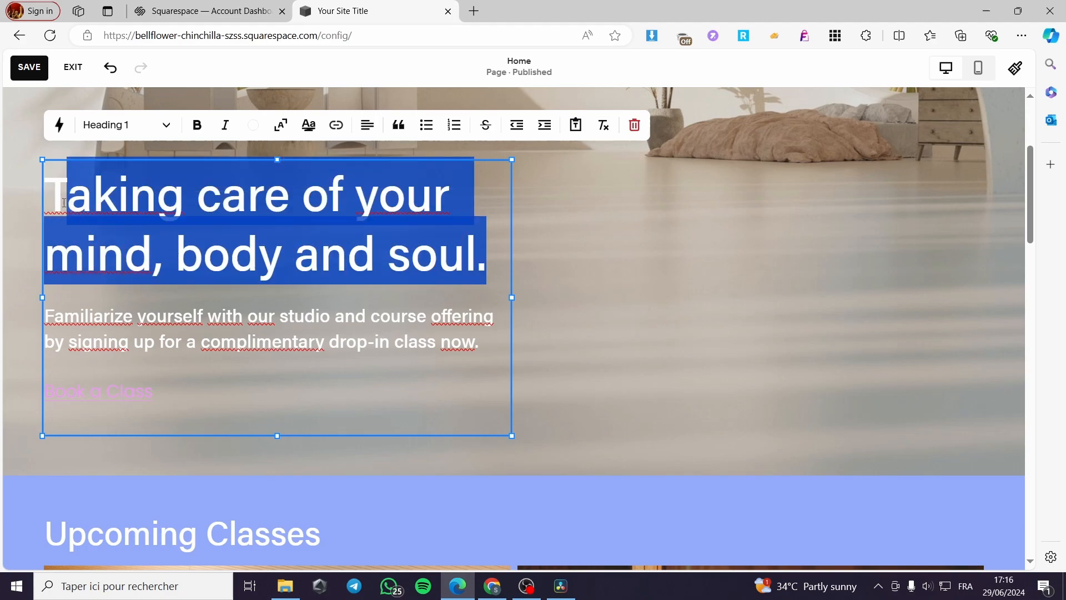
Type the new heading 'Write whatever you like' over the selection
{"action": "type", "text": "Wr"}
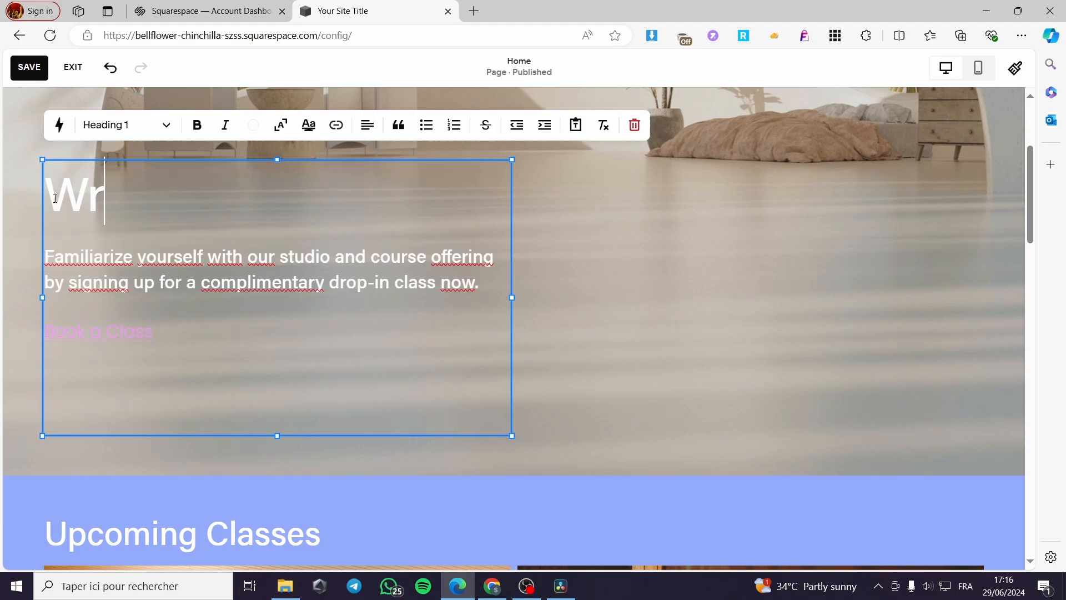
{"action": "type", "text": "ite what"}
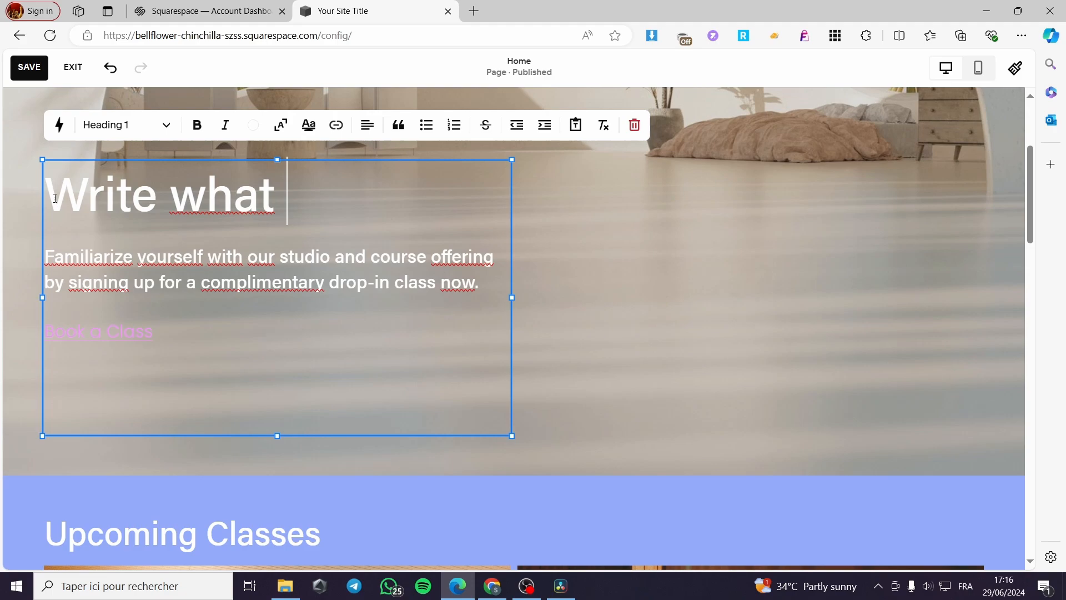
{"action": "type", "text": "eve"}
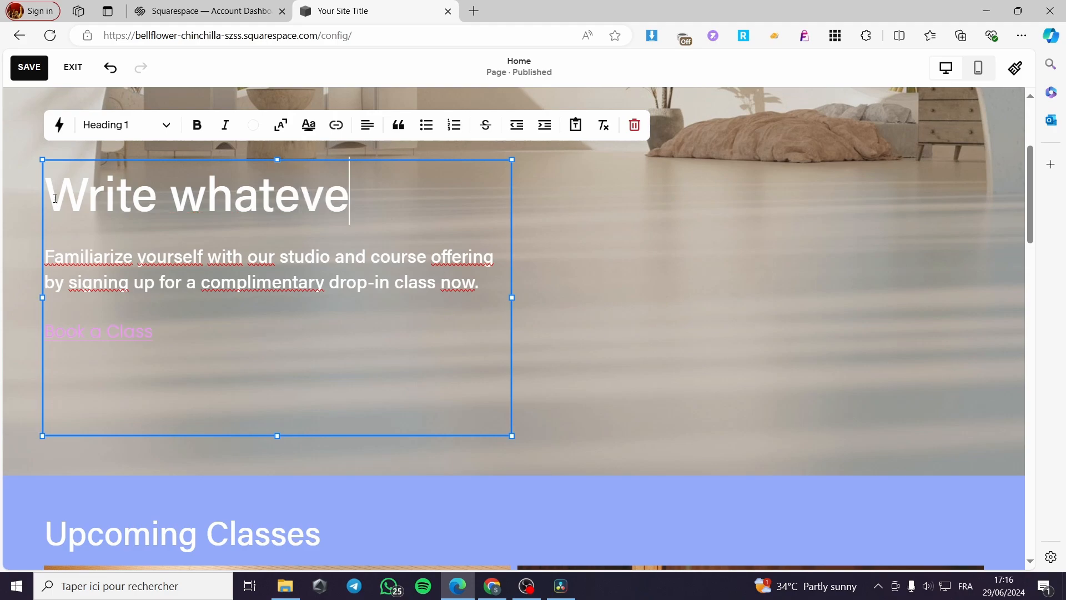
{"action": "type", "text": "r you"}
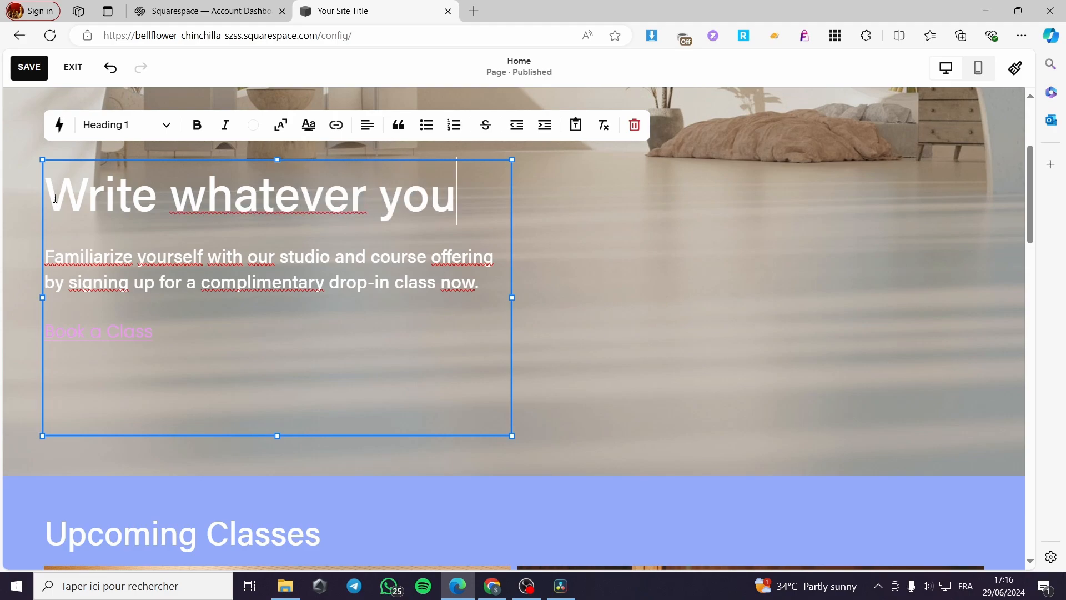
{"action": "type", "text": "lij"}
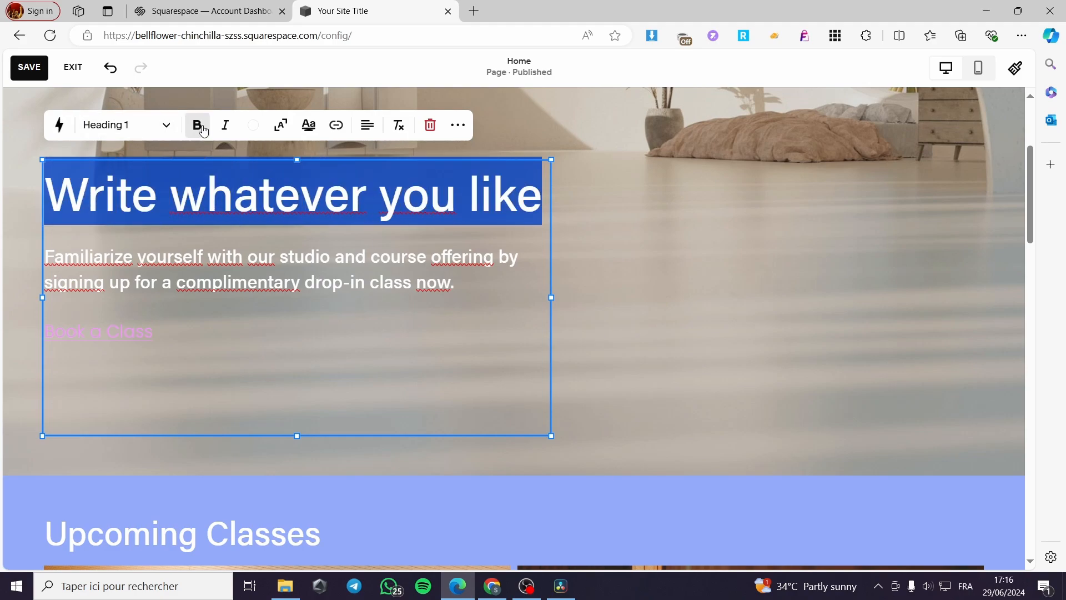
Make the heading bold and start linking the word 'now', reviewing the link types
{"action": "left_click", "coordinate": [196, 126]}
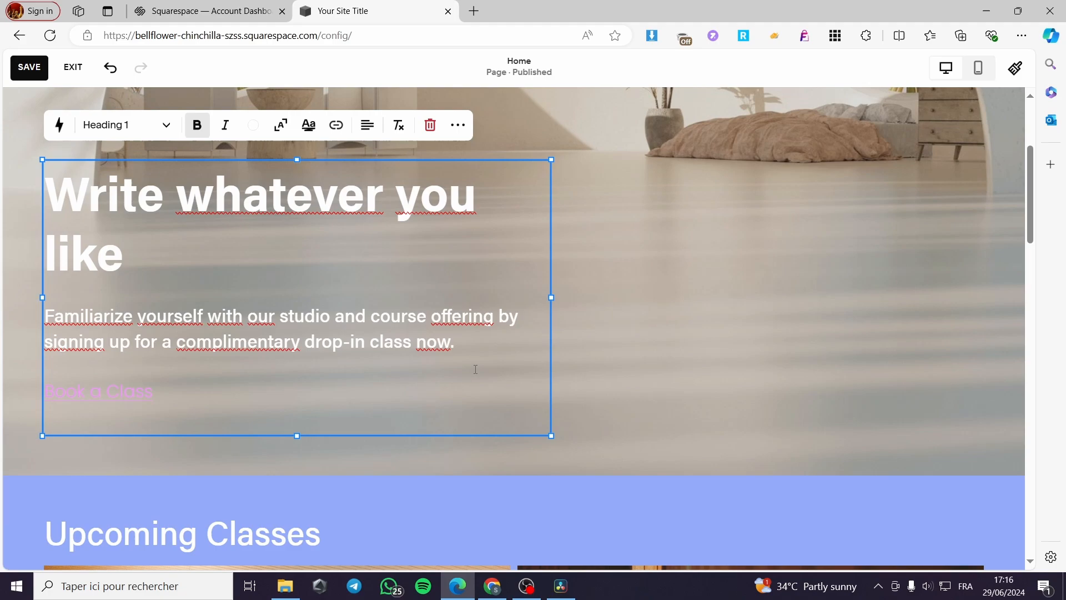
{"action": "left_click_drag", "start_coordinate": [384, 340], "coordinate": [454, 341]}
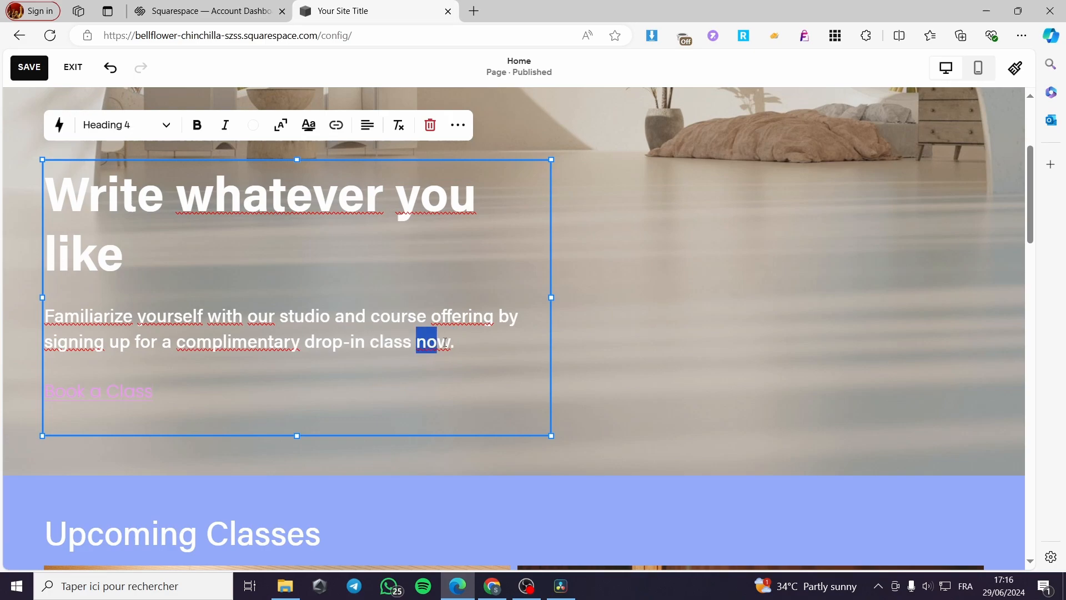
{"action": "mouse_move", "coordinate": [336, 124]}
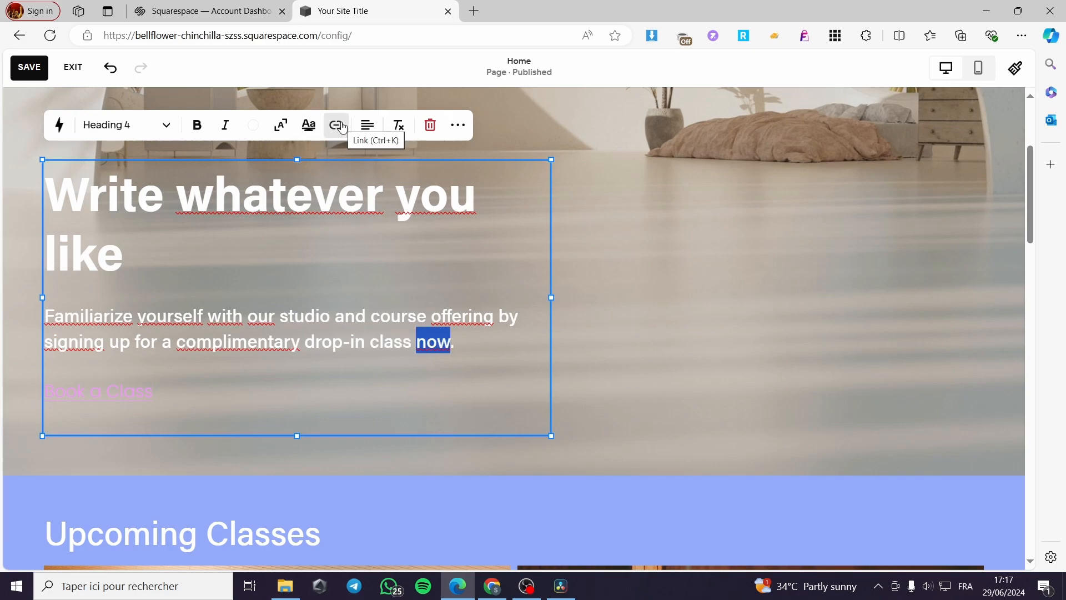
{"action": "left_click", "coordinate": [335, 125]}
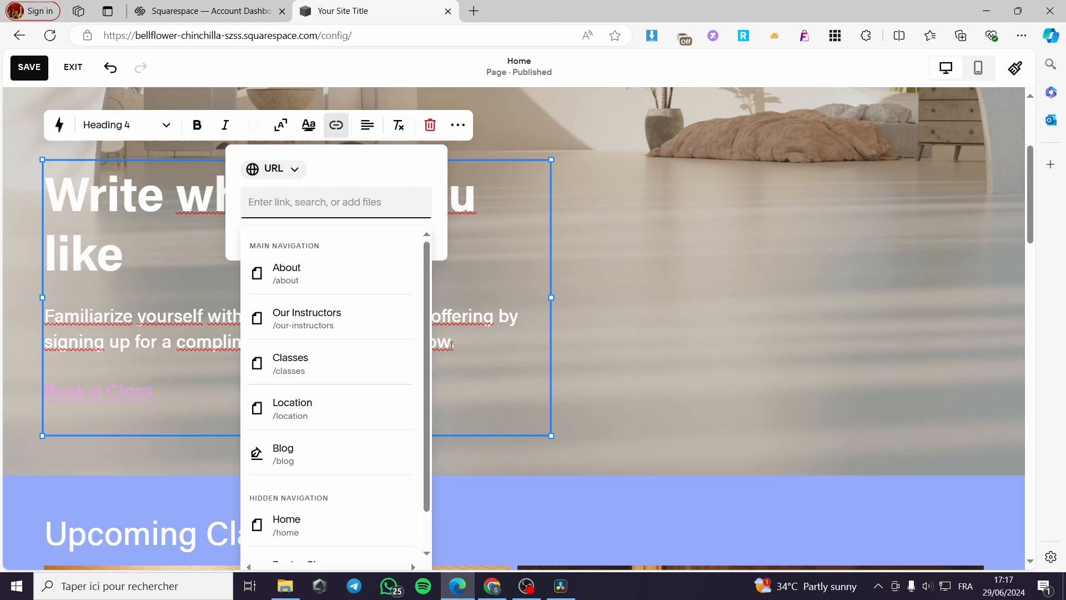
{"action": "mouse_move", "coordinate": [304, 273]}
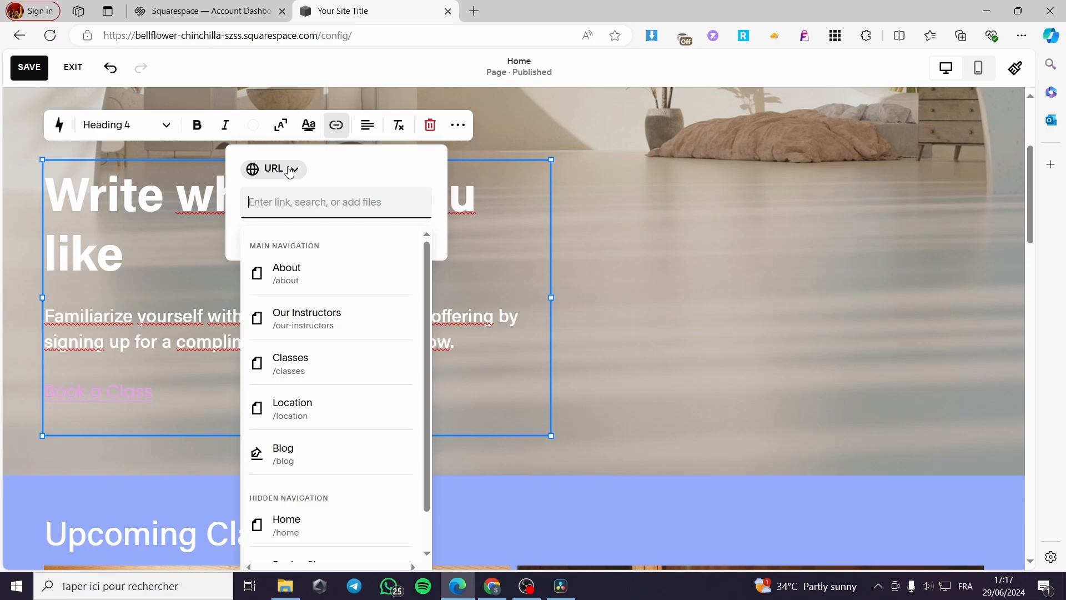
{"action": "left_click", "coordinate": [614, 263]}
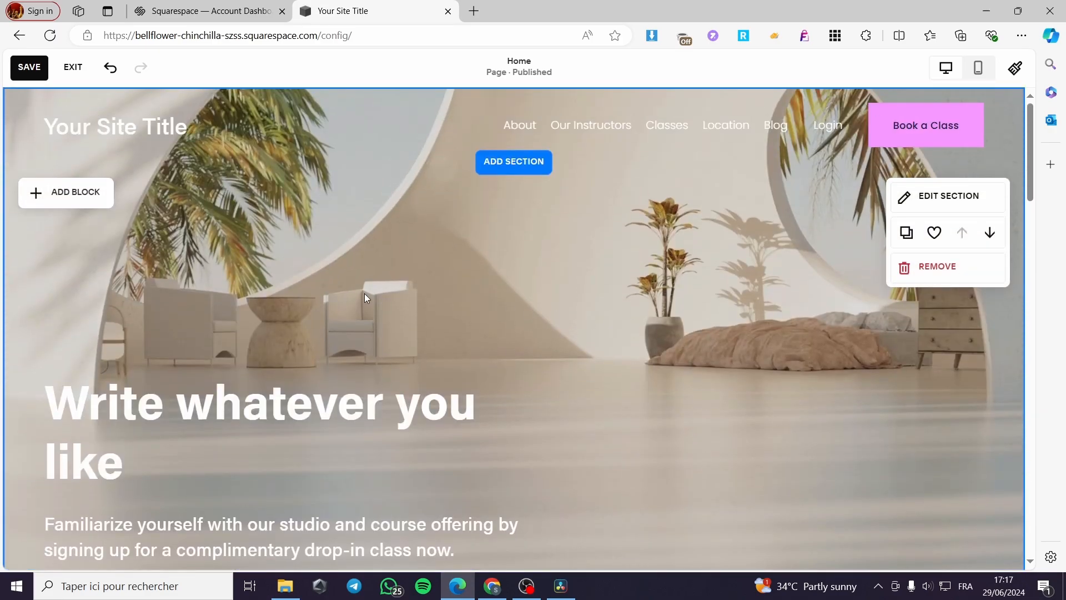
{"action": "mouse_move", "coordinate": [519, 125]}
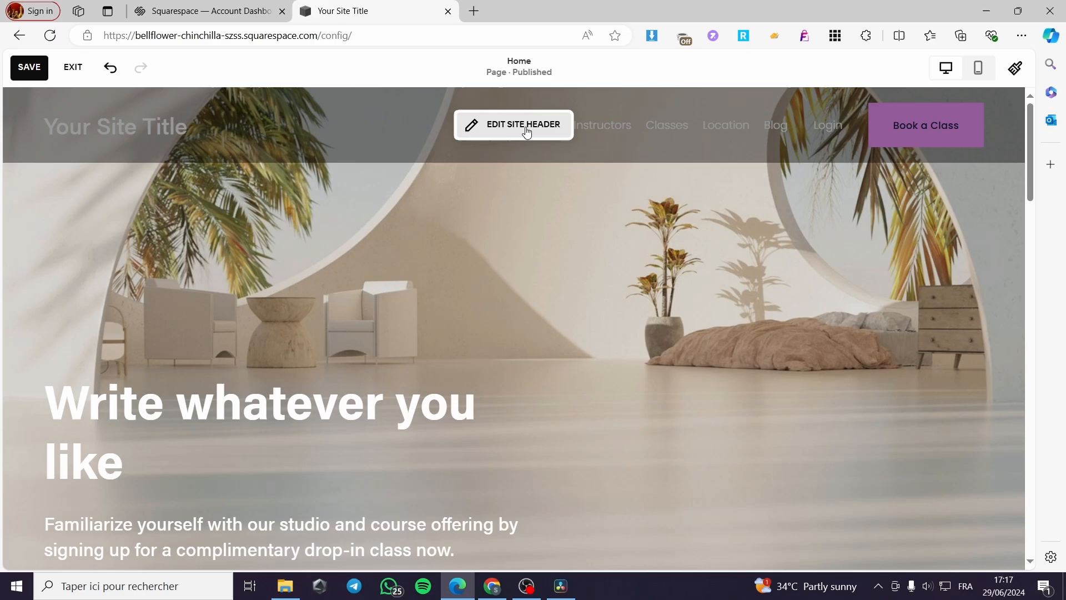
Edit the site header and view its navigation links About, Our Instructors, Classes, Location, Blog
{"action": "left_click", "coordinate": [513, 125]}
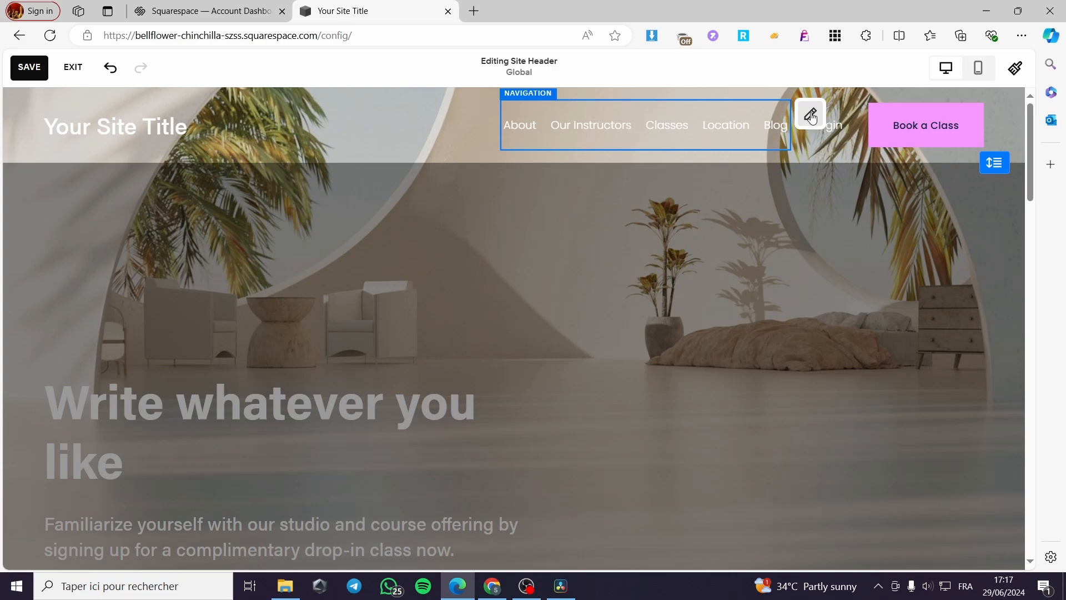
{"action": "left_click", "coordinate": [809, 114]}
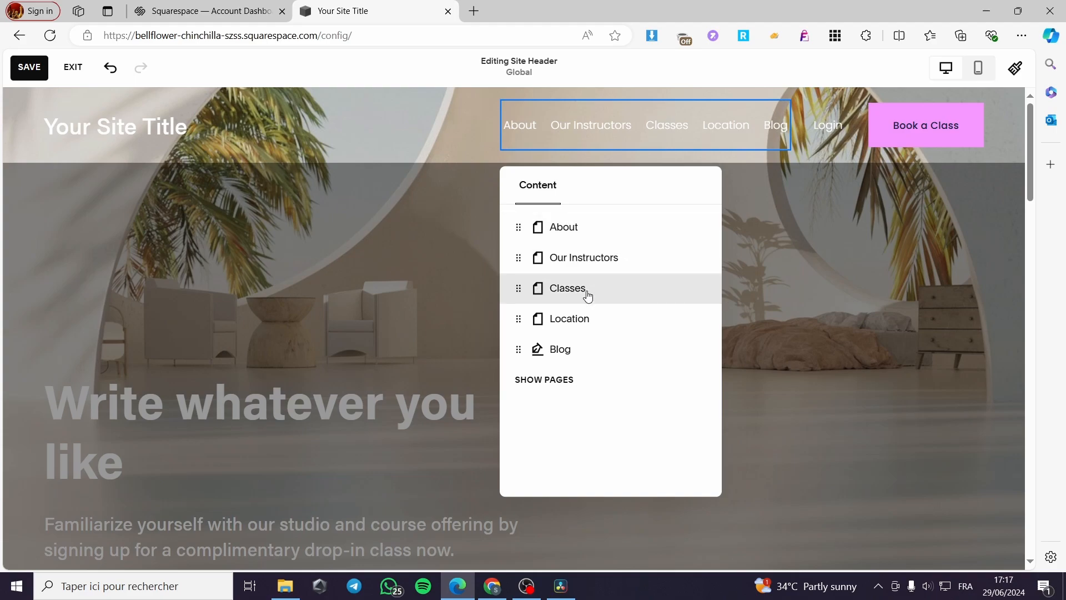
{"action": "mouse_move", "coordinate": [536, 348]}
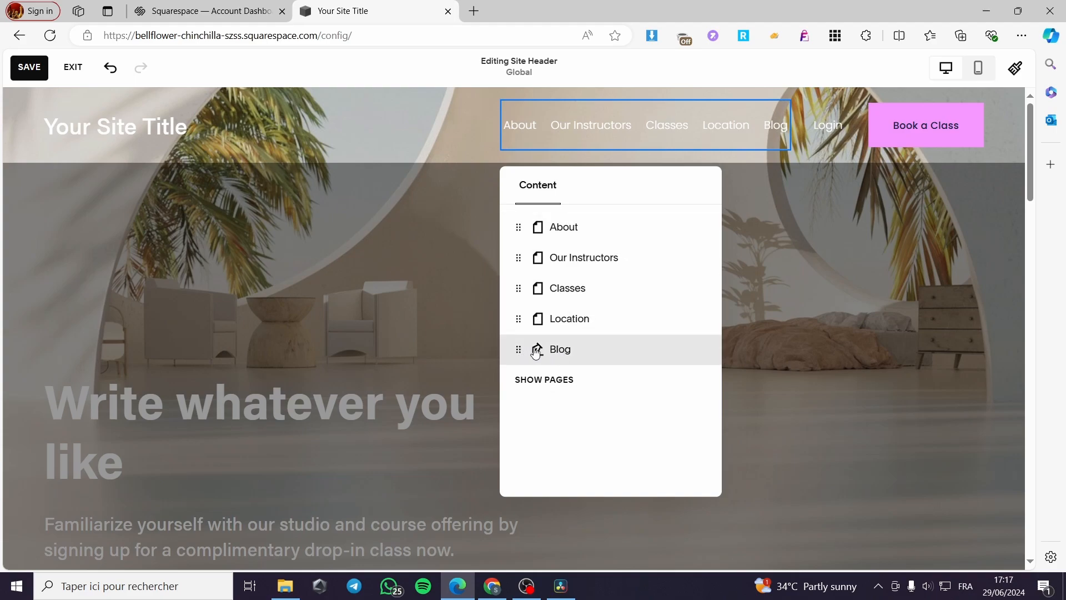
{"action": "mouse_move", "coordinate": [702, 160]}
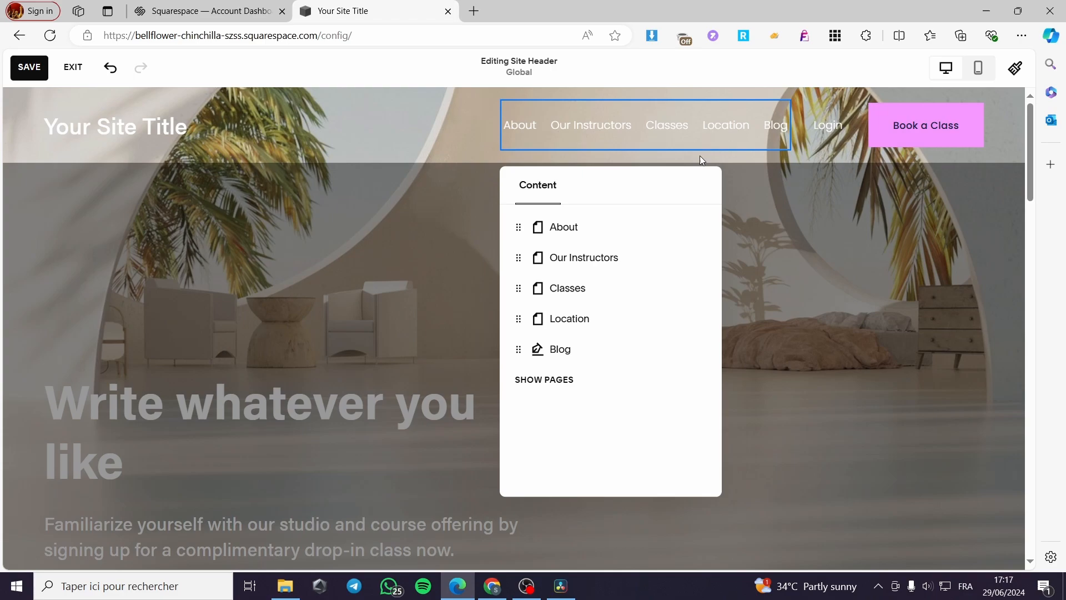
{"action": "mouse_move", "coordinate": [519, 231]}
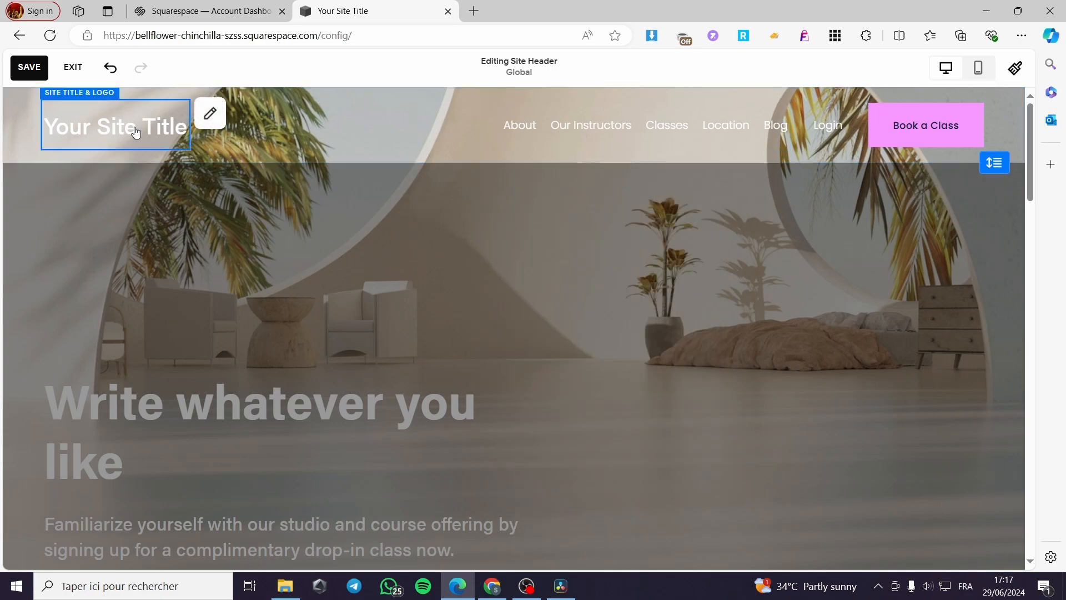
Clear the placeholder site title and rename it to 'Jacksmithwebsite'
{"action": "left_click", "coordinate": [210, 114]}
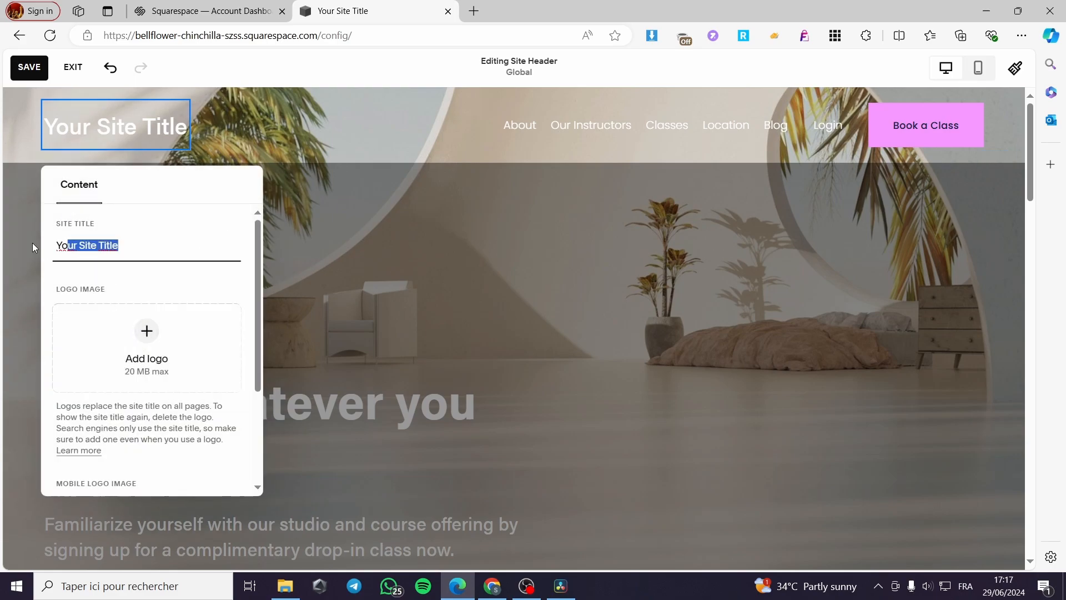
{"action": "key", "text": "Delete"}
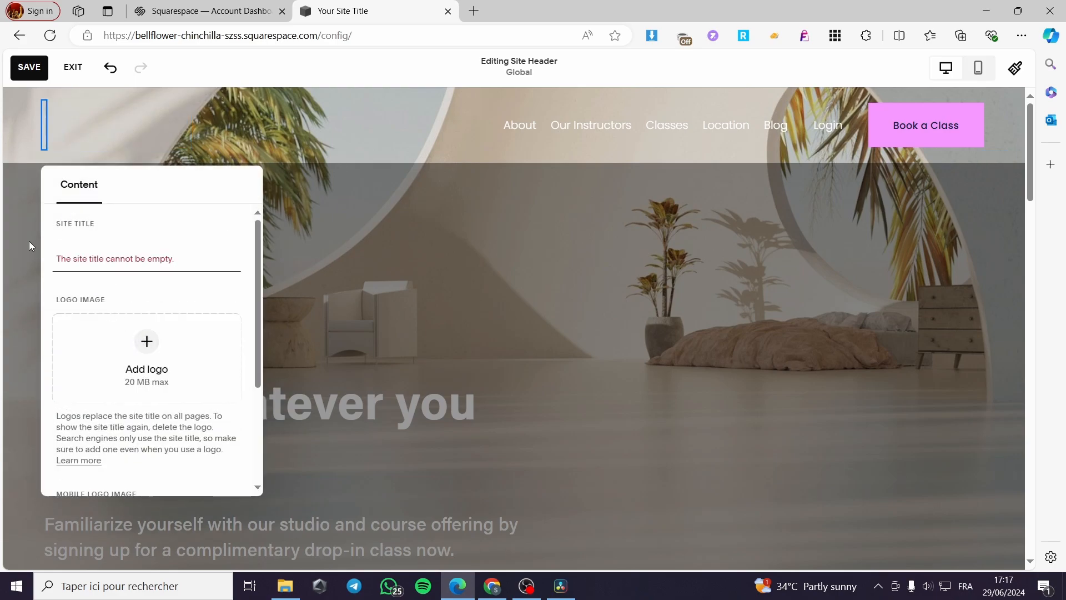
{"action": "type", "text": "Jack"}
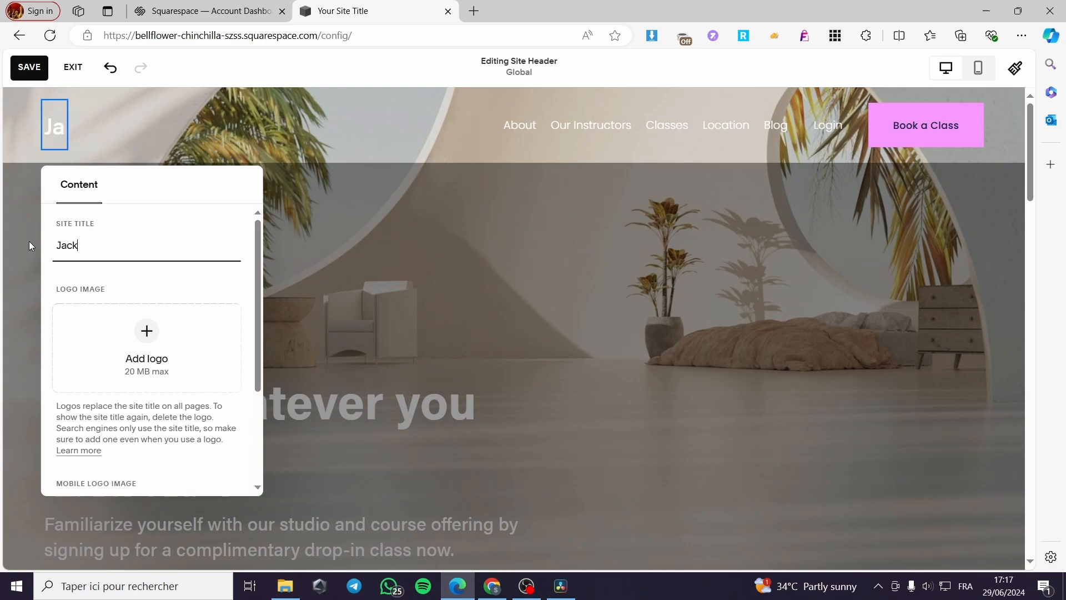
{"action": "type", "text": "smith"}
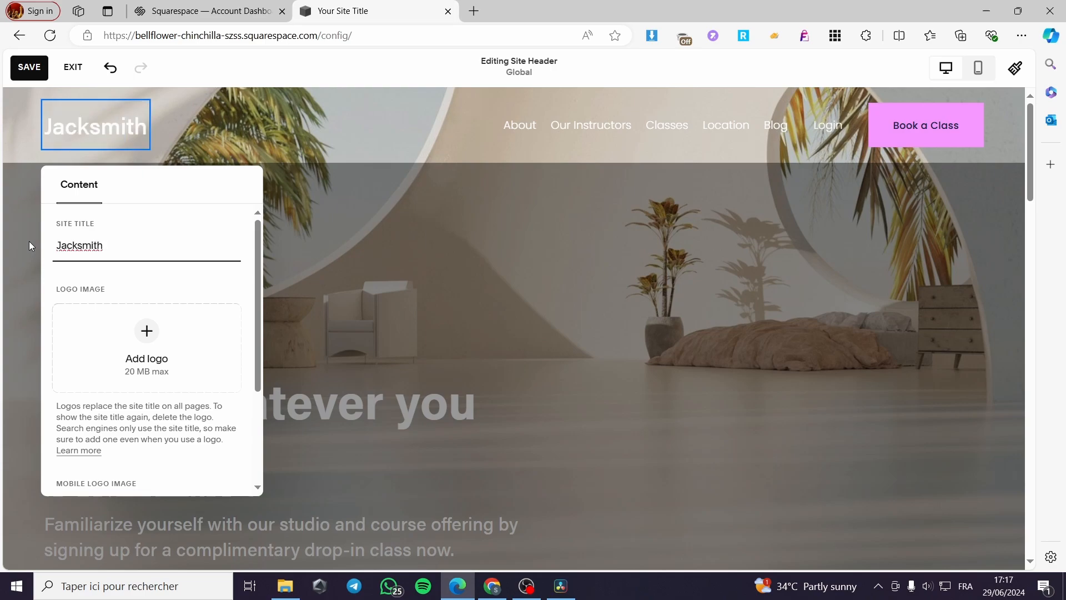
{"action": "type", "text": "website"}
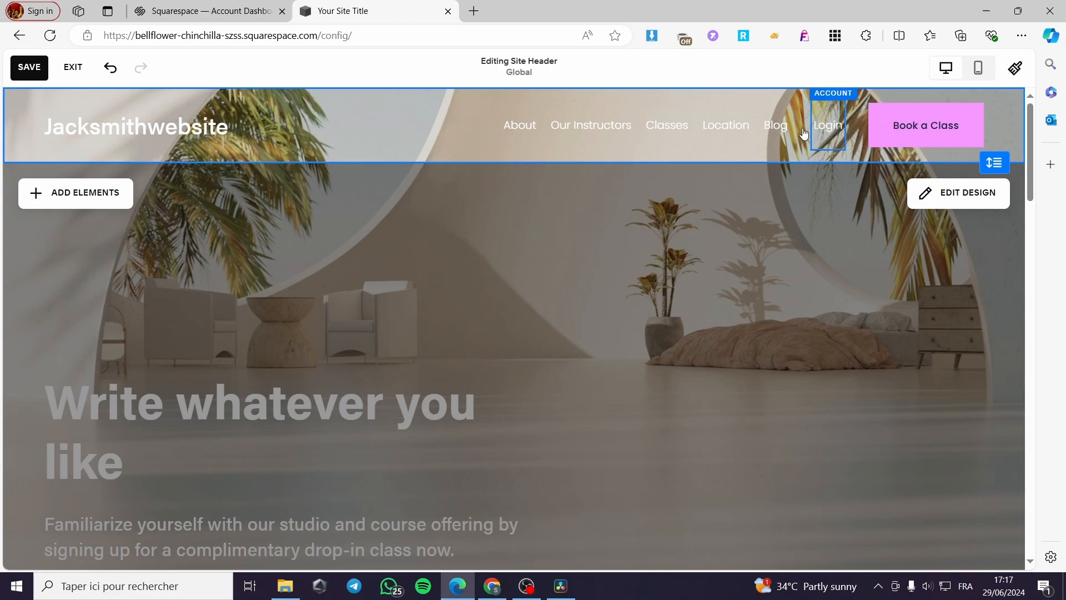
Set the Book a Class header button to the Tertiary Button style and close its settings
{"action": "left_click", "coordinate": [925, 126]}
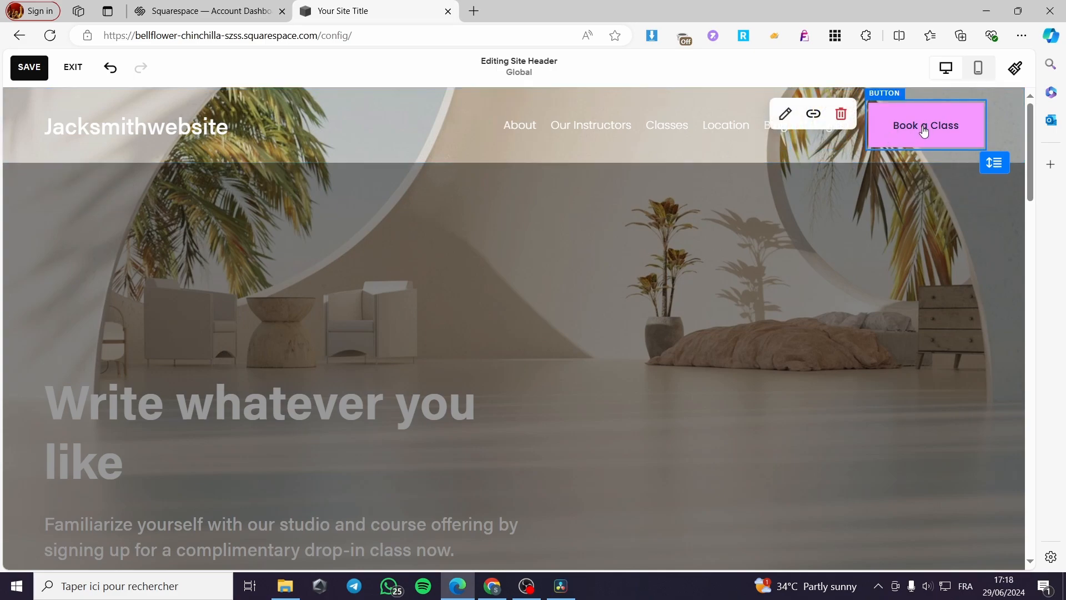
{"action": "left_click", "coordinate": [784, 113]}
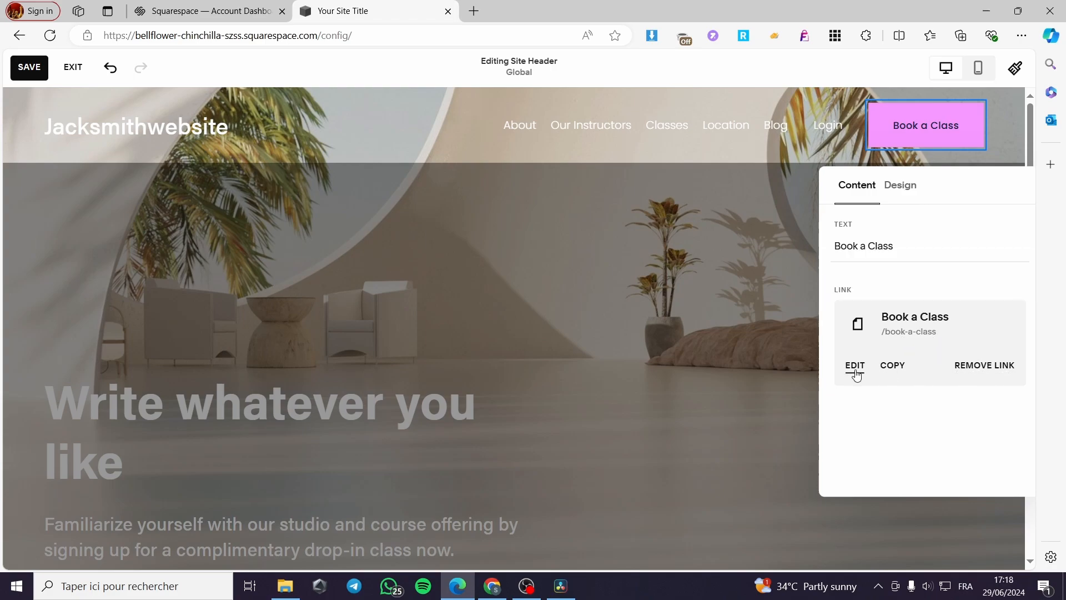
{"action": "left_click", "coordinate": [899, 186]}
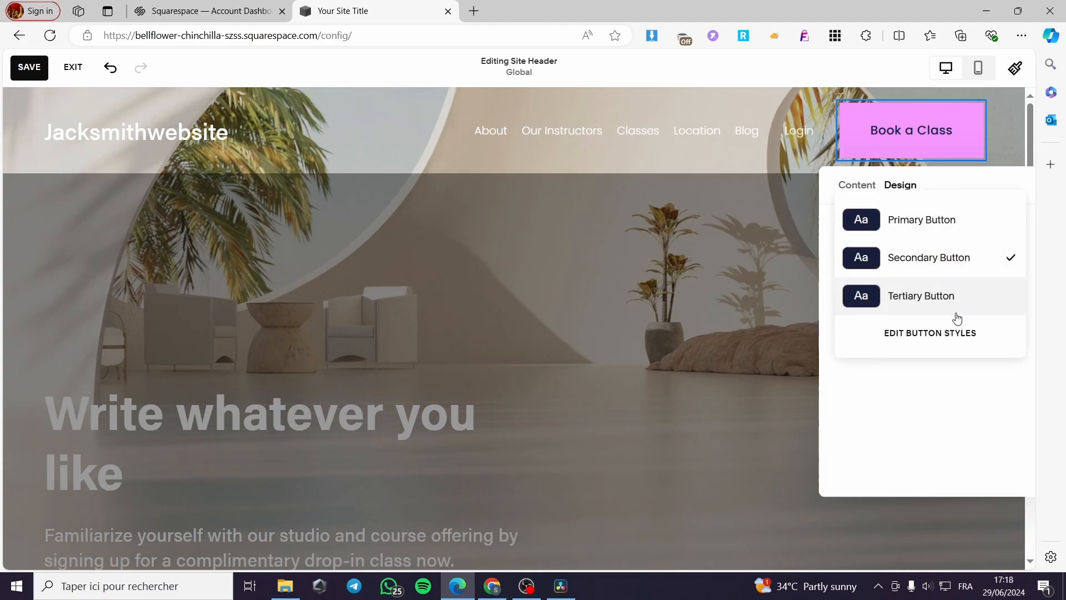
{"action": "left_click", "coordinate": [921, 296]}
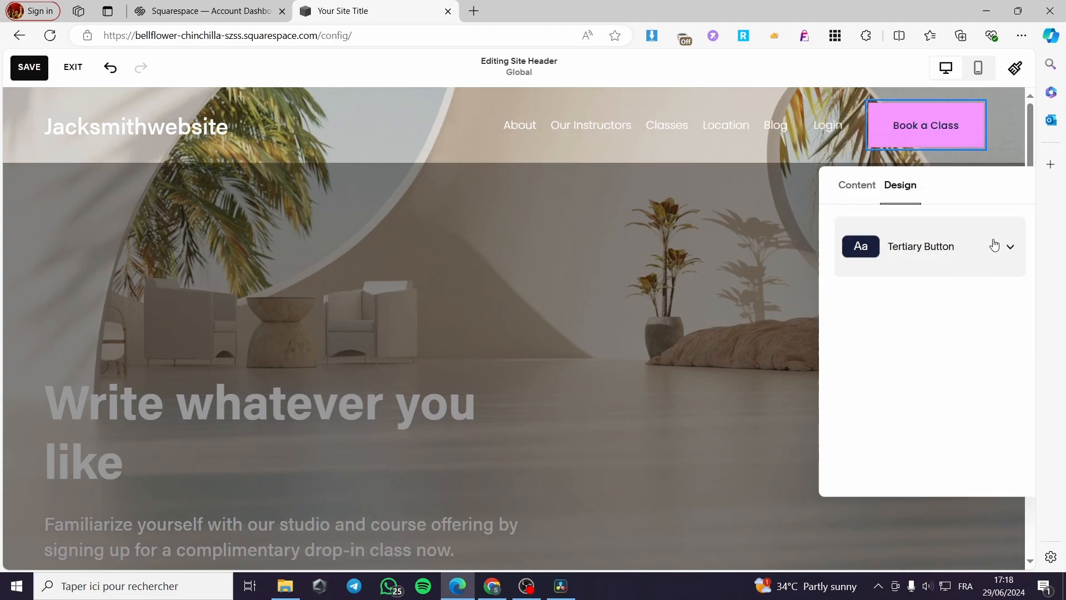
{"action": "left_click", "coordinate": [925, 125]}
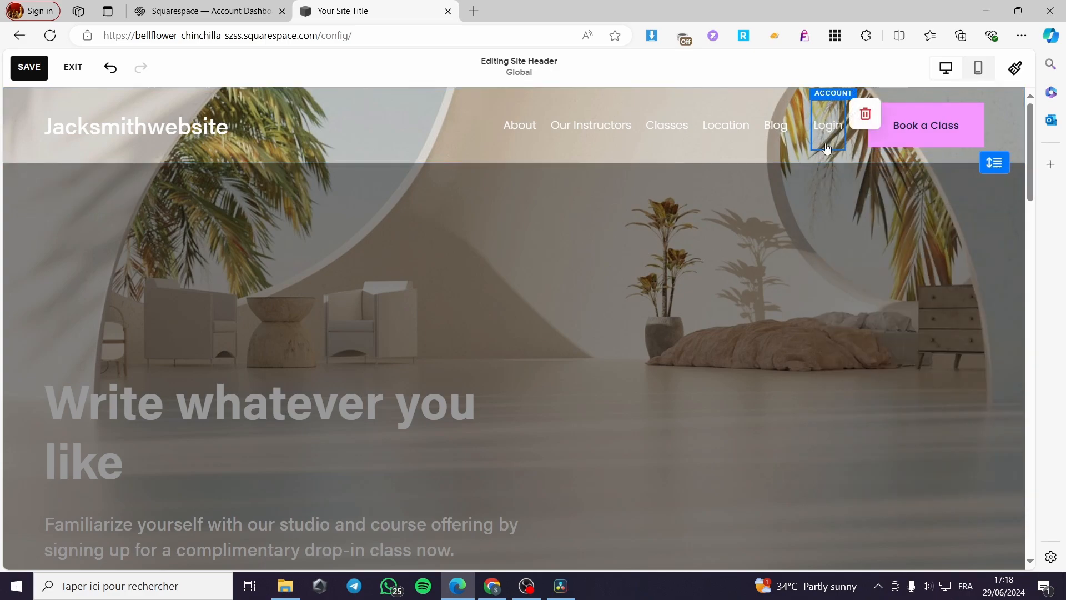
{"action": "mouse_move", "coordinate": [828, 129]}
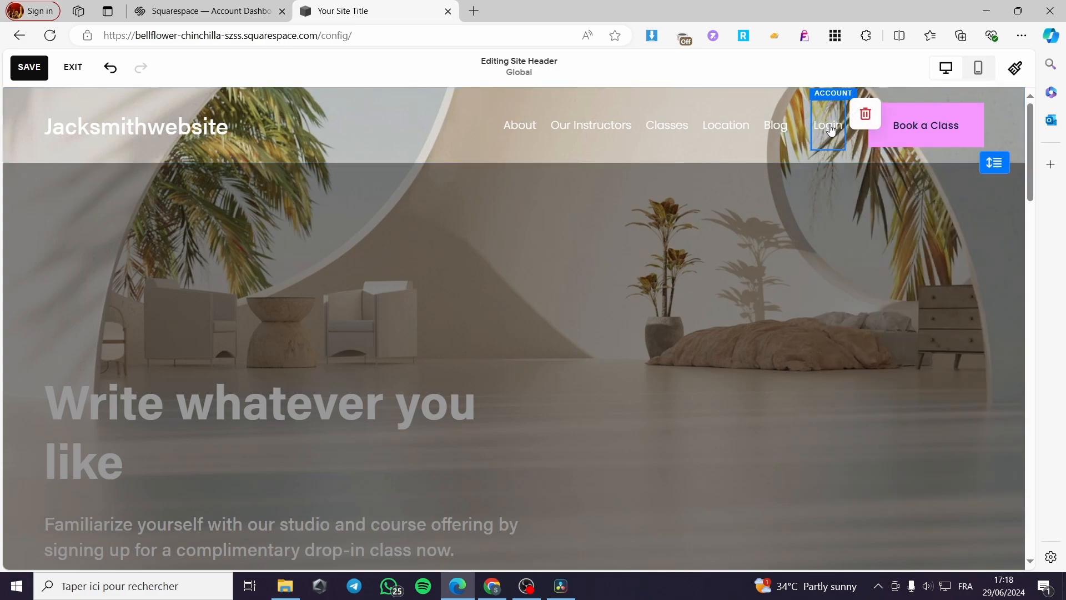
{"action": "mouse_move", "coordinate": [759, 232]}
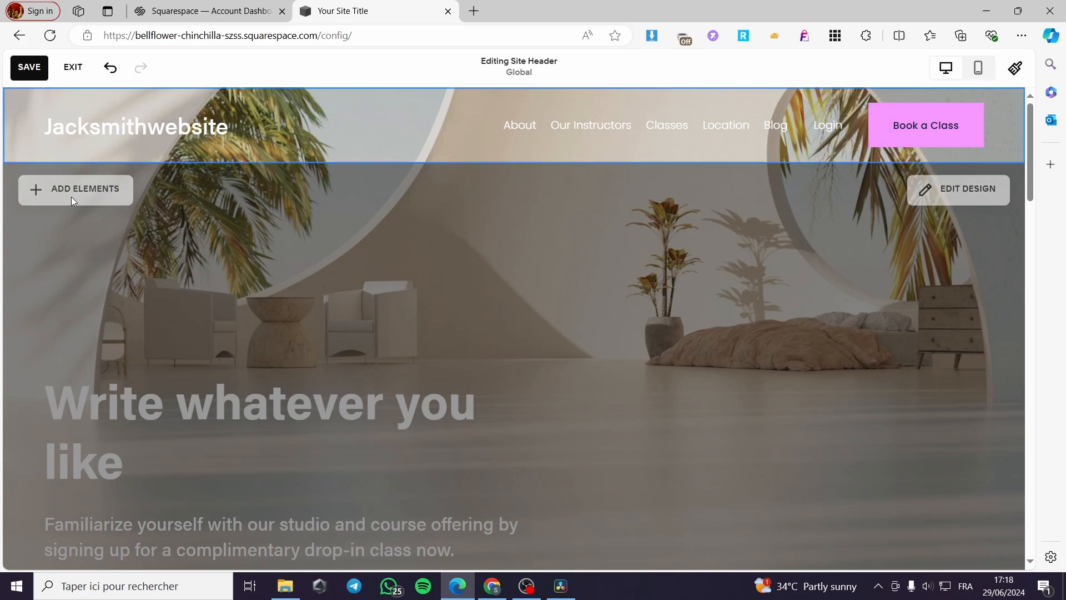
Add Social Links and Cart to the header and try Language Switch, dismissing its notice
{"action": "left_click", "coordinate": [74, 189]}
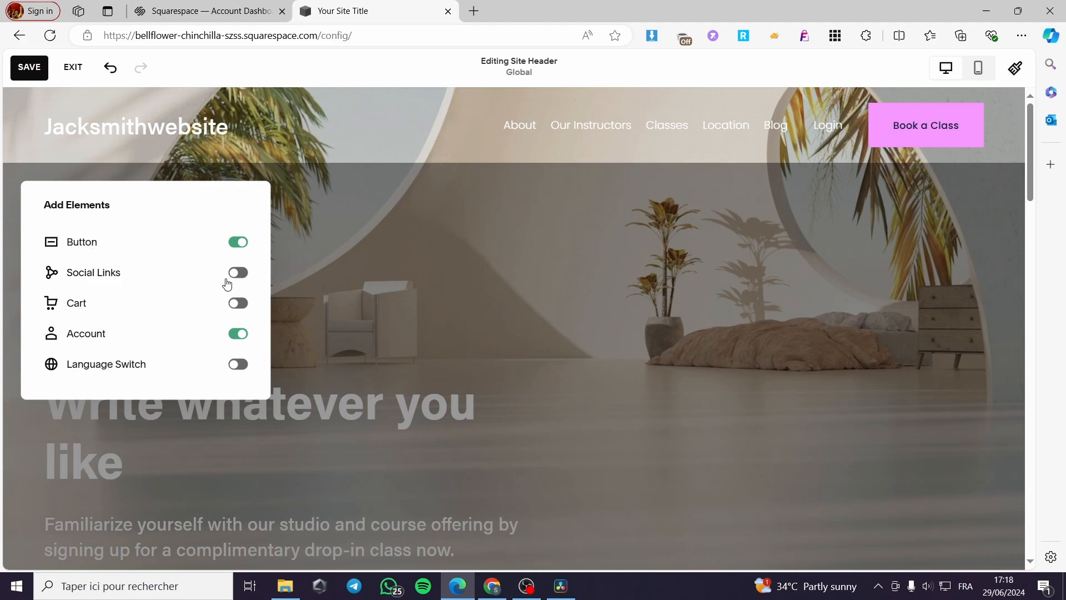
{"action": "left_click", "coordinate": [238, 272]}
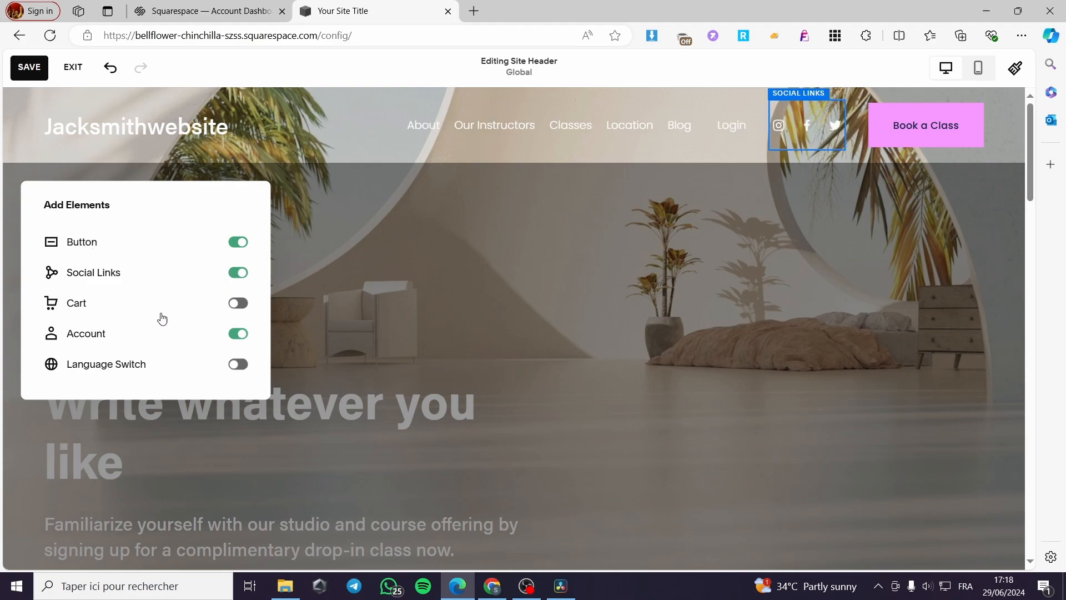
{"action": "left_click", "coordinate": [238, 302]}
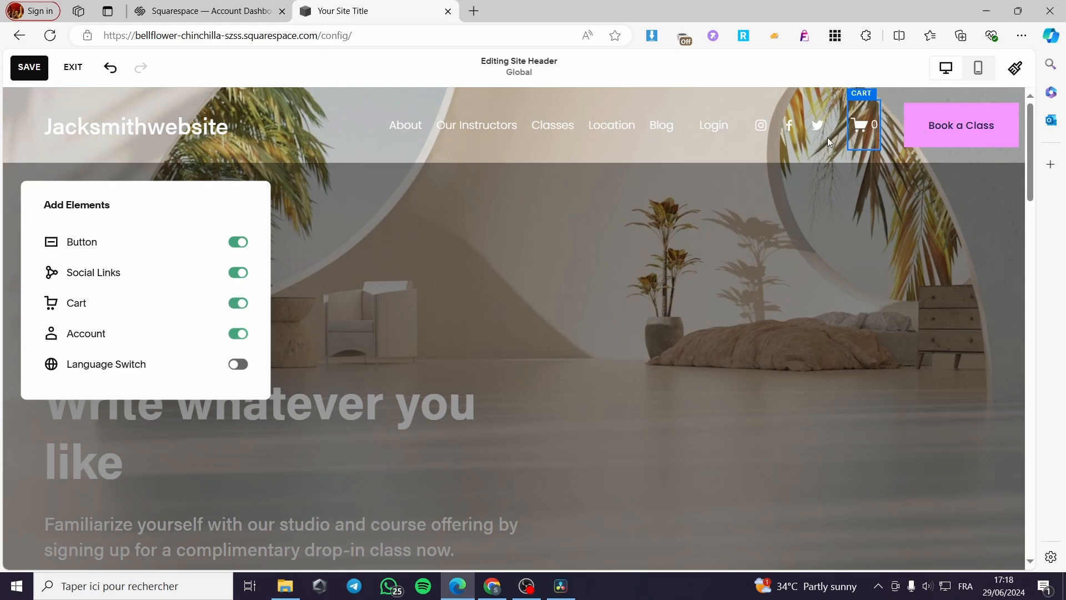
{"action": "left_click", "coordinate": [237, 365]}
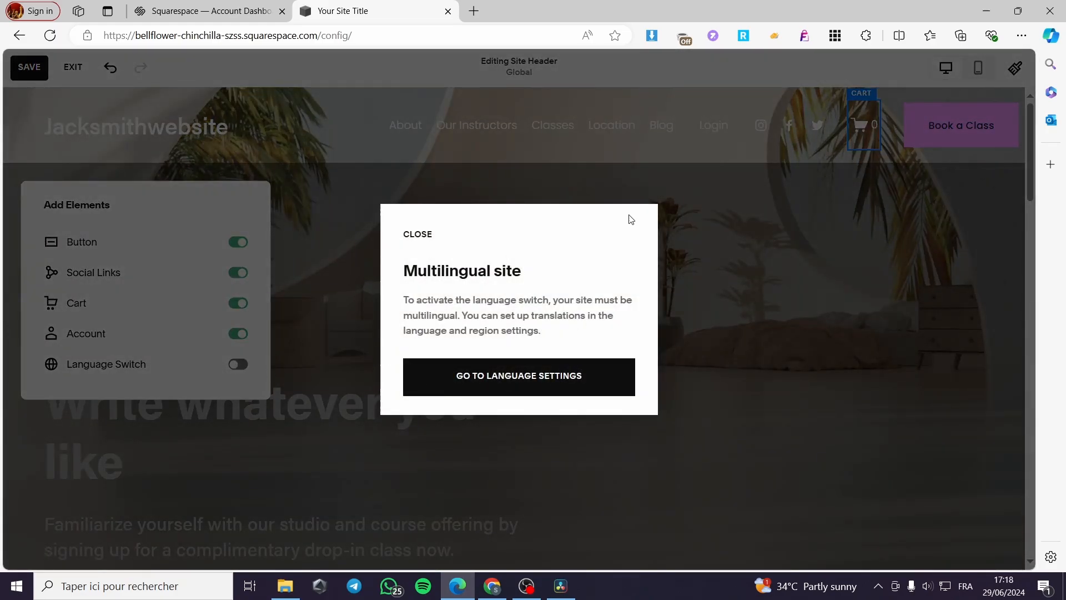
{"action": "left_click", "coordinate": [416, 234]}
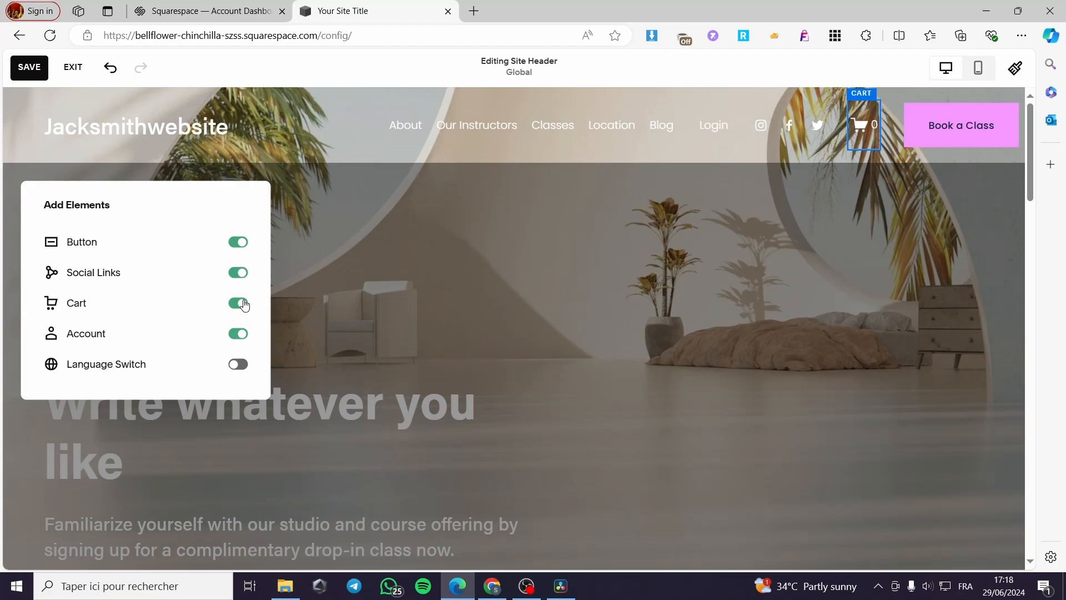
Turn the cart back off, keeping social links, and bring up the header layout settings
{"action": "left_click", "coordinate": [238, 302]}
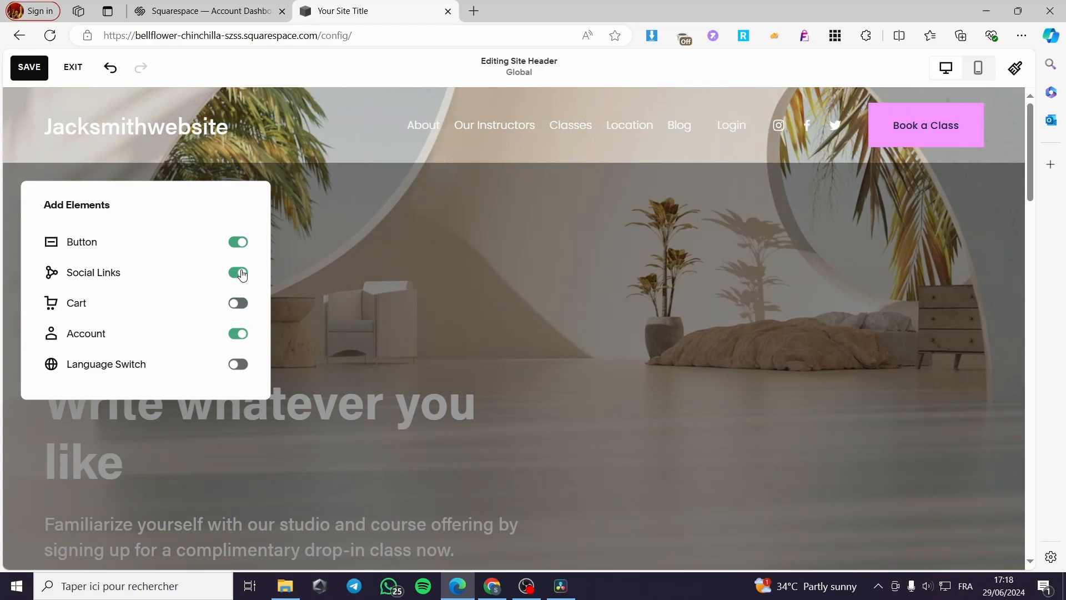
{"action": "left_click", "coordinate": [237, 273]}
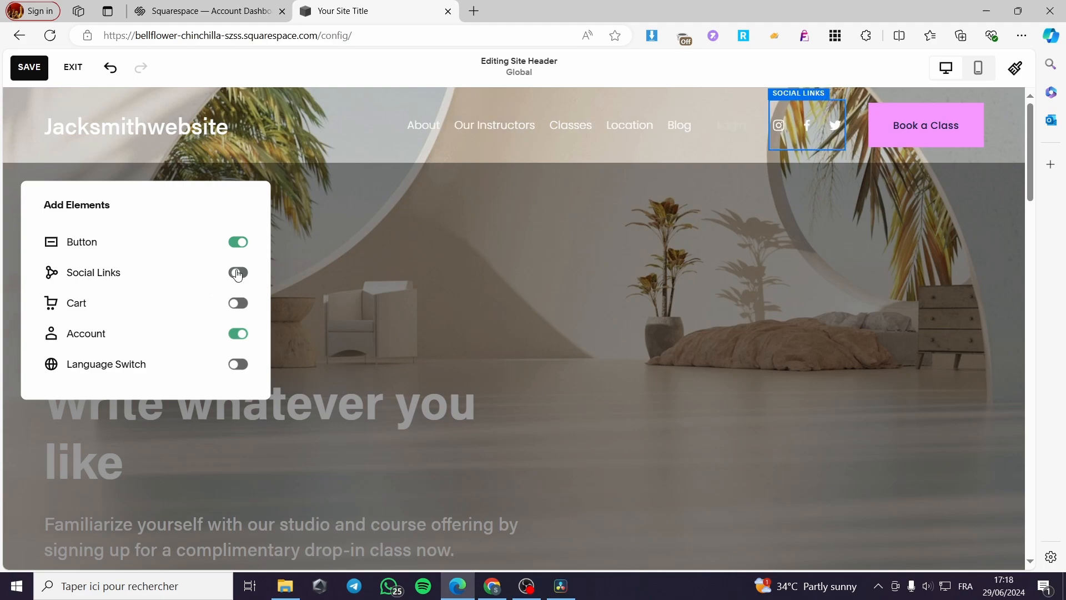
{"action": "left_click", "coordinate": [237, 274]}
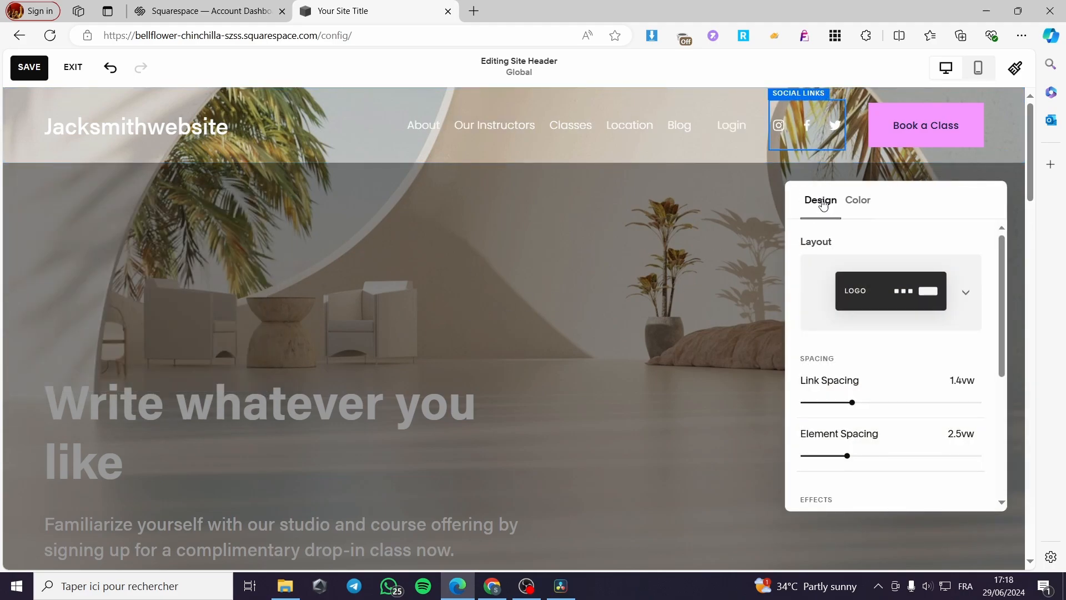
Choose the links-left, logo-centre header layout and save, returning to the home page
{"action": "scroll", "scroll_direction": "down", "scroll_amount": 3}
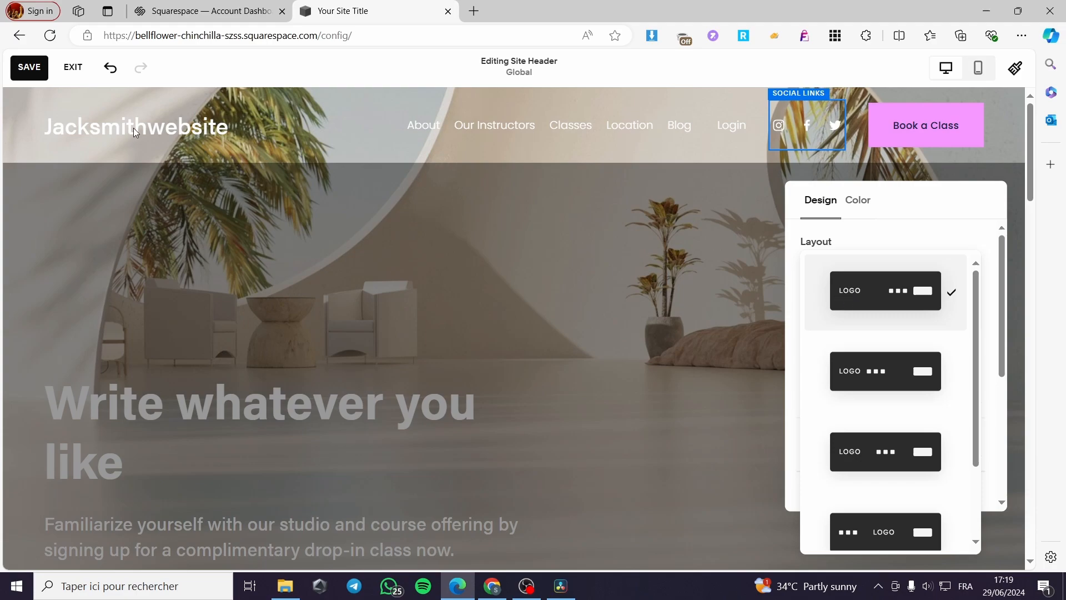
{"action": "mouse_move", "coordinate": [662, 131]}
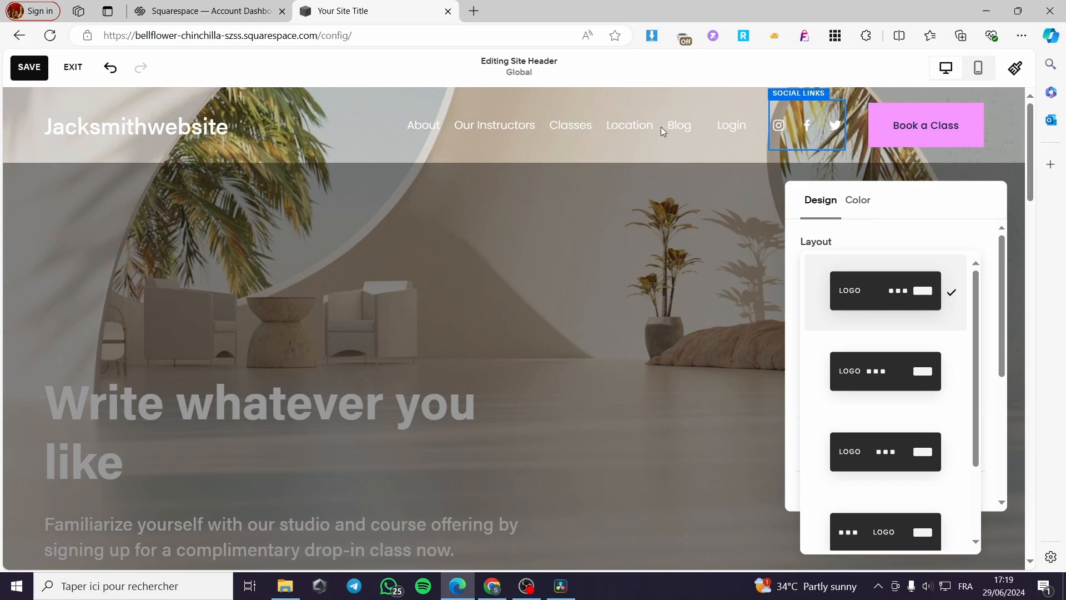
{"action": "mouse_move", "coordinate": [913, 393]}
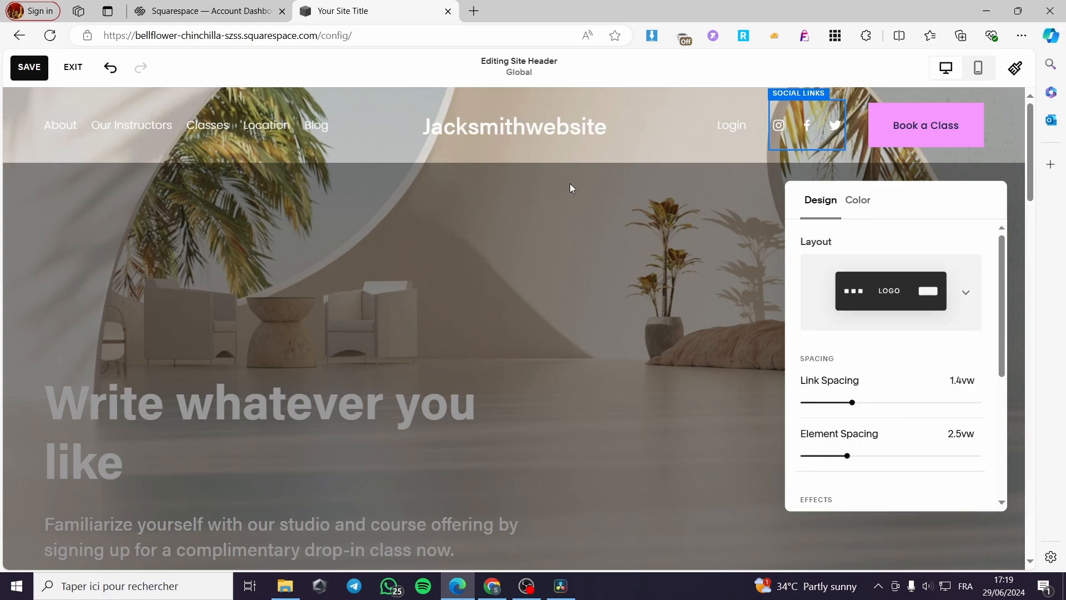
{"action": "mouse_move", "coordinate": [387, 124]}
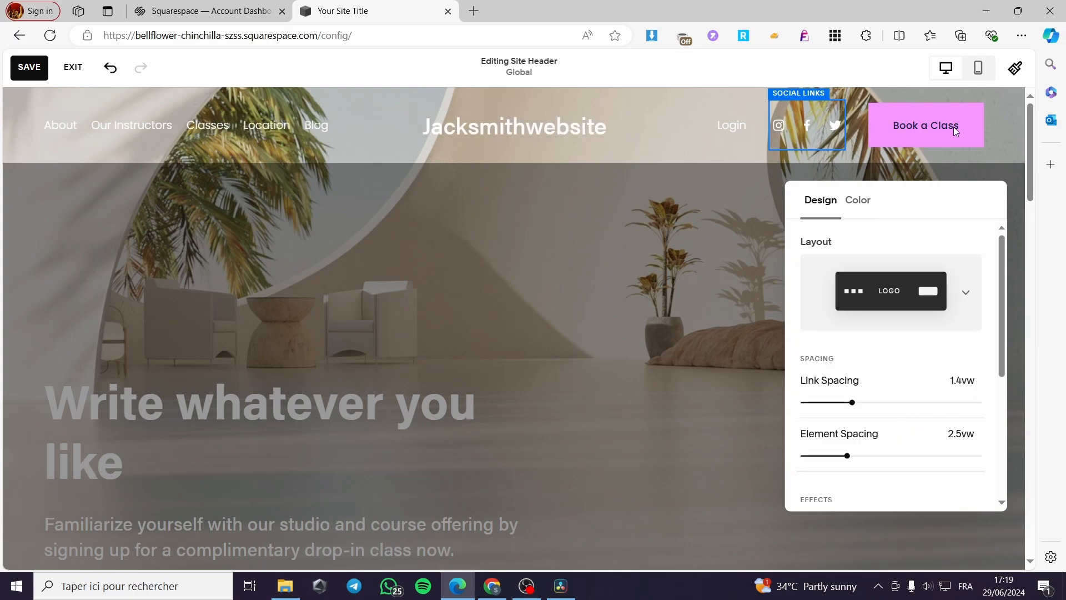
{"action": "scroll", "scroll_direction": "down", "scroll_amount": 3}
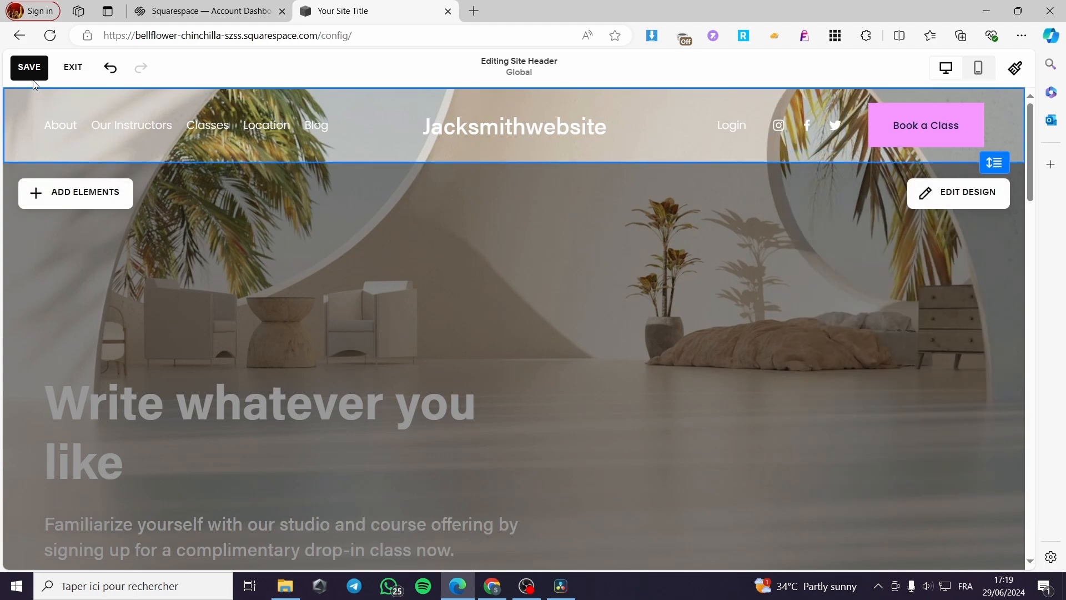
{"action": "scroll", "scroll_direction": "down", "scroll_amount": 3}
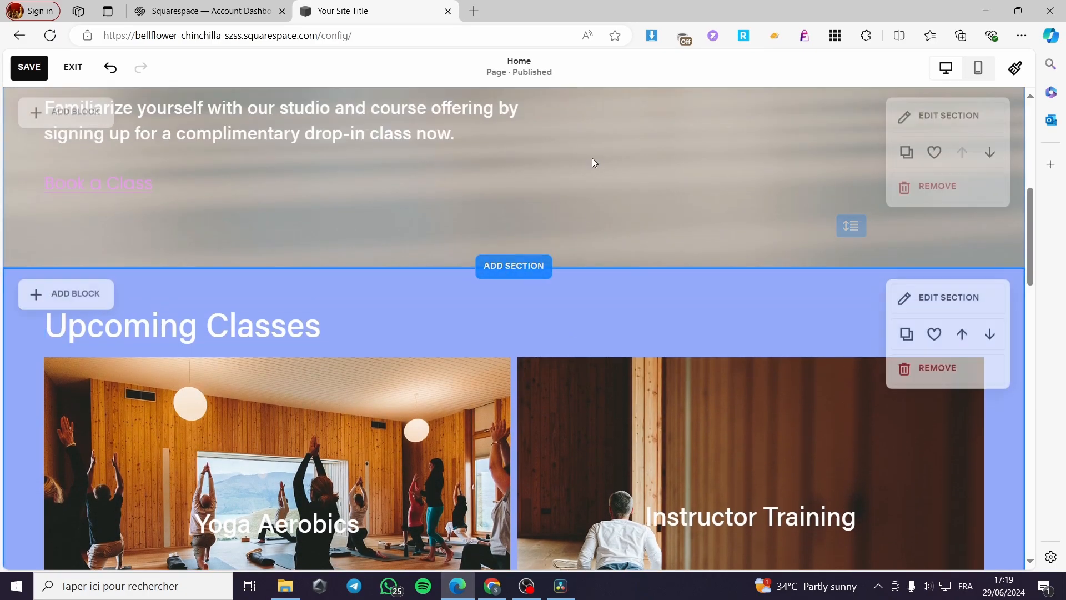
Add a new Images section using the single mountain cabin photo layout below the hero
{"action": "left_click", "coordinate": [513, 265]}
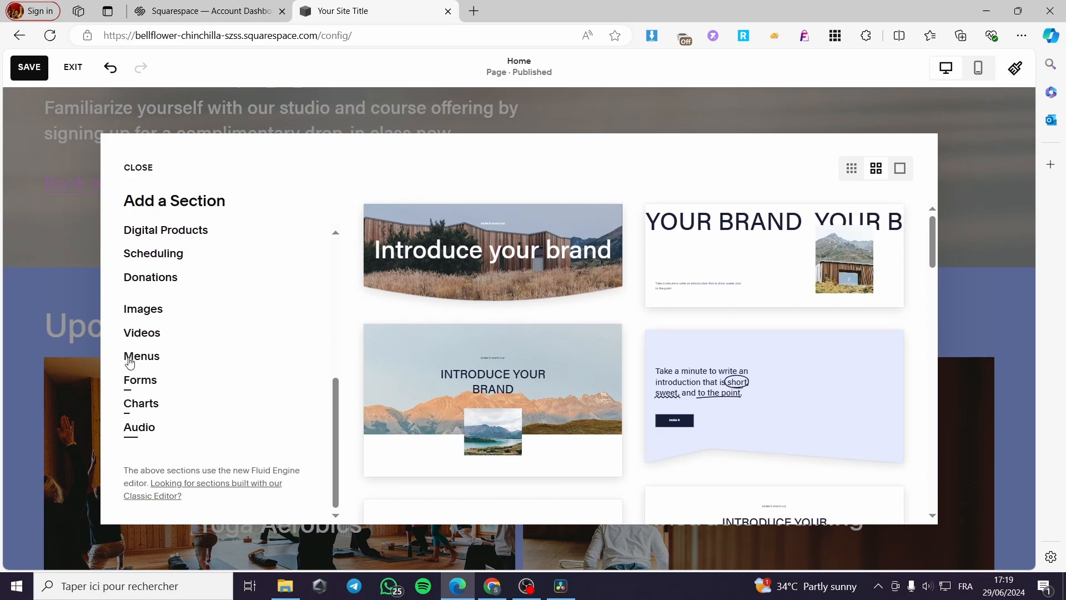
{"action": "left_click", "coordinate": [144, 309]}
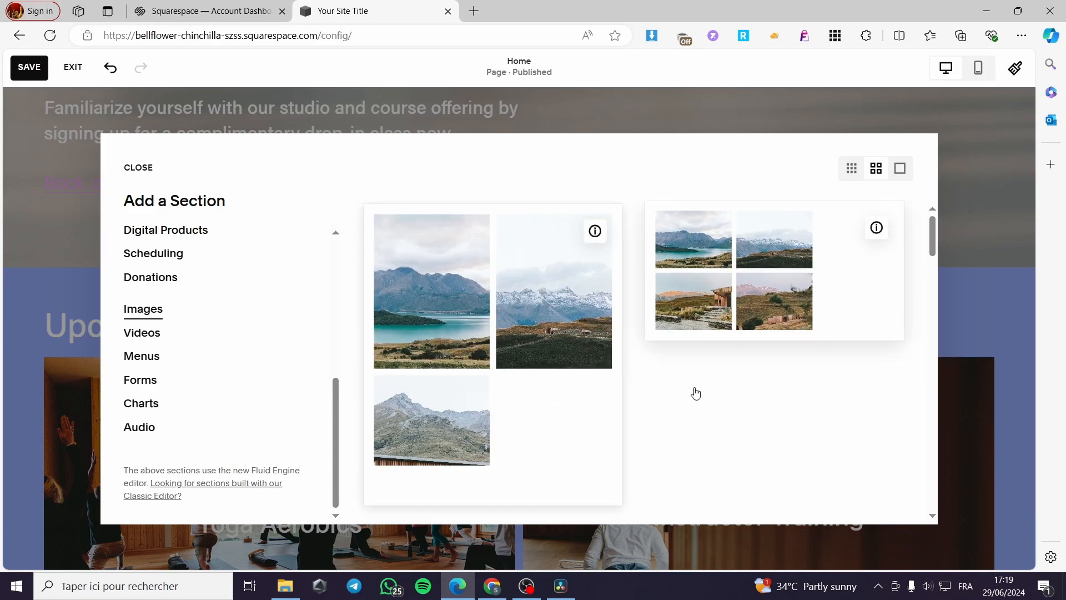
{"action": "scroll", "scroll_direction": "down", "scroll_amount": 3}
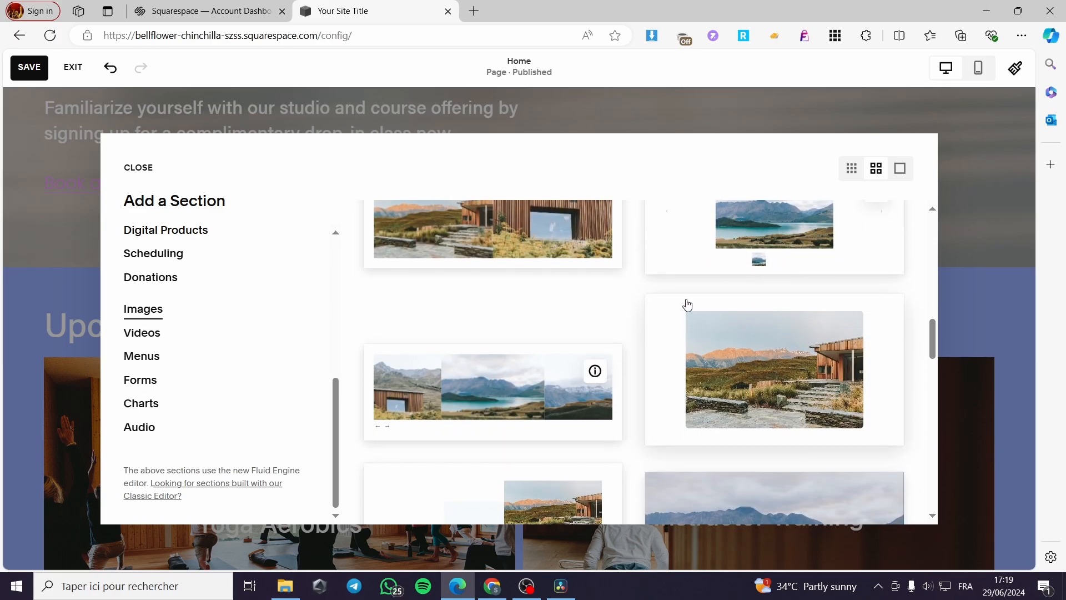
{"action": "mouse_move", "coordinate": [802, 374]}
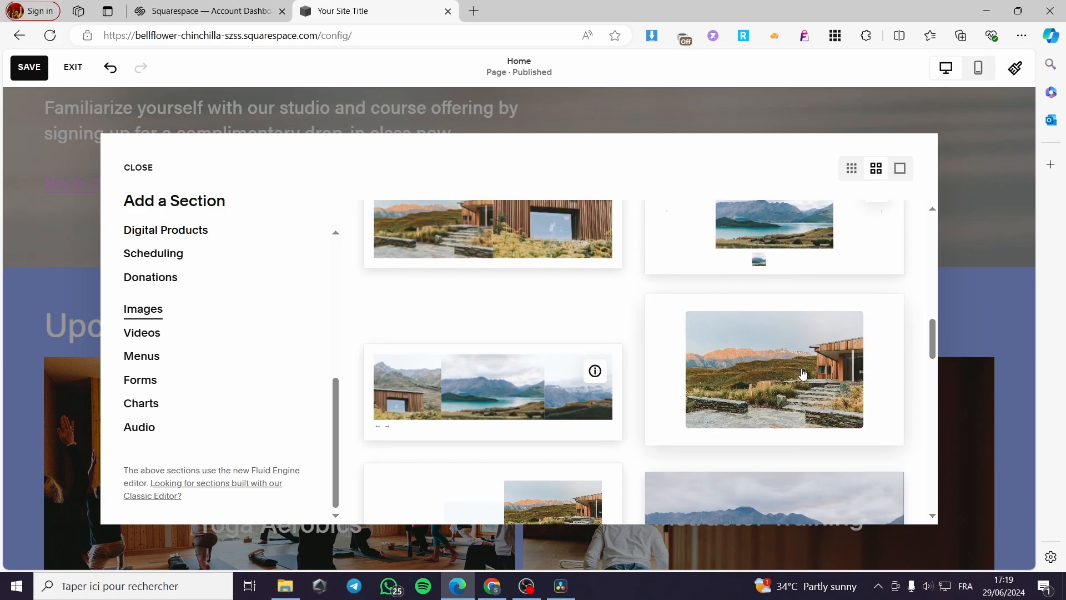
{"action": "left_click", "coordinate": [773, 368]}
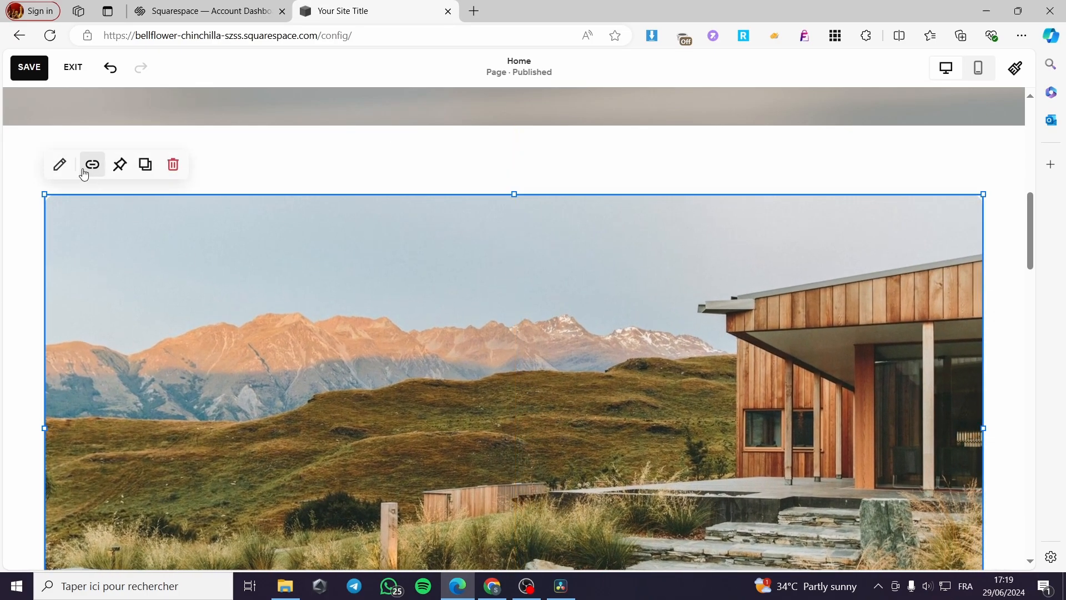
Bring up the cabin photo block's settings with replace, link and alt-text options
{"action": "scroll", "scroll_direction": "down", "scroll_amount": 3}
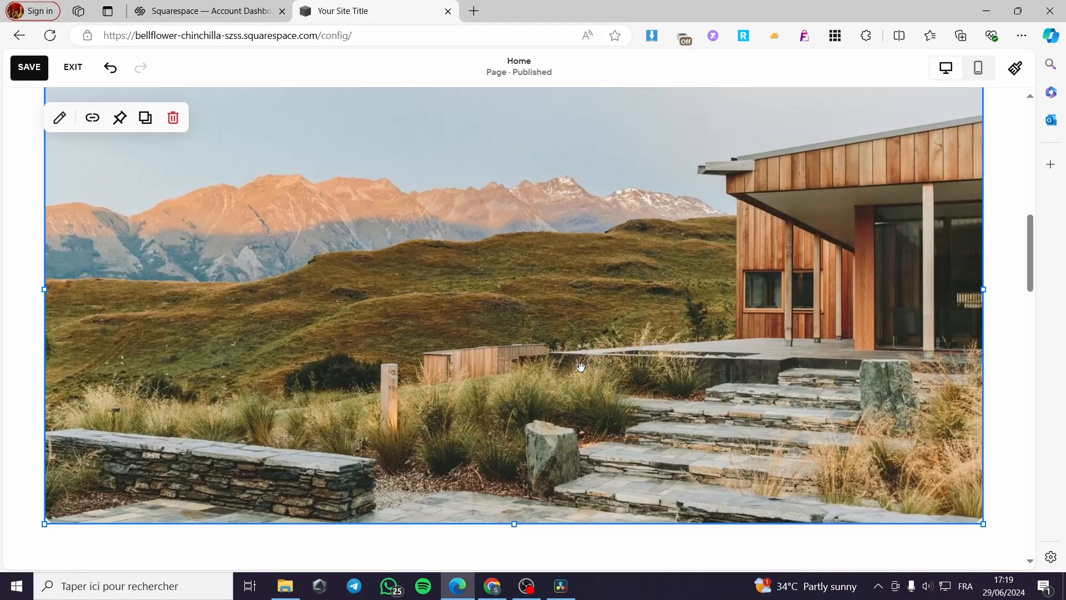
{"action": "mouse_move", "coordinate": [59, 117]}
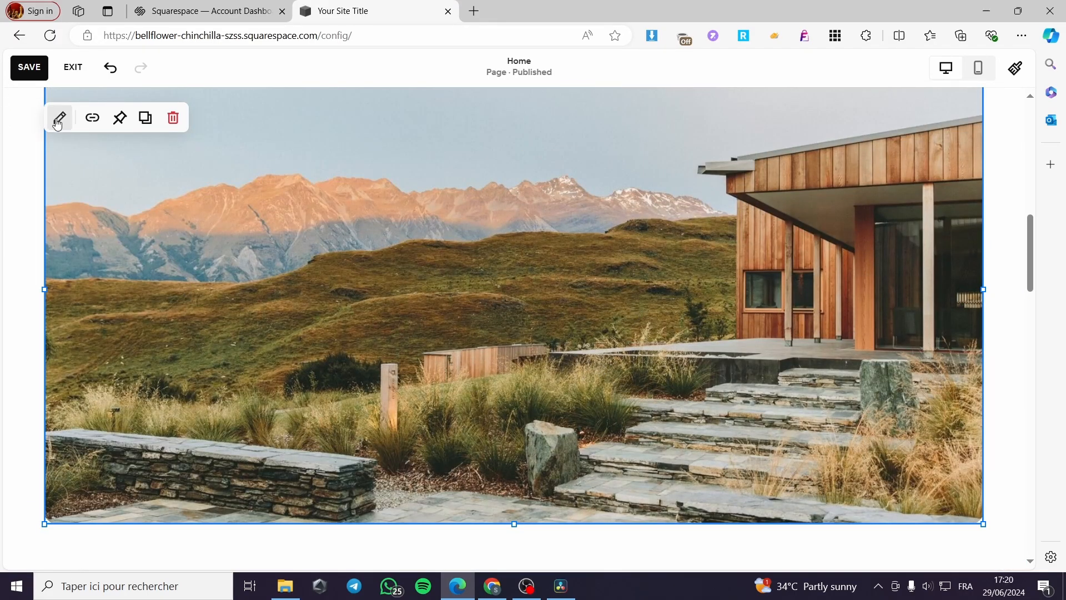
{"action": "left_click", "coordinate": [59, 118]}
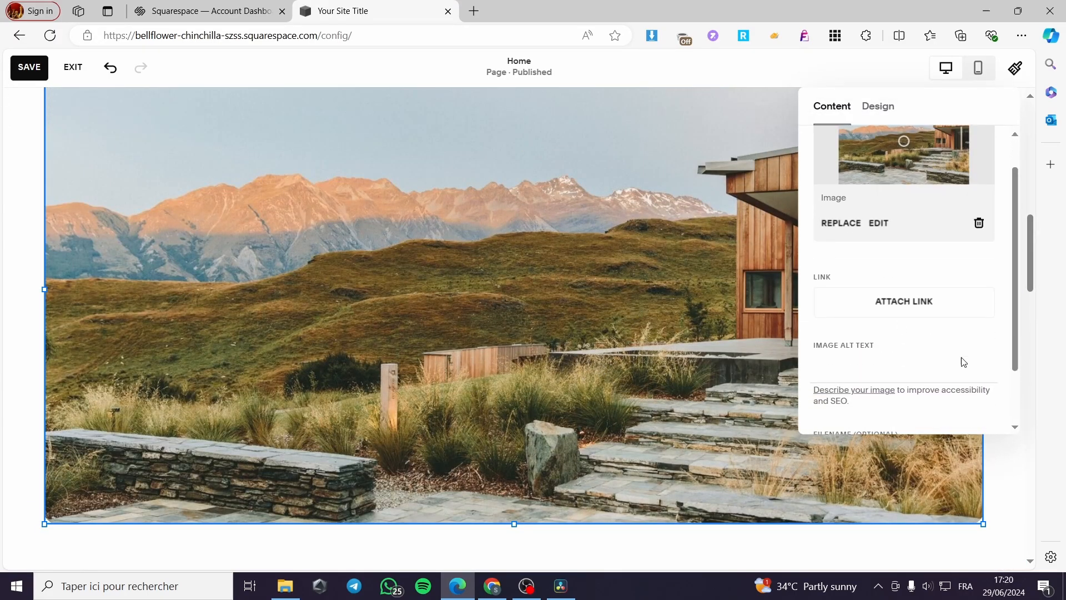
{"action": "scroll", "scroll_direction": "down", "scroll_amount": 3}
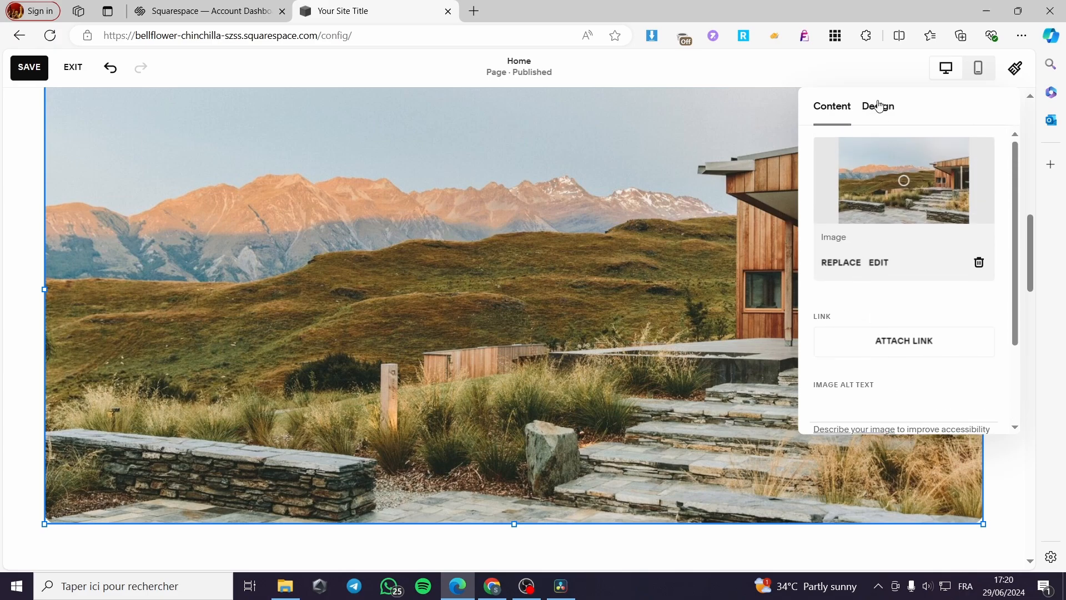
In the image's Design options, try the rounded cushion shape
{"action": "left_click", "coordinate": [877, 106]}
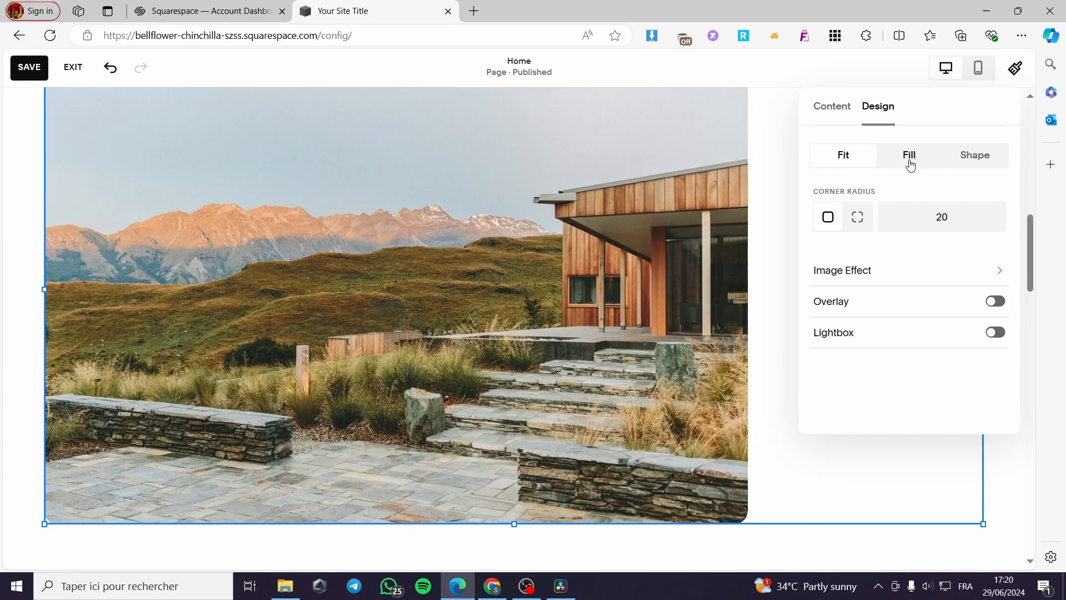
{"action": "left_click", "coordinate": [974, 155]}
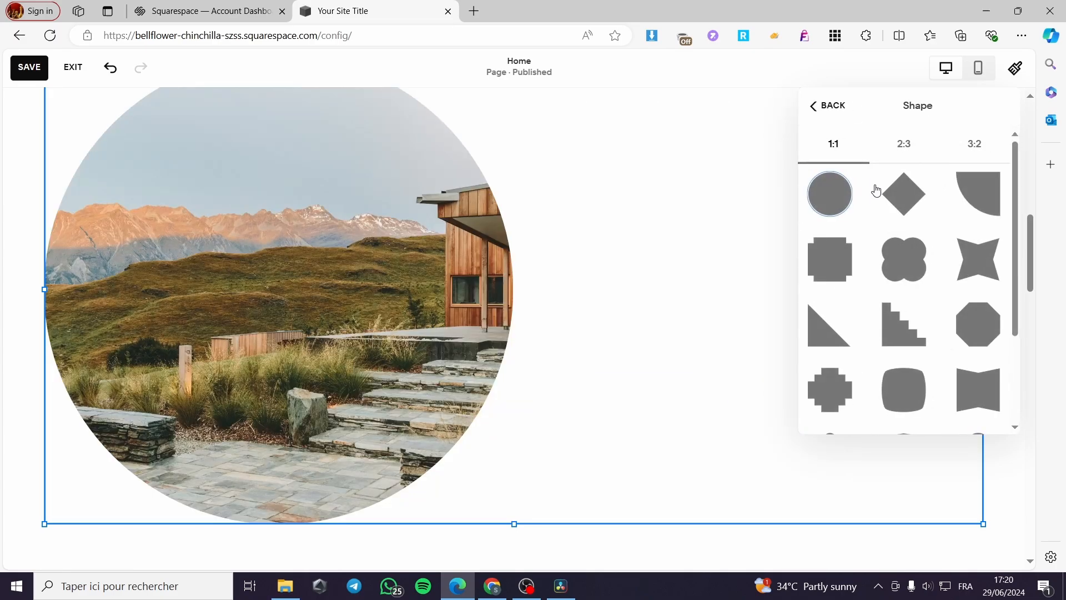
{"action": "left_click", "coordinate": [903, 390]}
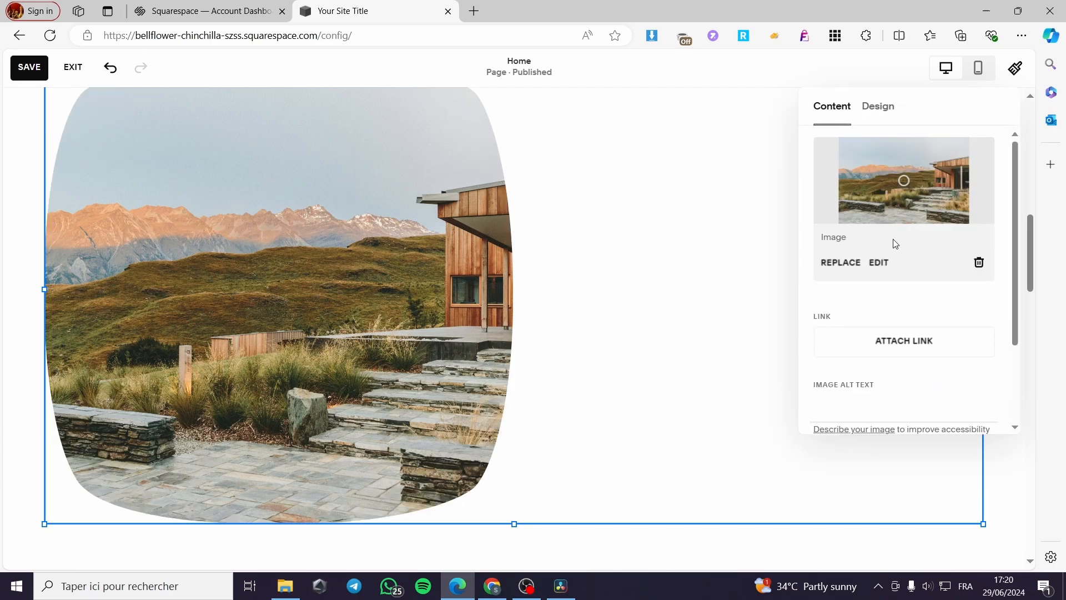
Switch the image from Shape to Fill with corner radius 20 and save the Home page
{"action": "left_click", "coordinate": [877, 106]}
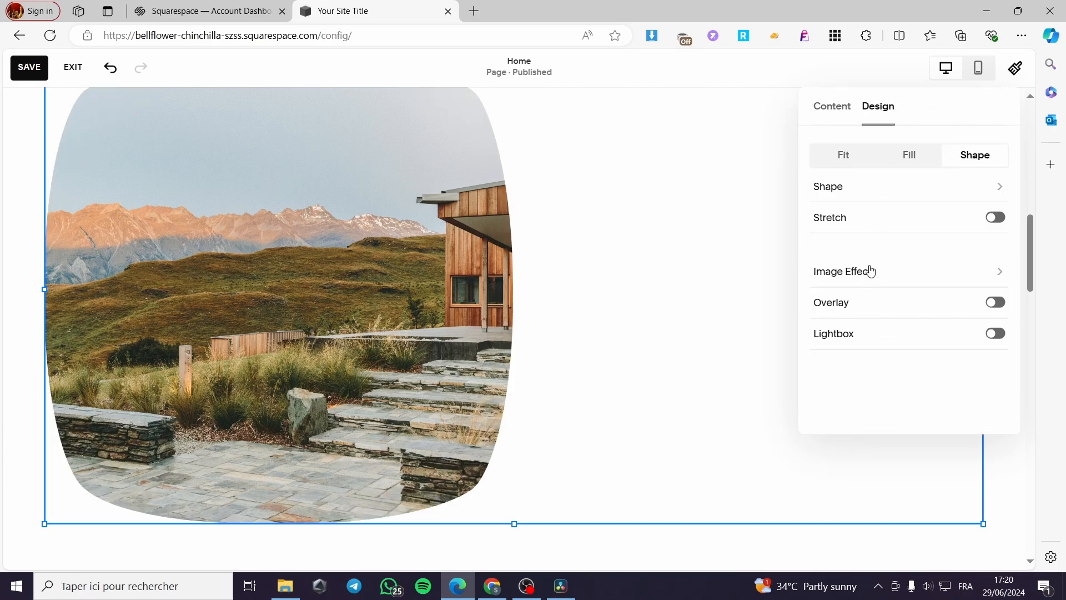
{"action": "left_click", "coordinate": [909, 155]}
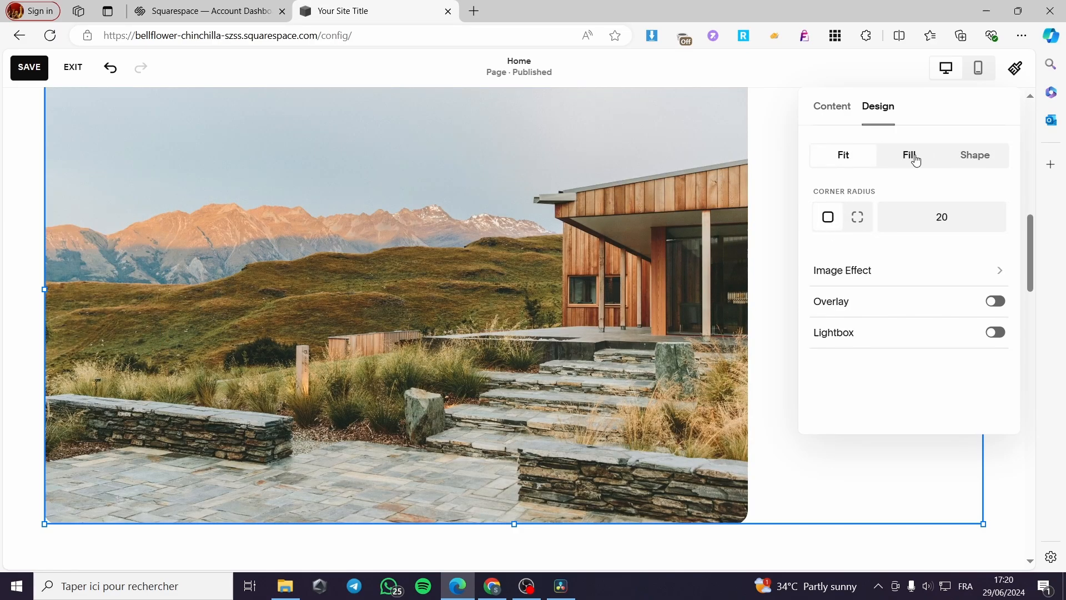
{"action": "left_click", "coordinate": [909, 155]}
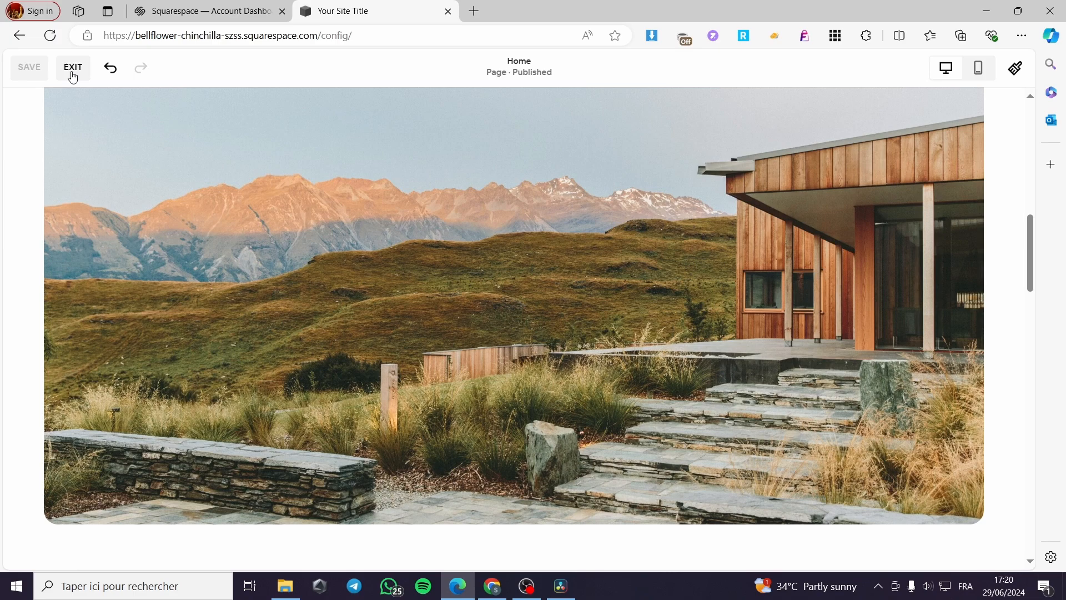
Exit the editor and scroll through the finished home page preview back to the dashboard
{"action": "left_click", "coordinate": [72, 67]}
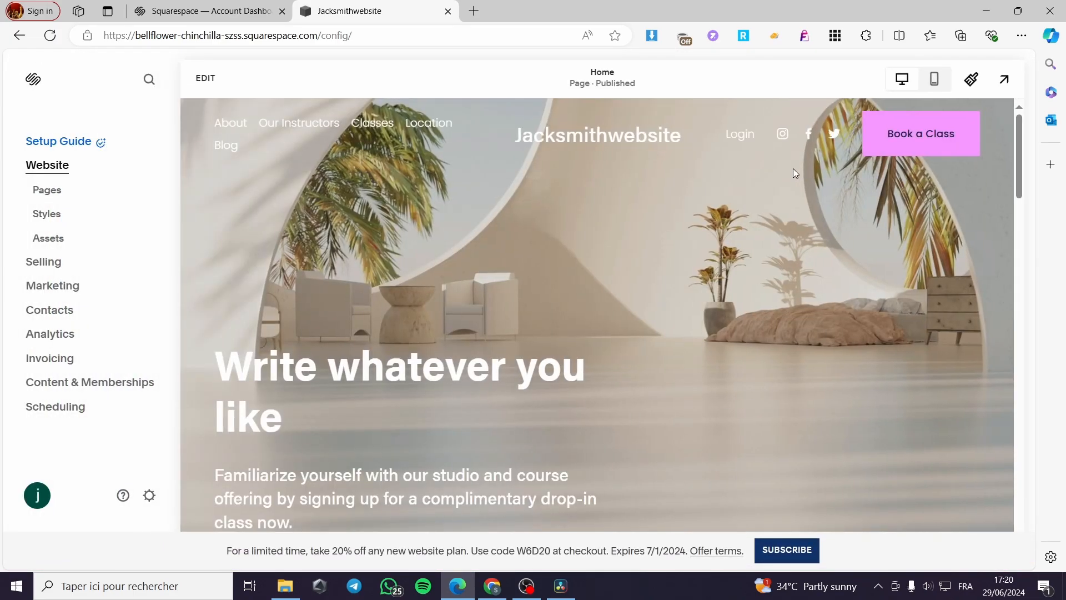
{"action": "mouse_move", "coordinate": [1004, 79]}
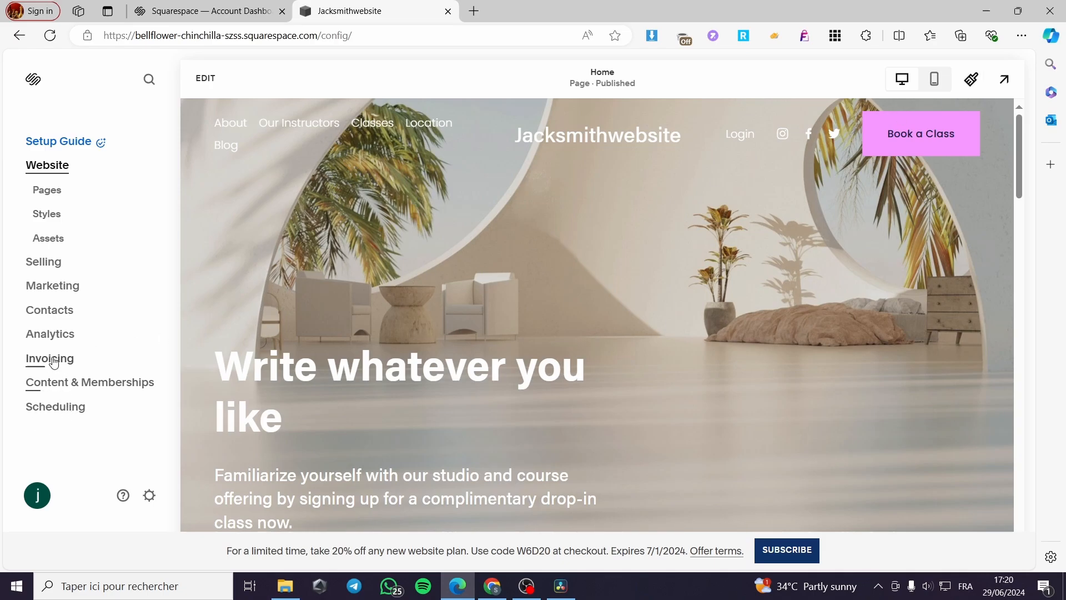
{"action": "mouse_move", "coordinate": [685, 222]}
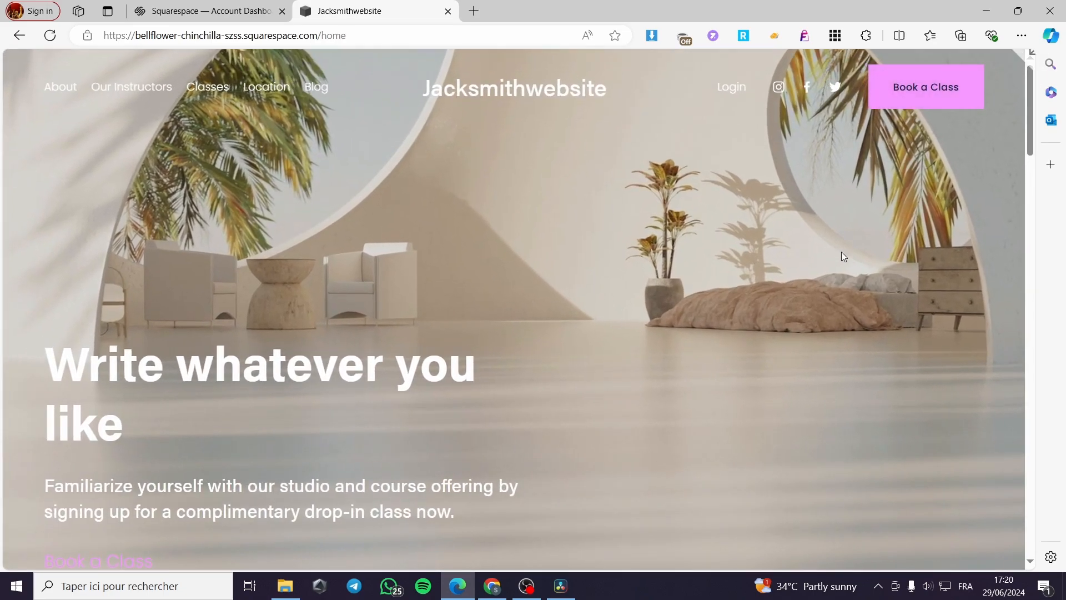
{"action": "scroll", "scroll_direction": "down", "scroll_amount": 3}
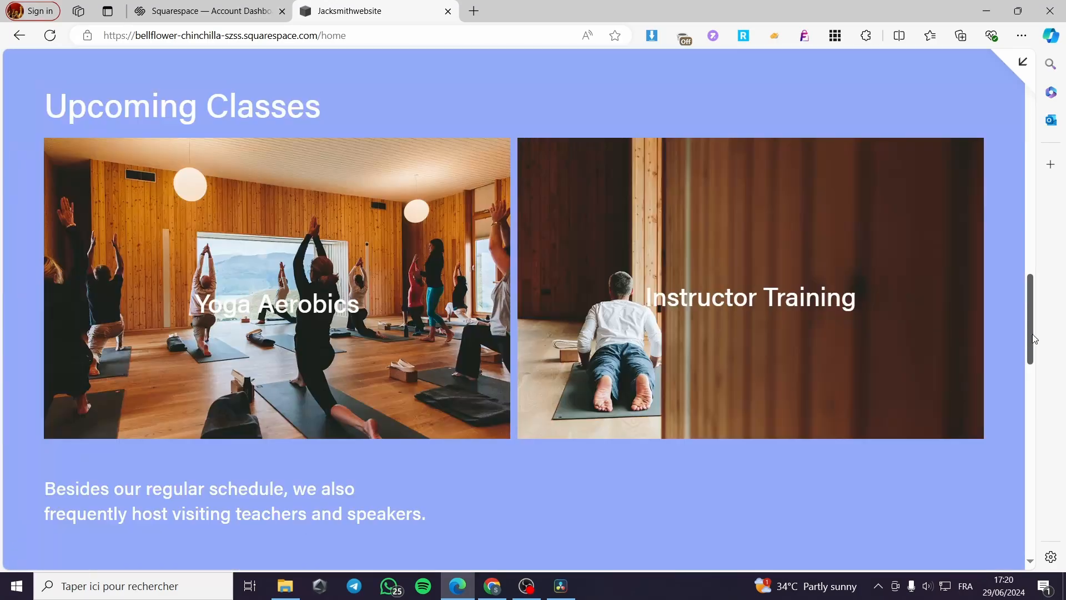
{"action": "scroll", "scroll_direction": "up", "scroll_amount": 3}
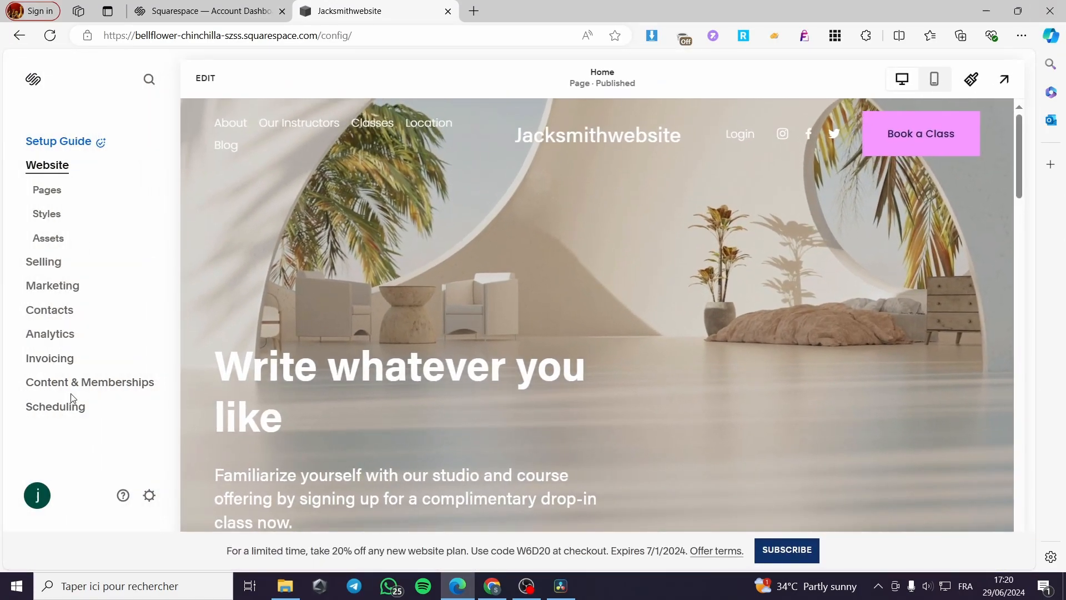
{"action": "mouse_move", "coordinate": [148, 495]}
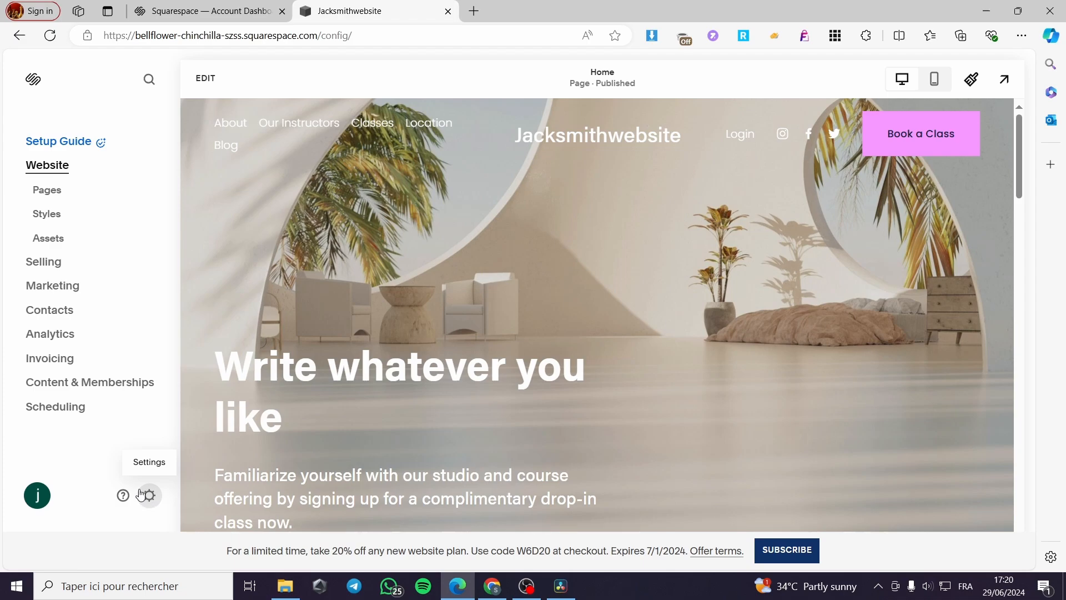
From Settings > Site Availability, choose Upgrade to Publish to reach the Select a Plan page
{"action": "left_click", "coordinate": [148, 495]}
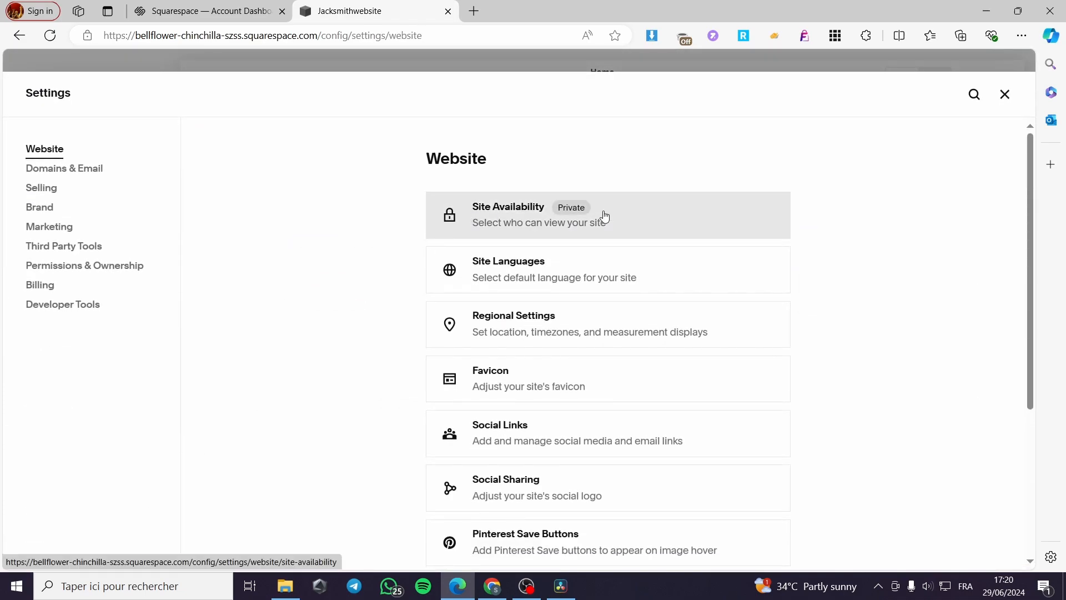
{"action": "left_click", "coordinate": [537, 214]}
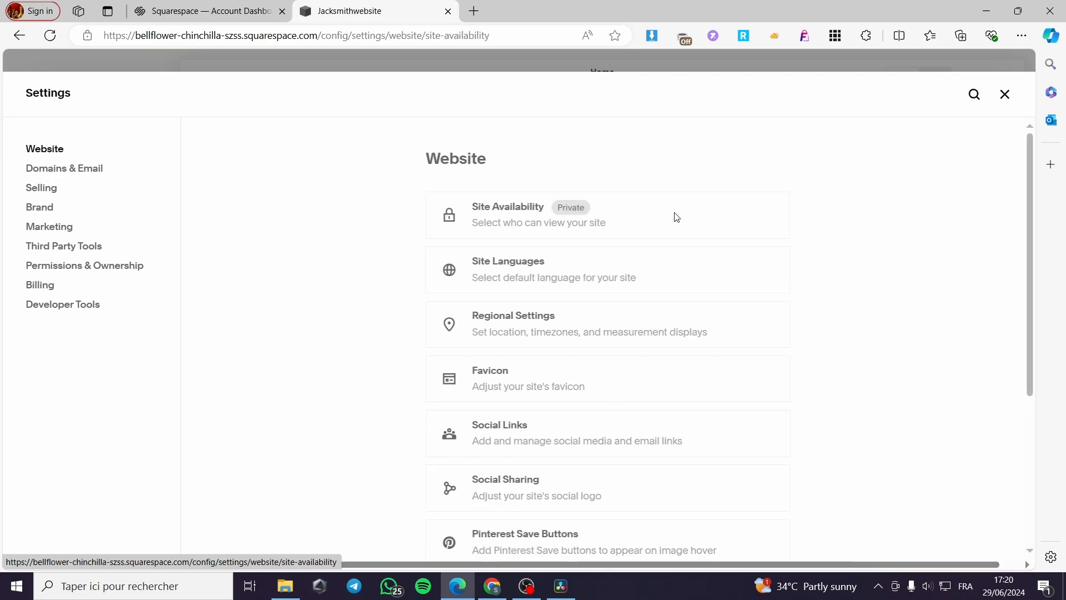
{"action": "left_click", "coordinate": [507, 206]}
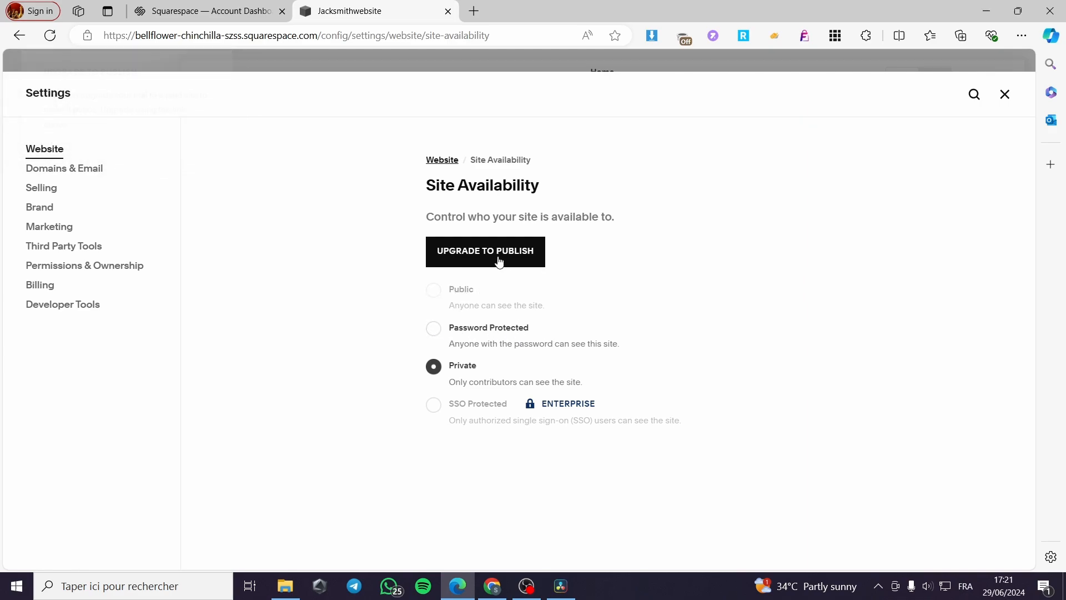
{"action": "left_click", "coordinate": [486, 251]}
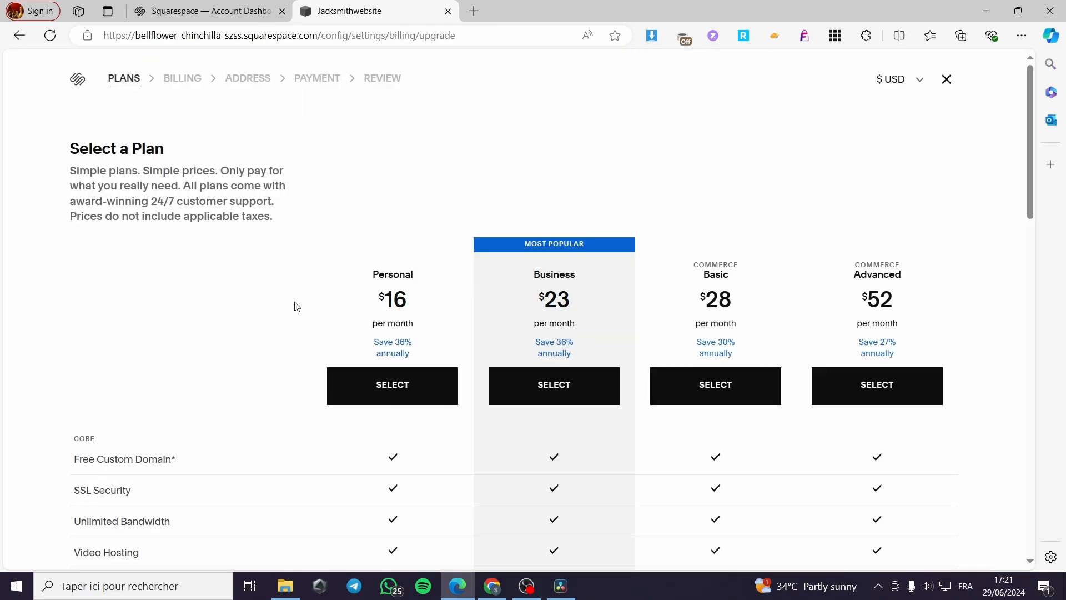
{"action": "mouse_move", "coordinate": [98, 165]}
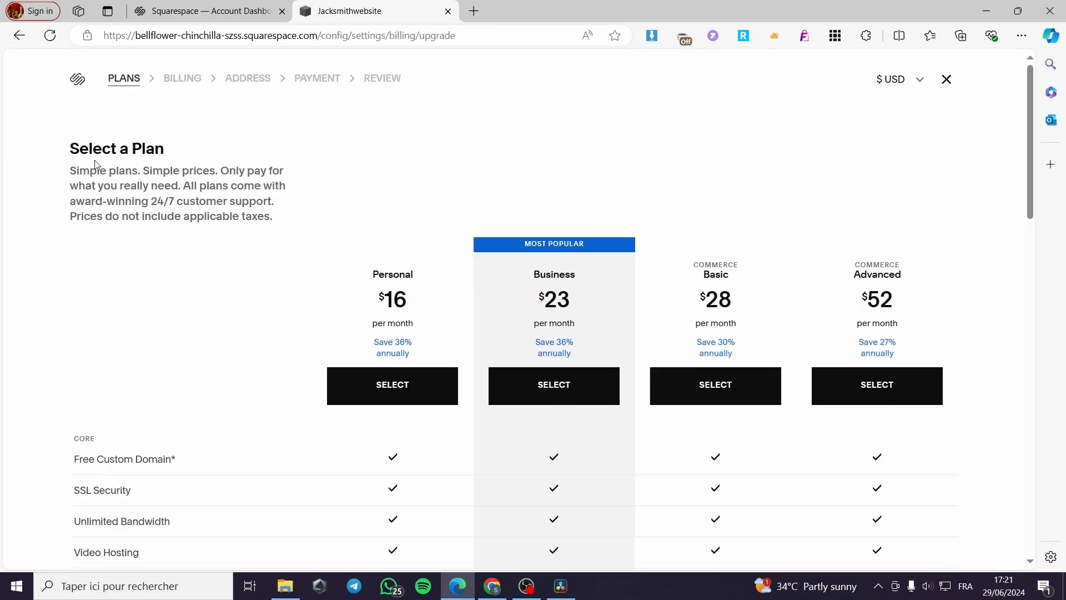
Choose the Business plan with annual billing
{"action": "scroll", "scroll_direction": "down", "scroll_amount": 3}
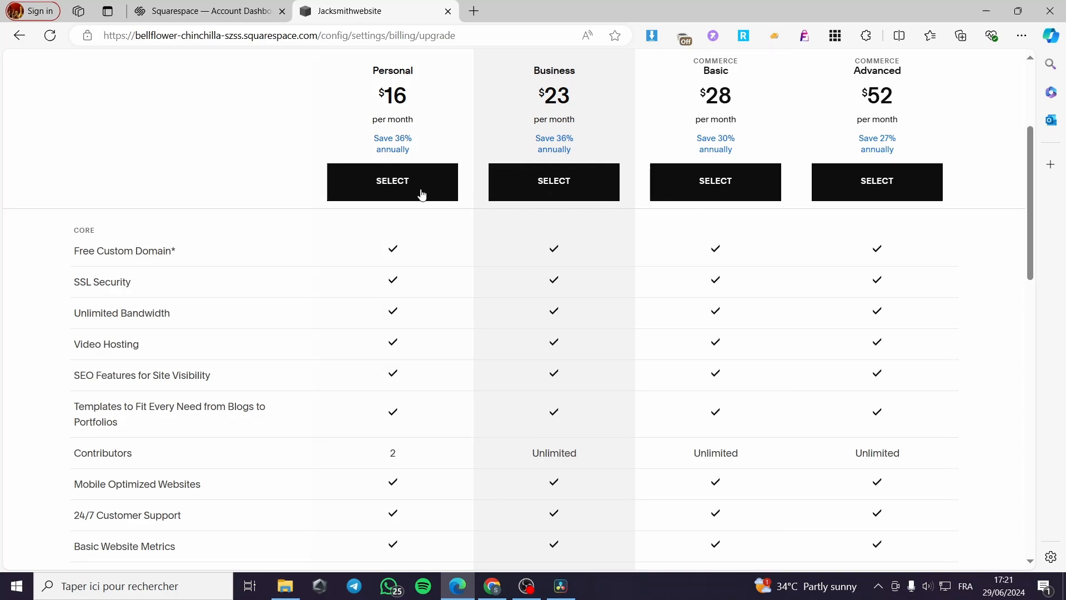
{"action": "scroll", "scroll_direction": "down", "scroll_amount": 3}
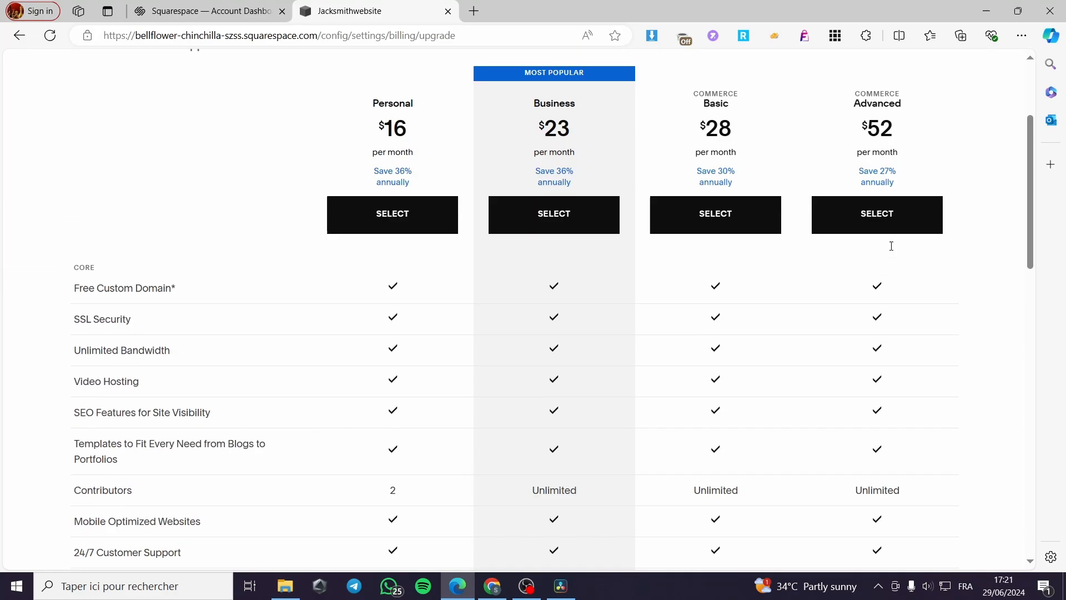
{"action": "left_click", "coordinate": [553, 213]}
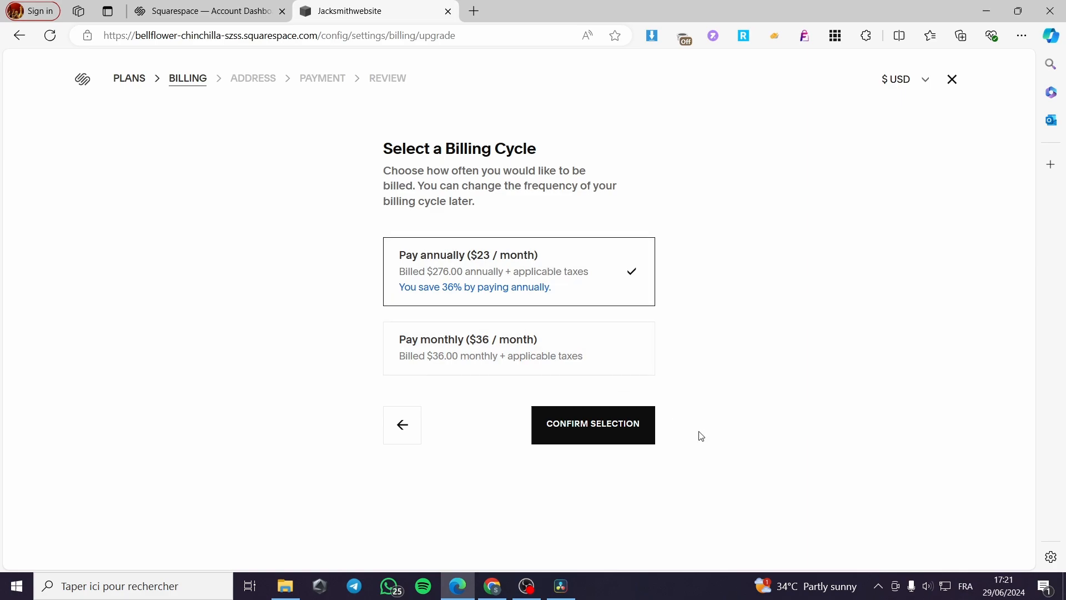
{"action": "left_click", "coordinate": [592, 424]}
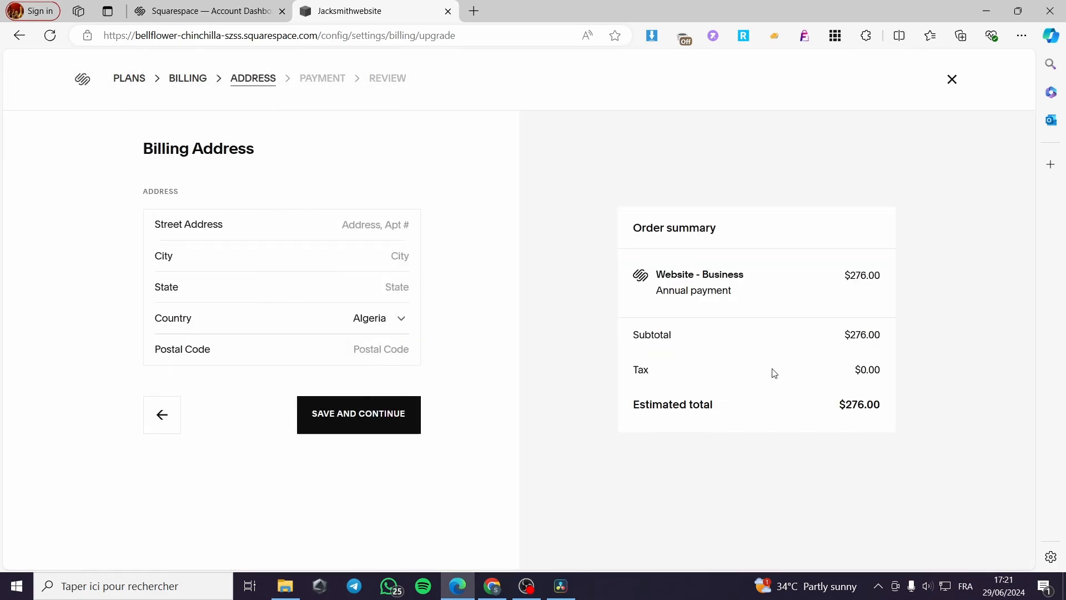
{"action": "mouse_move", "coordinate": [256, 230]}
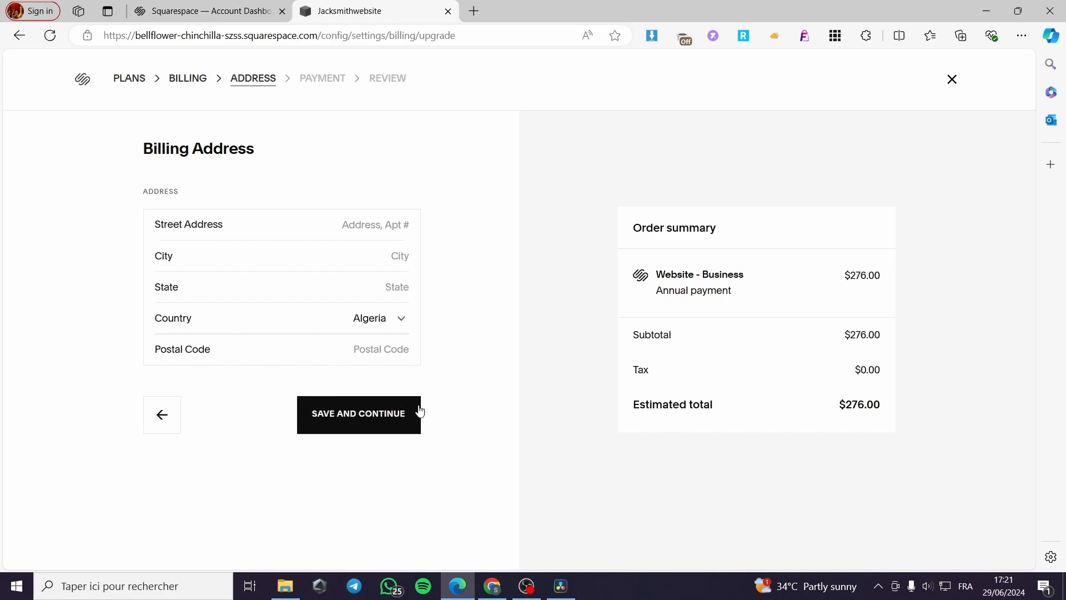
Abandon the checkout at the billing address and return to Site Availability, site still Private
{"action": "left_click", "coordinate": [358, 413]}
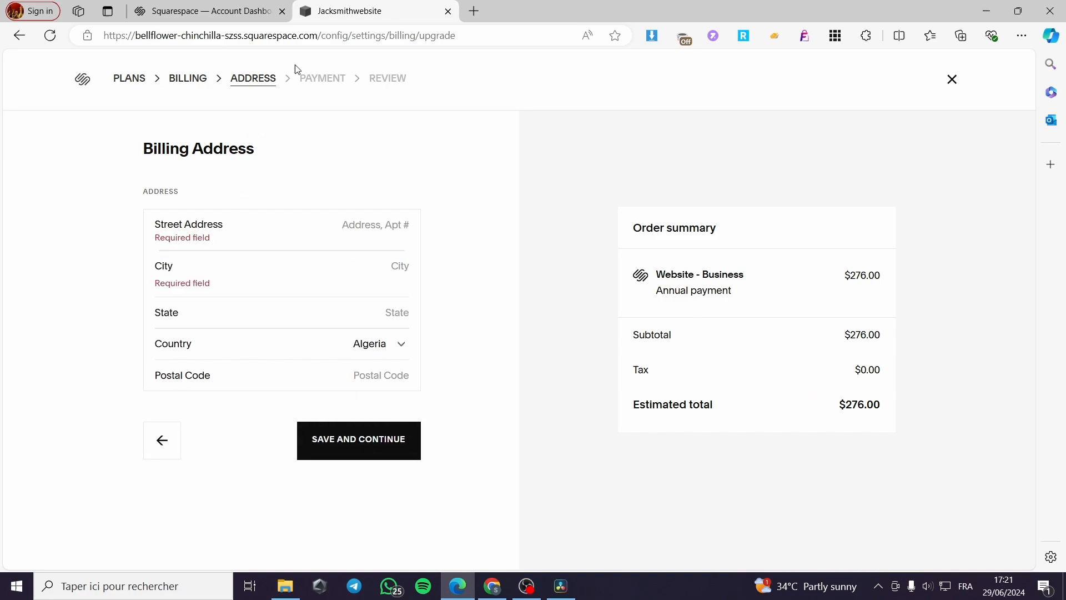
{"action": "mouse_move", "coordinate": [416, 81]}
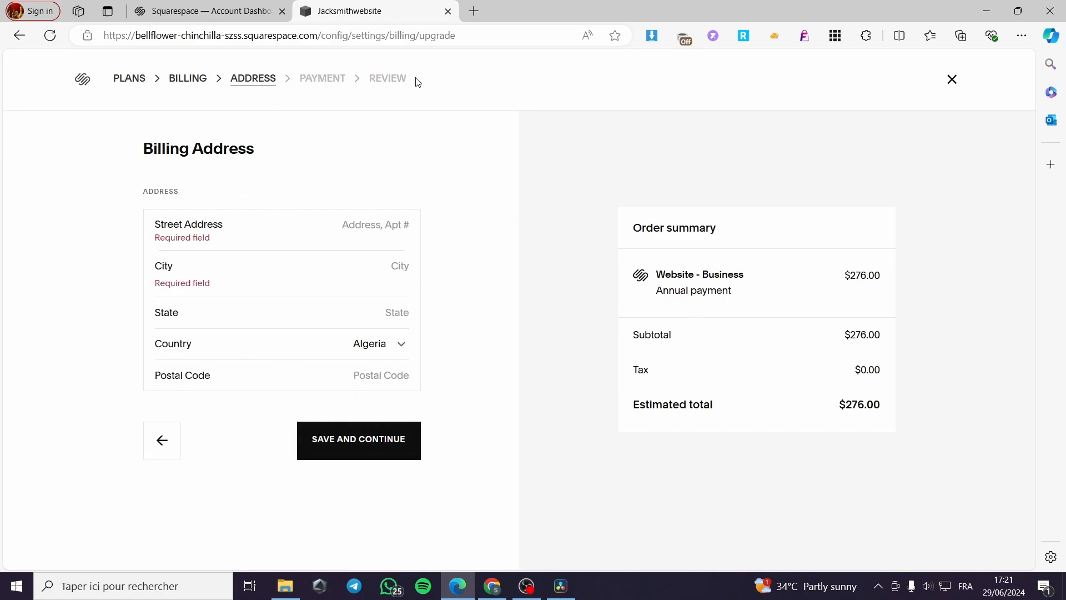
{"action": "left_click", "coordinate": [951, 80]}
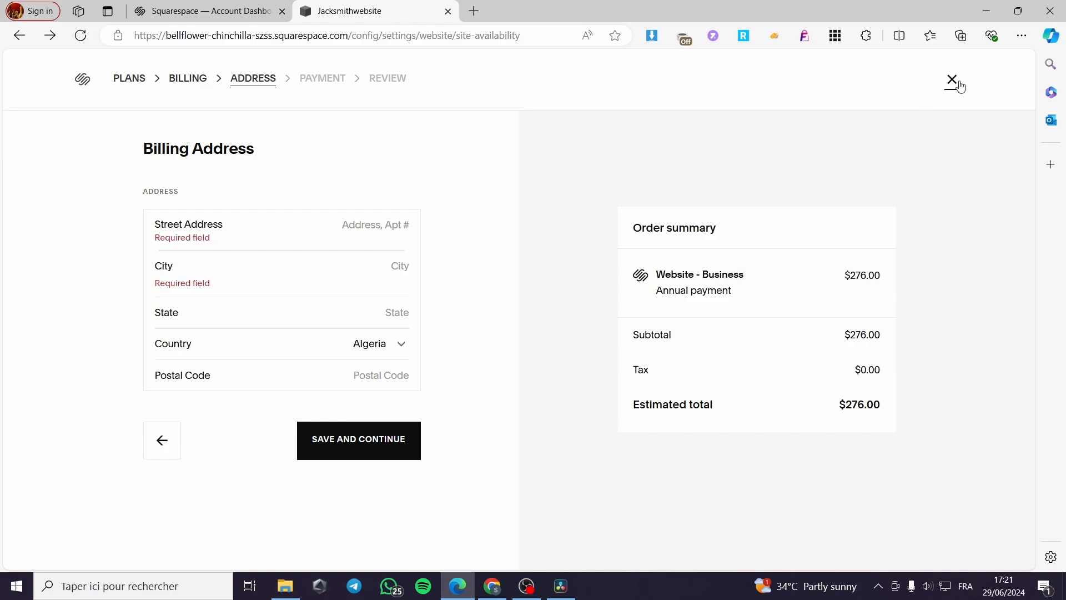
{"action": "left_click", "coordinate": [951, 80]}
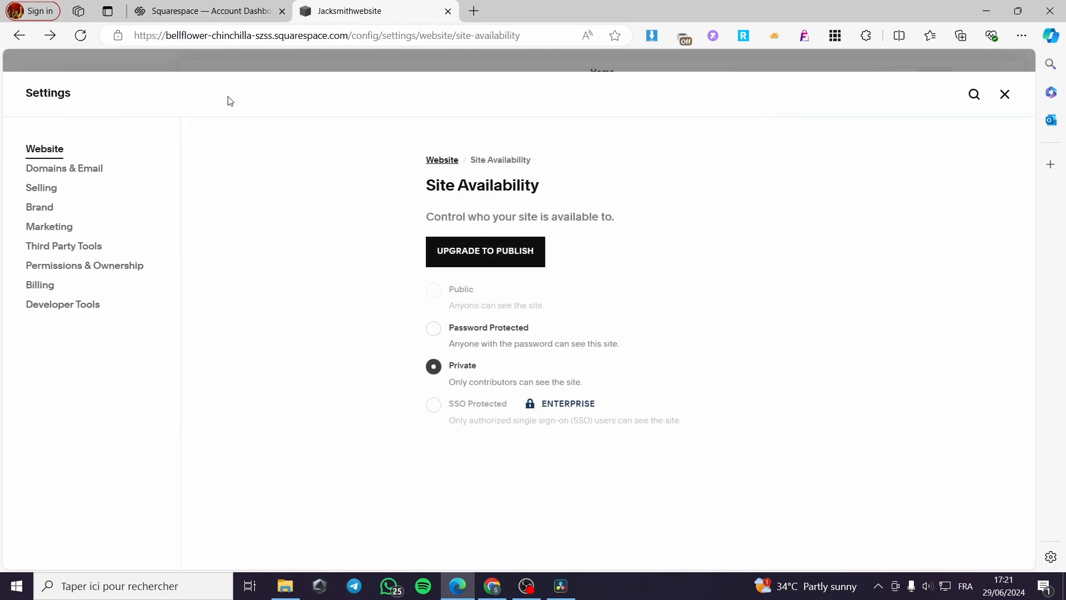
{"action": "mouse_move", "coordinate": [360, 132]}
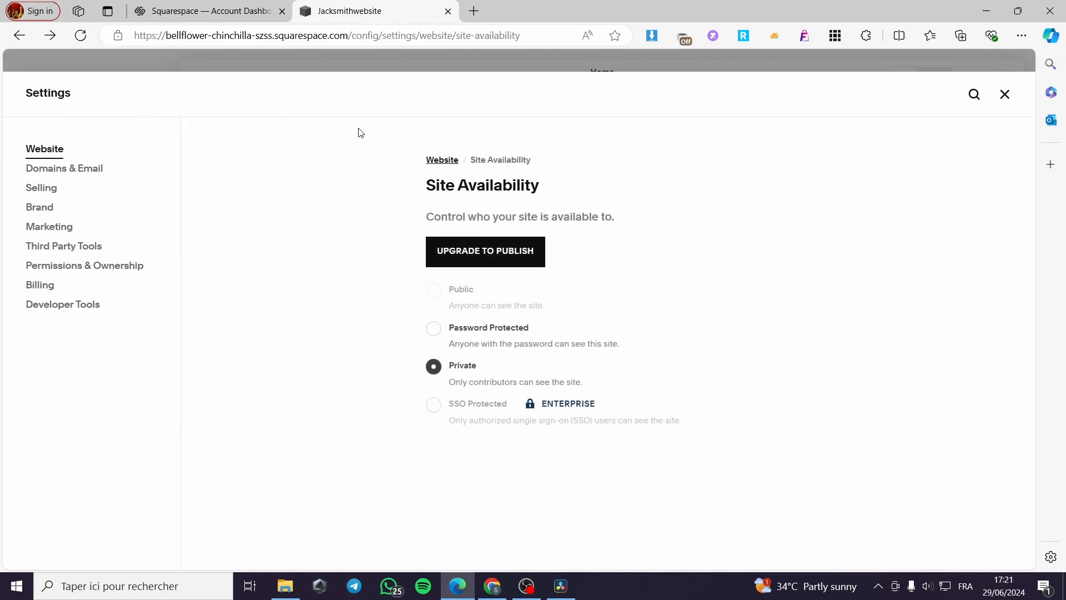